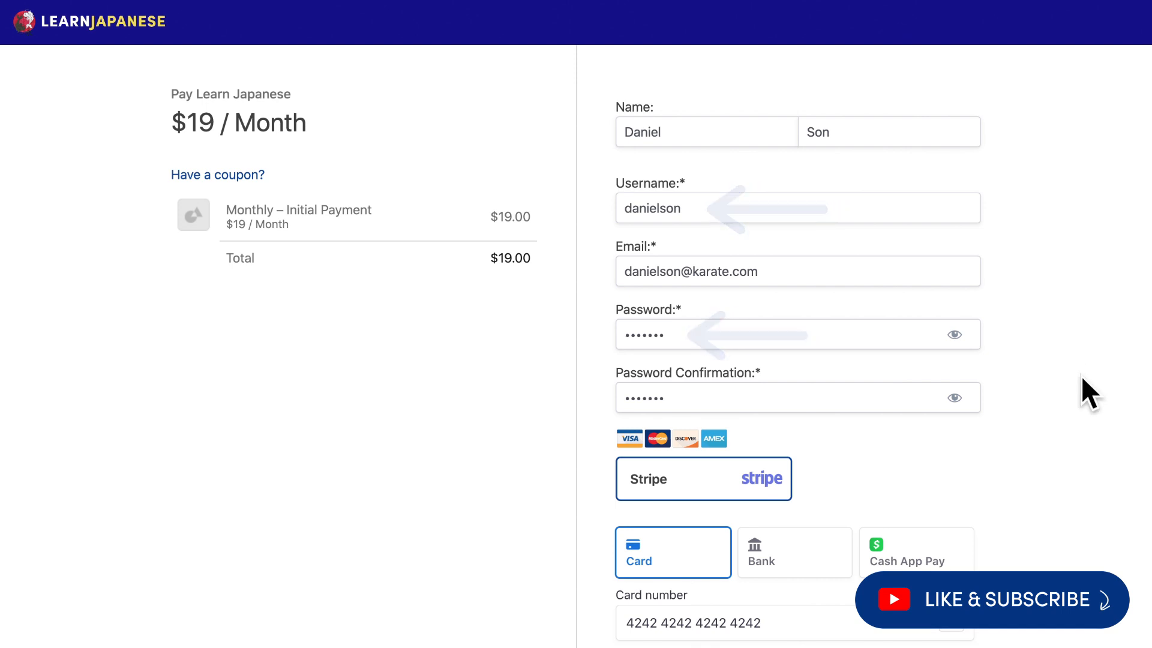
# - Submit the Learn Japanese sign-up and go to the new member's account page
pyautogui.scroll(-3)
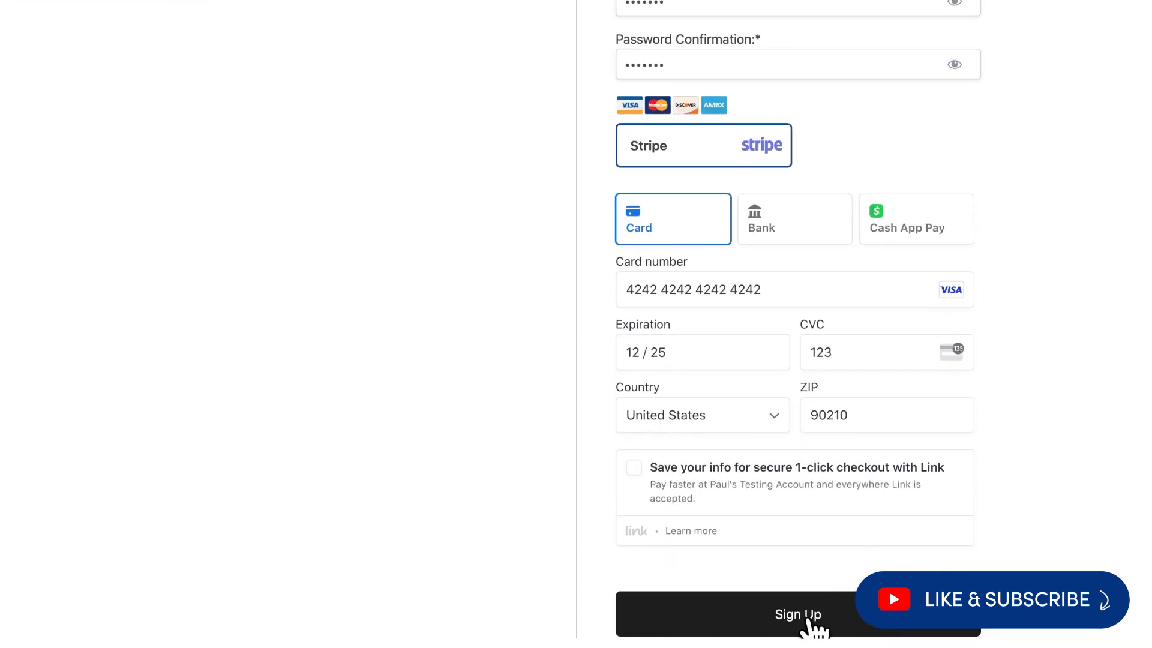
pyautogui.click(797, 615)
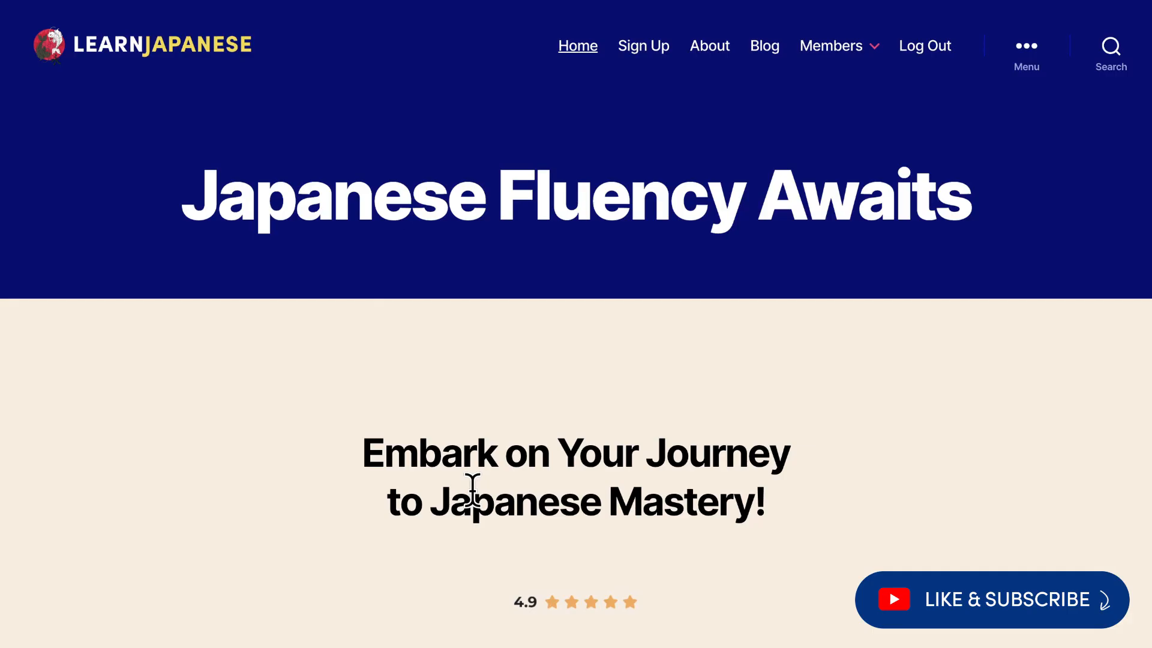
pyautogui.click(830, 45)
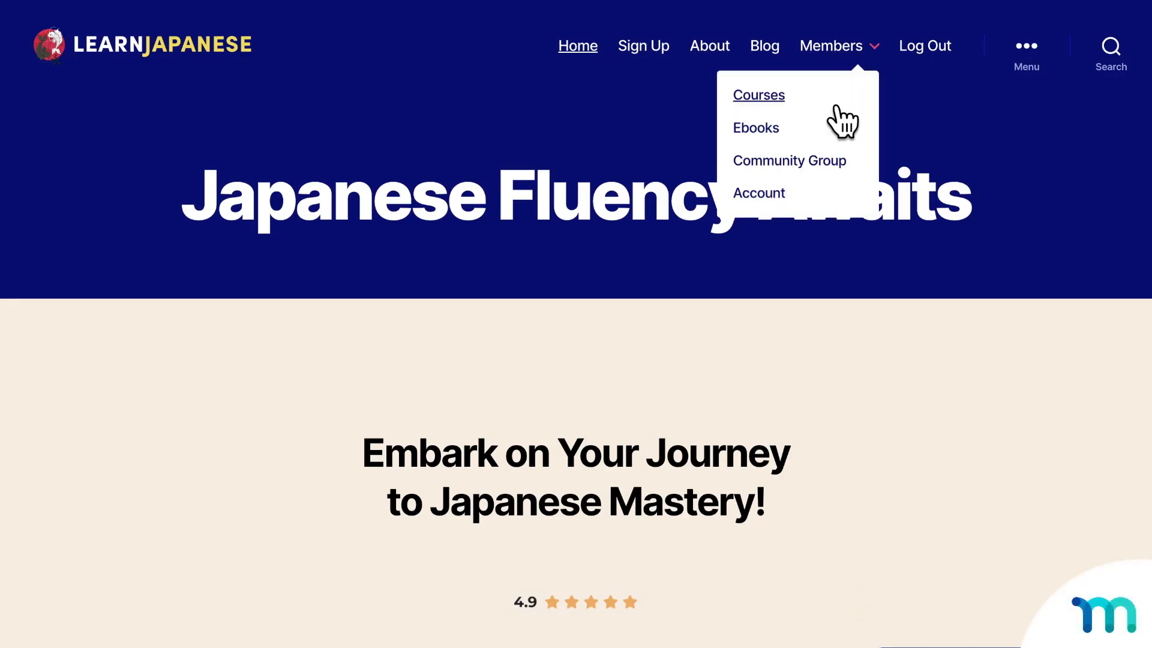
pyautogui.click(758, 192)
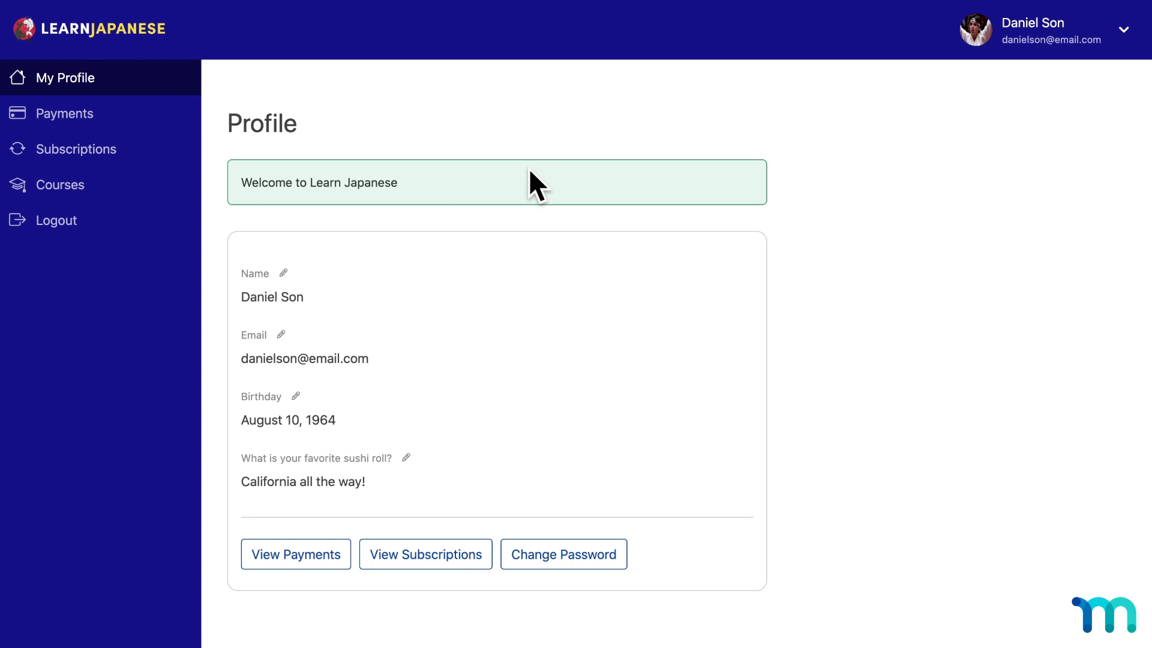
# - Browse the account's Payments and Courses tabs, returning to My Profile each time
pyautogui.click(65, 113)
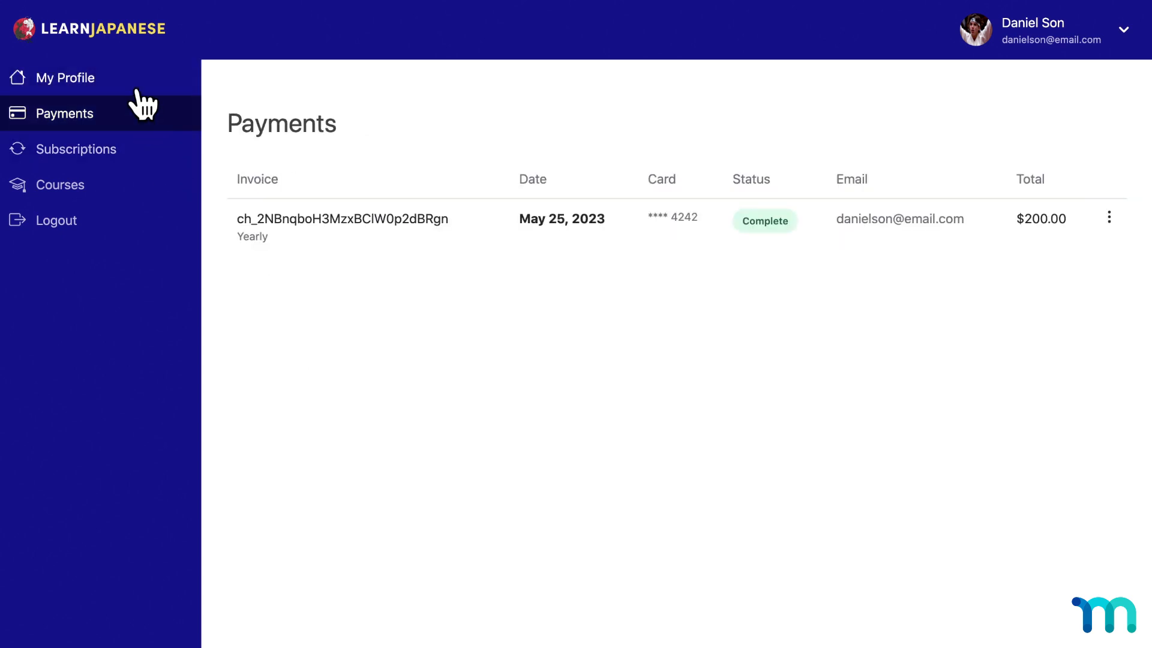
pyautogui.click(67, 77)
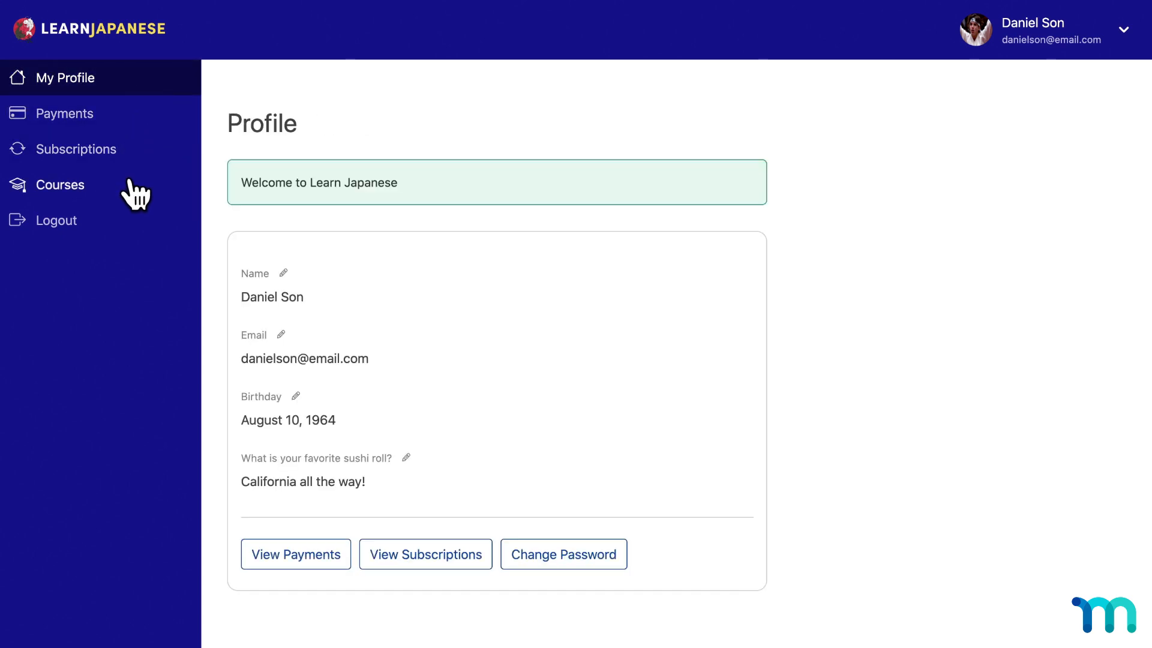
pyautogui.click(60, 185)
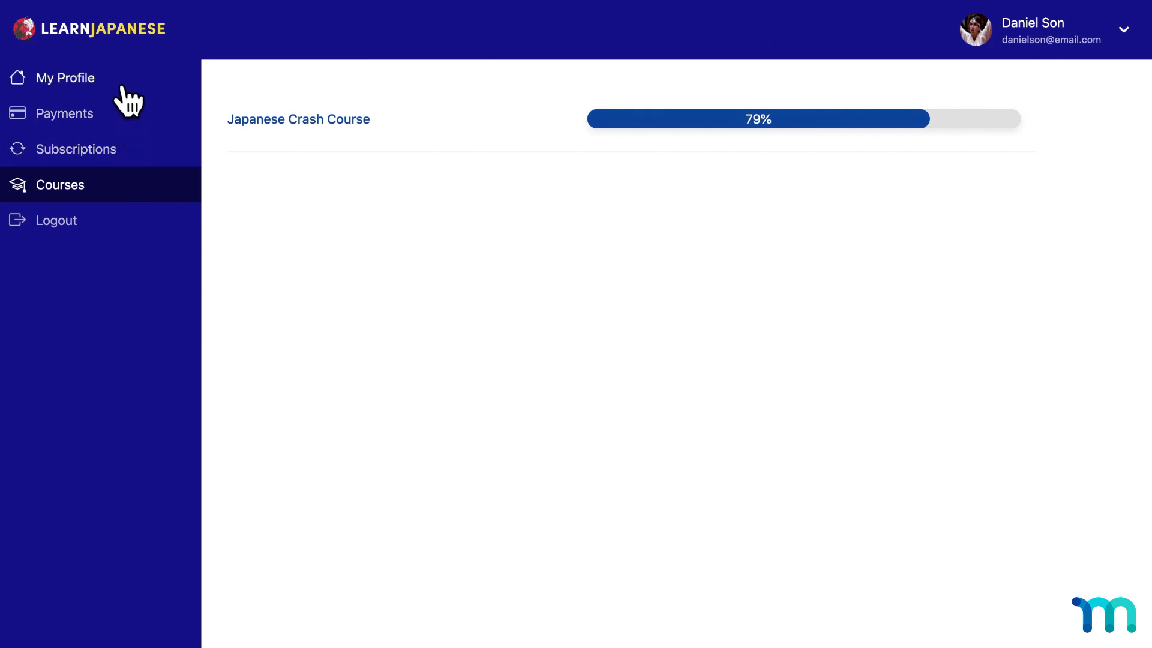
pyautogui.click(65, 78)
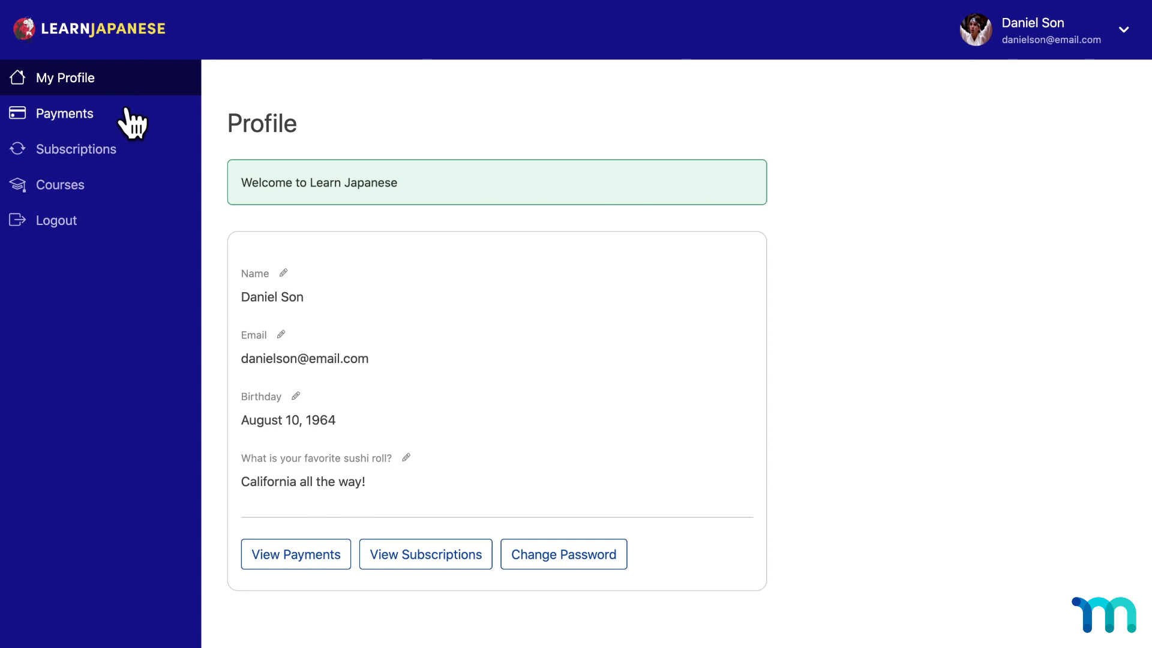
# - View Payments, Subscriptions and Courses, then land on the BakeSchool My Profile page
pyautogui.click(65, 113)
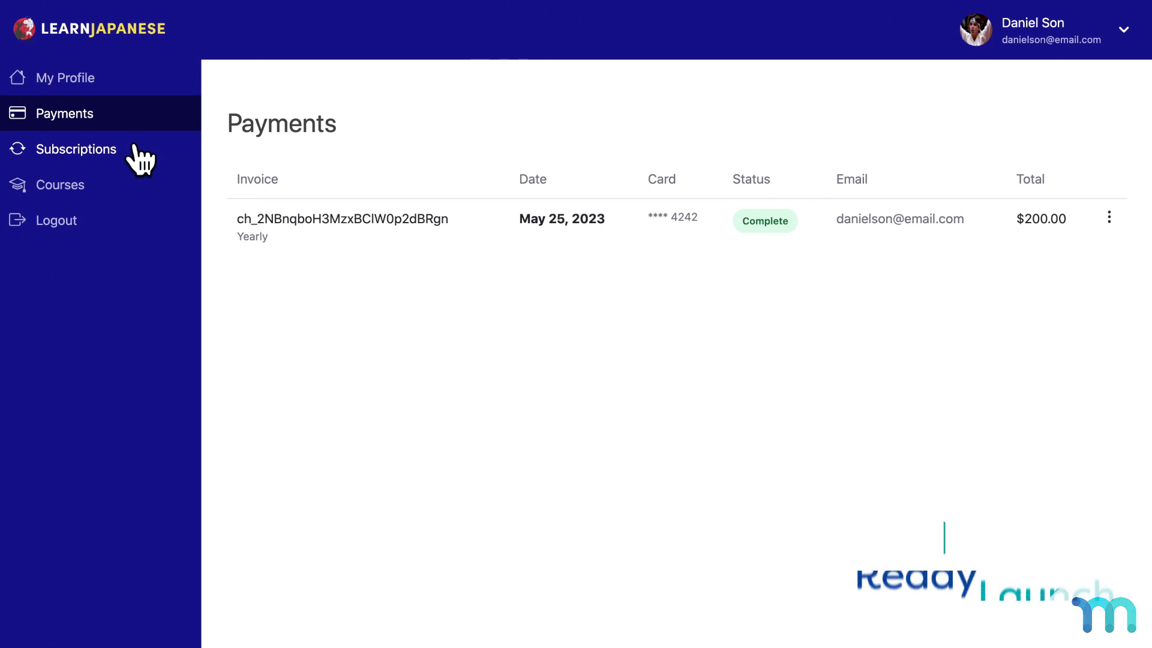
pyautogui.click(76, 149)
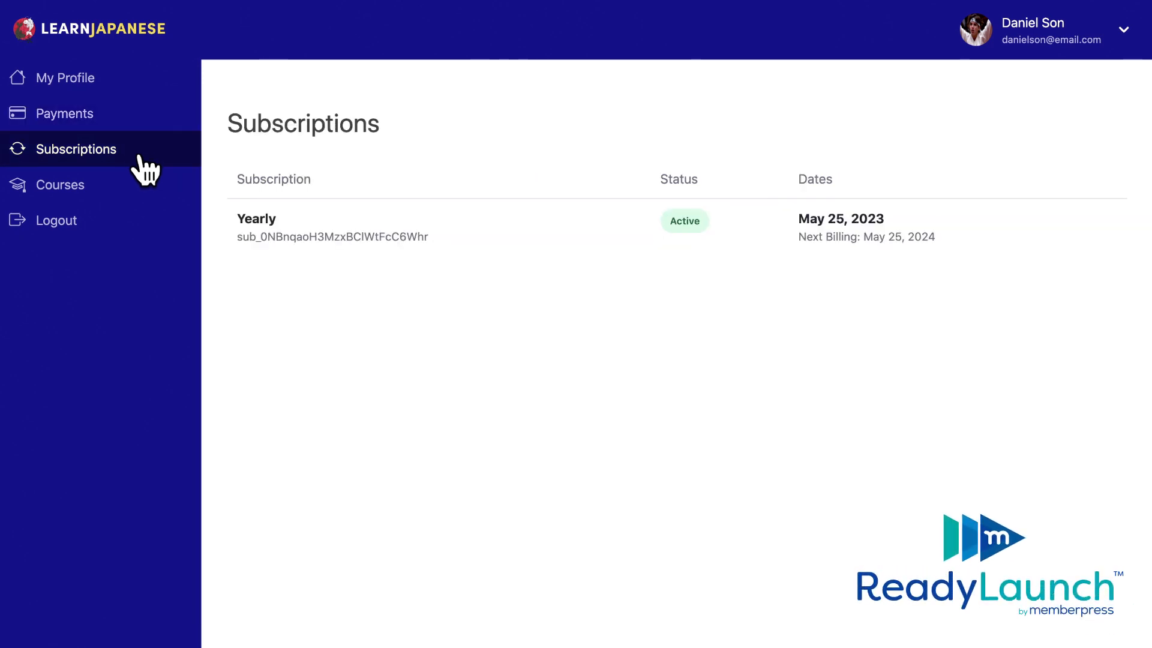
pyautogui.click(60, 185)
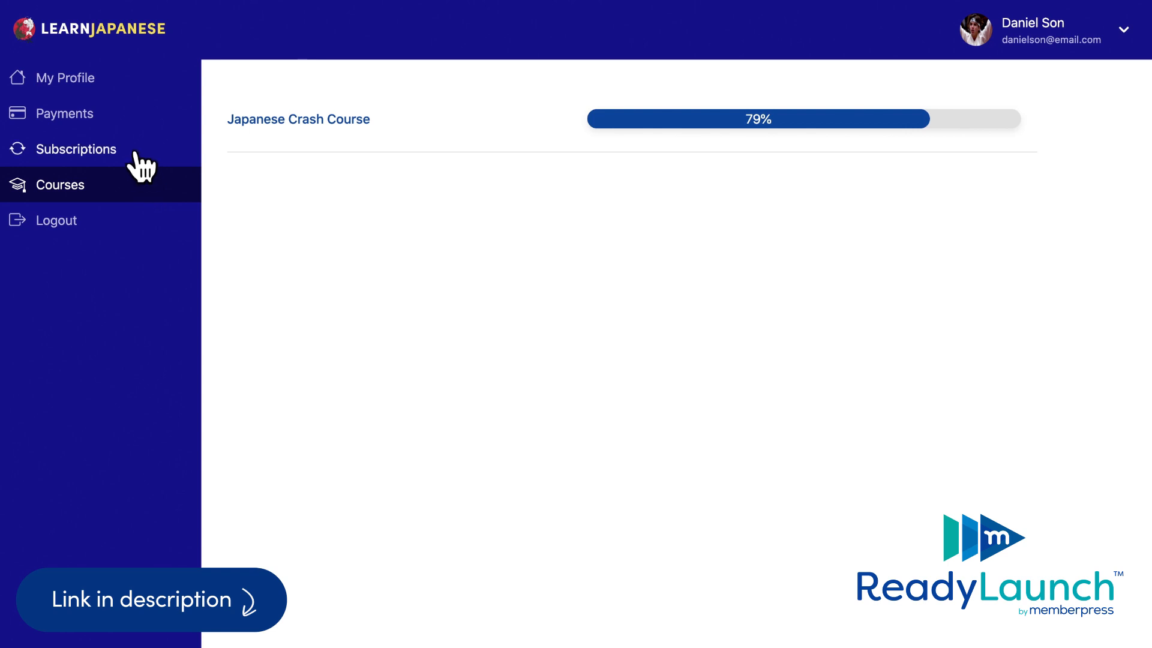
pyautogui.click(67, 77)
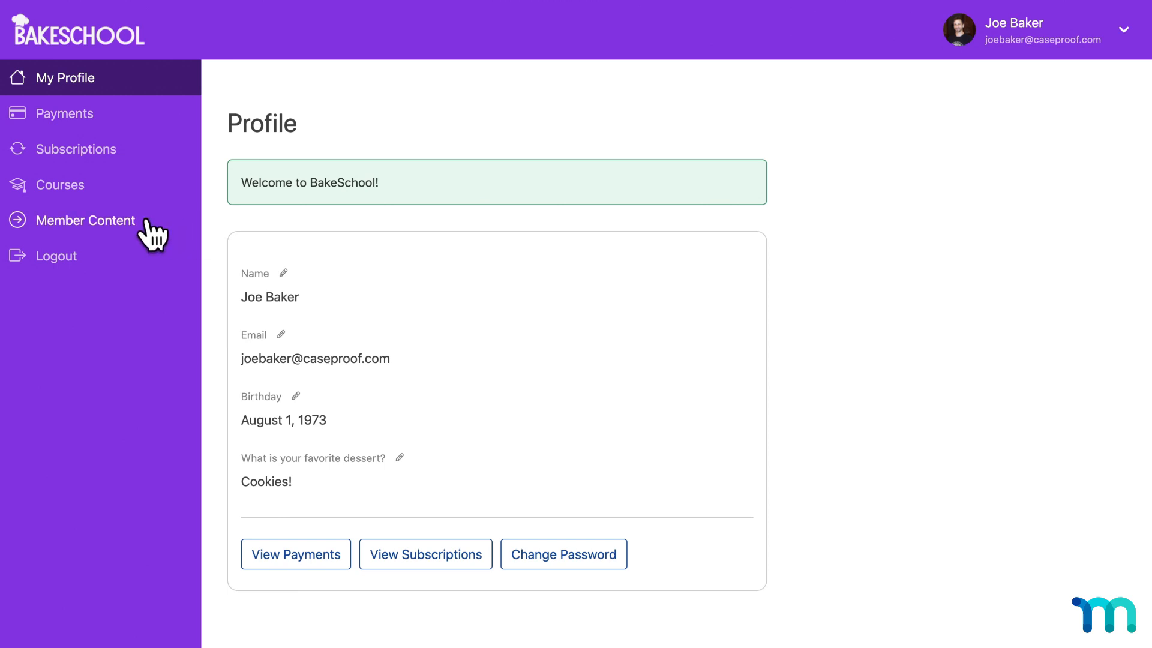
# - Browse the BakeSchool Member Content page of ebooks and courses
pyautogui.click(85, 220)
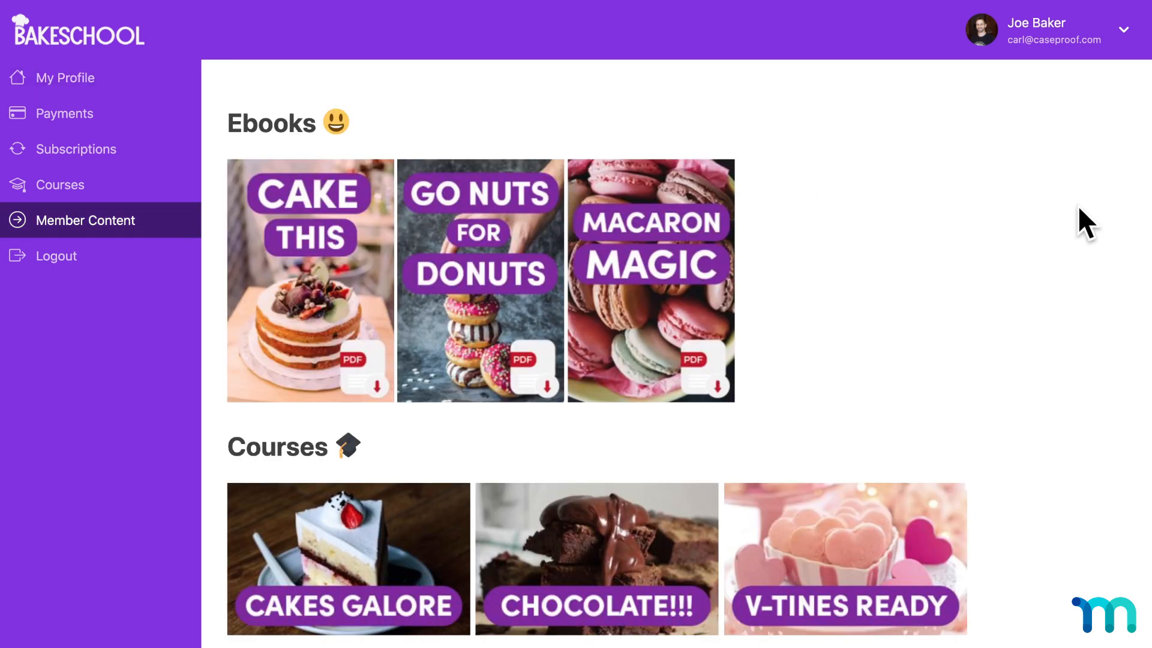
pyautogui.scroll(-3)
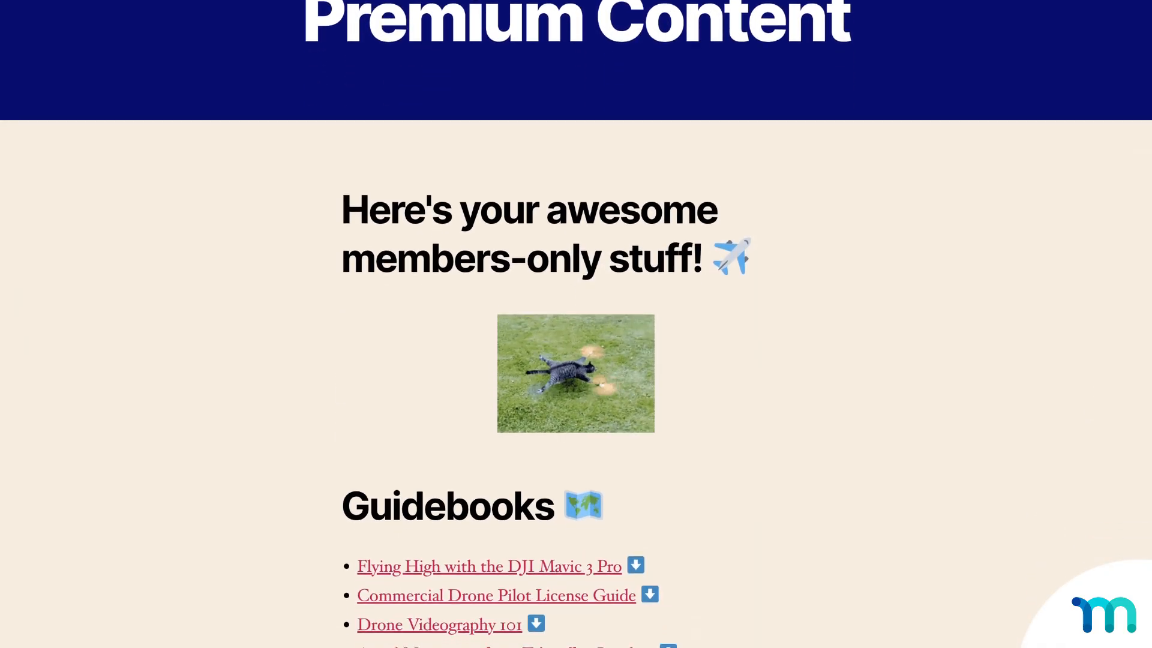
pyautogui.scroll(-3)
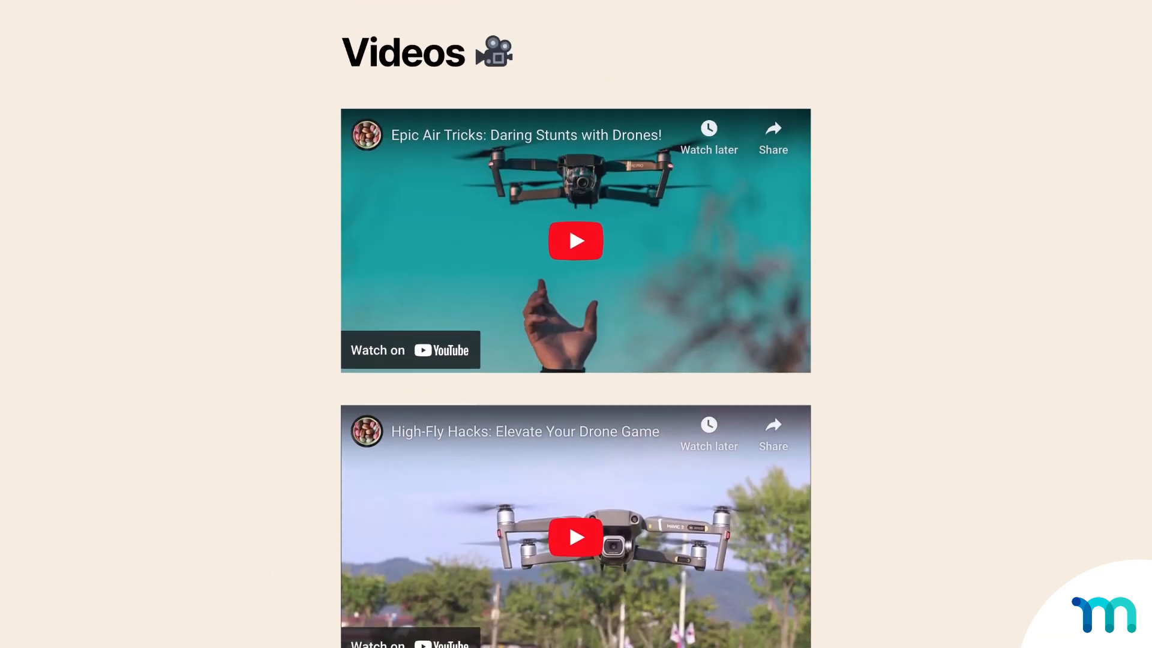
pyautogui.scroll(-3)
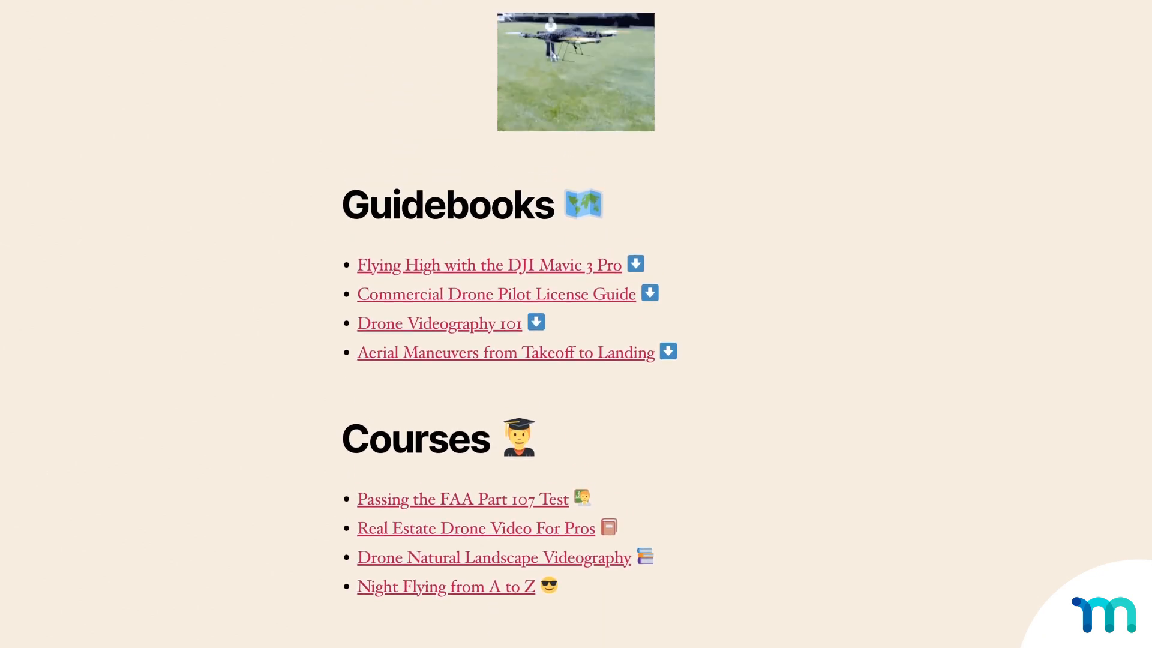
# - View the Drone School Premium Content page and the Learn Japanese Ebooks library
pyautogui.click(66, 78)
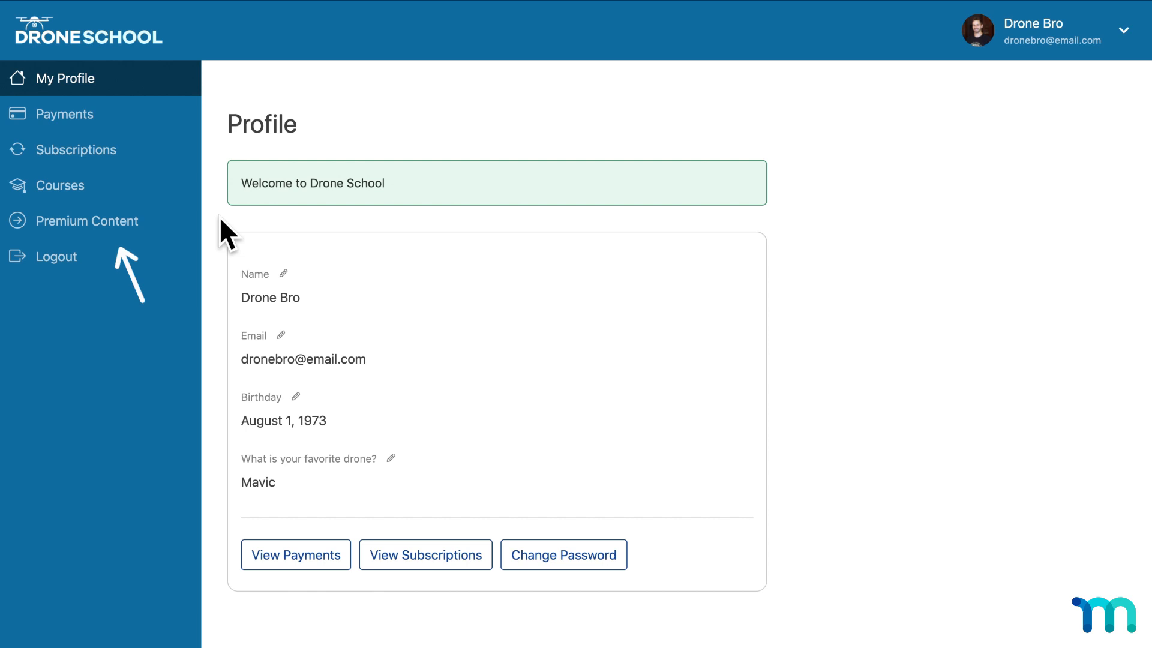
pyautogui.click(88, 221)
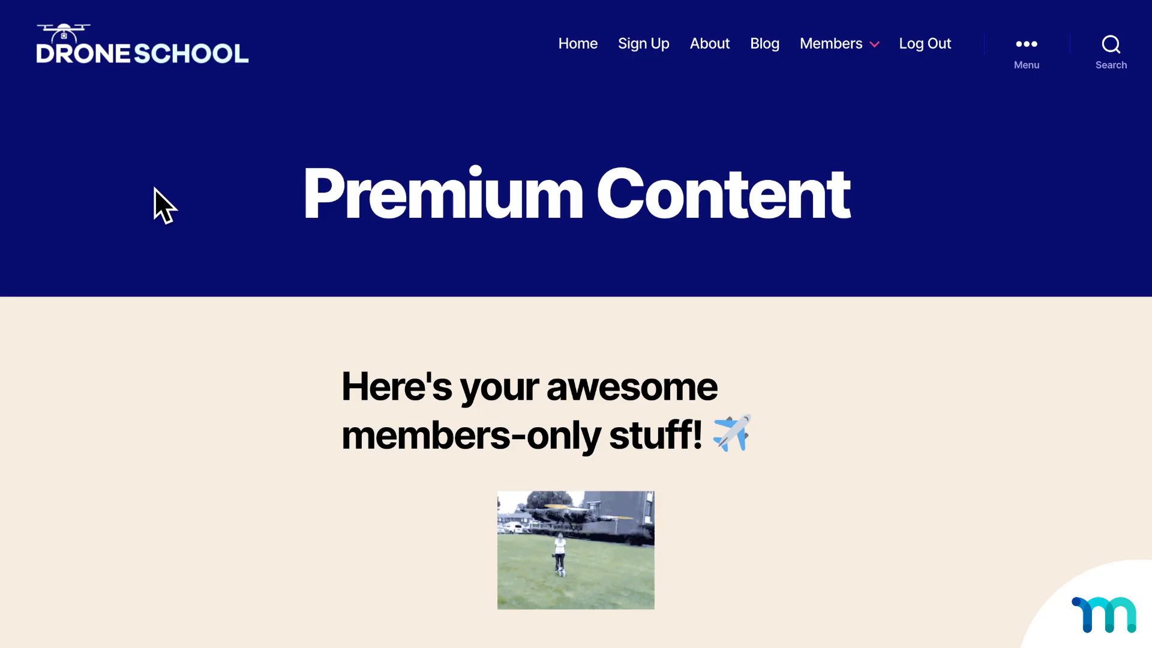
pyautogui.scroll(-3)
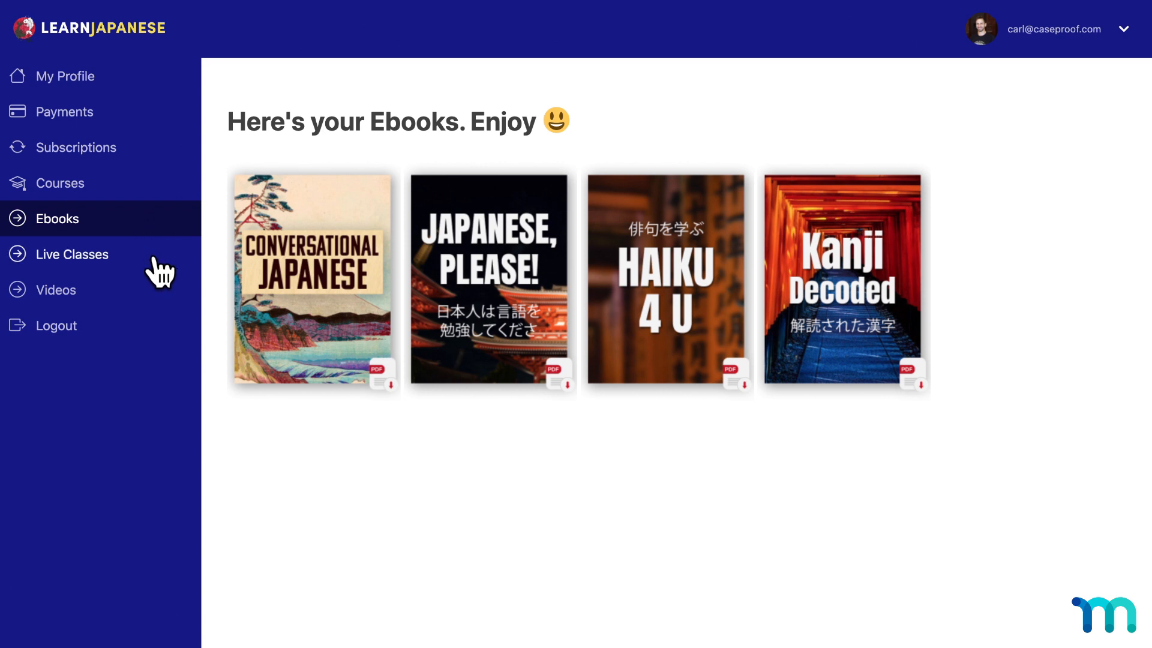
# - Visit Live Classes, Videos and Courses, then land on the Giveaways entry form
pyautogui.click(72, 255)
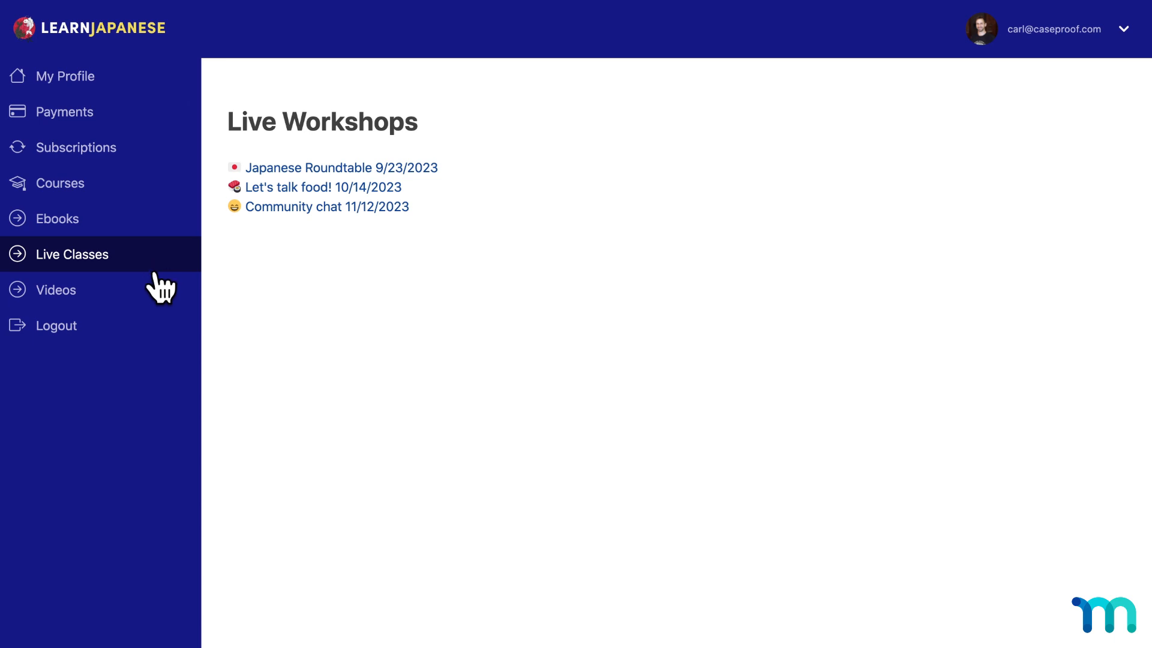
pyautogui.click(57, 289)
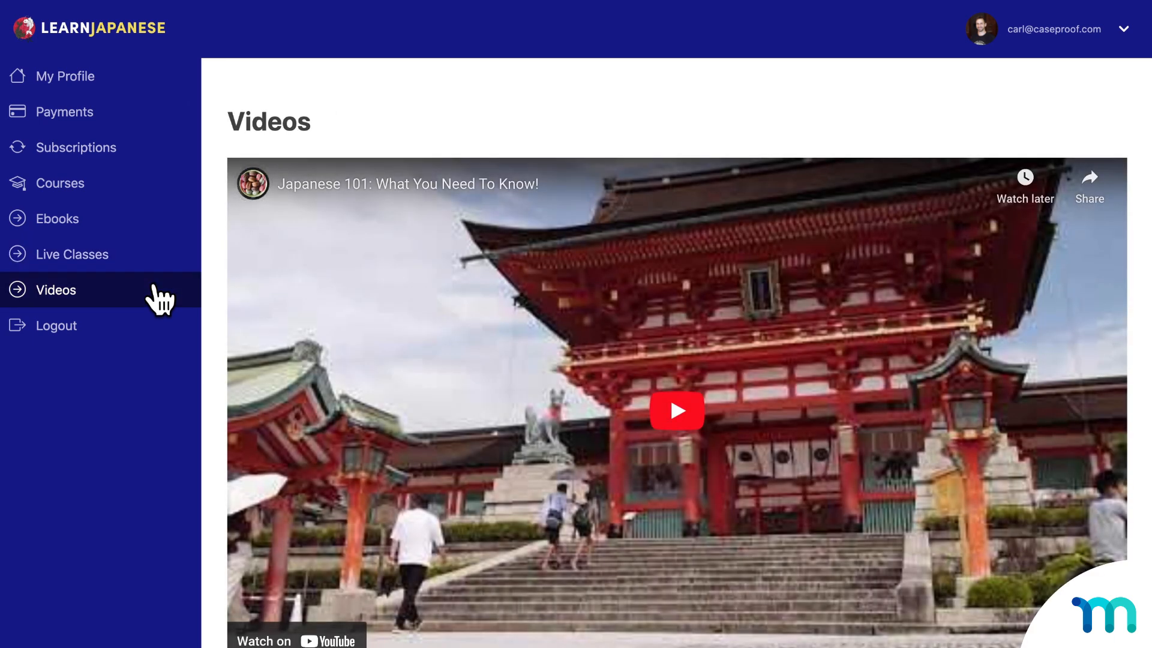
pyautogui.click(60, 182)
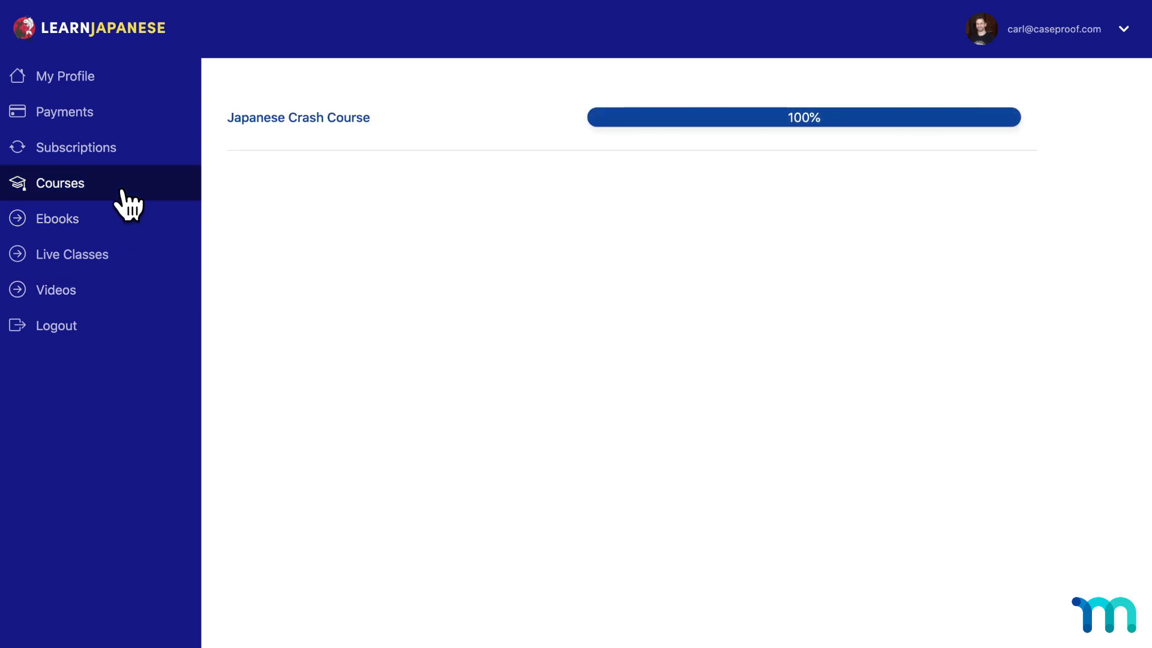
pyautogui.click(67, 219)
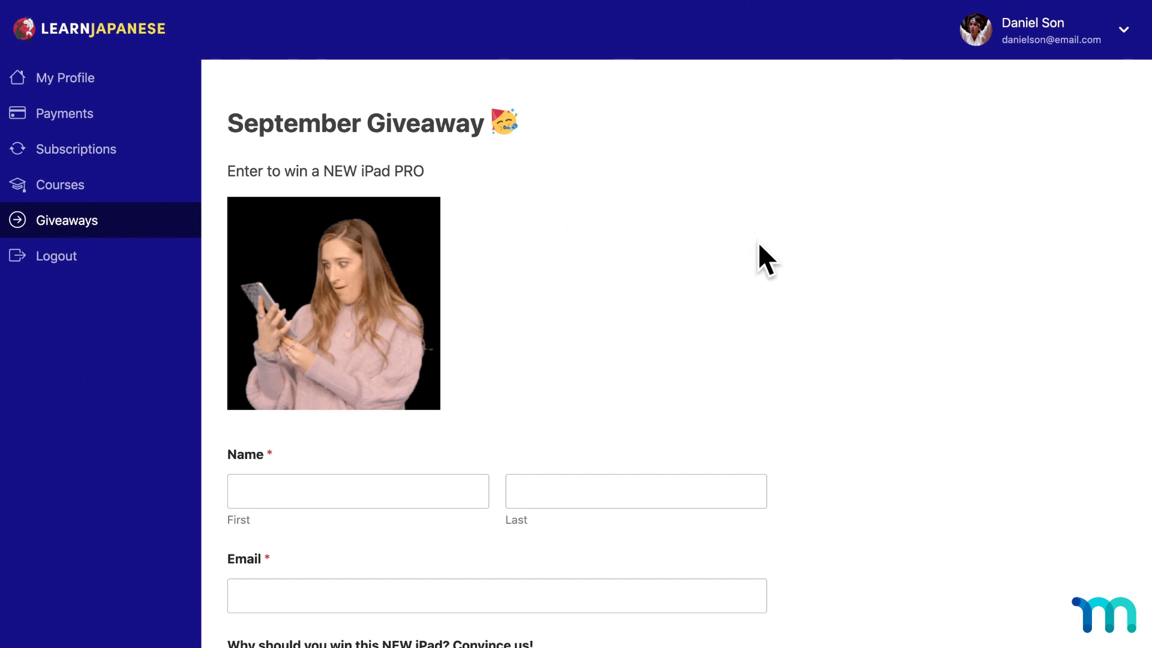
# - Scroll the September Giveaway form to its name, email and 'why should you win' fields
pyautogui.scroll(-3)
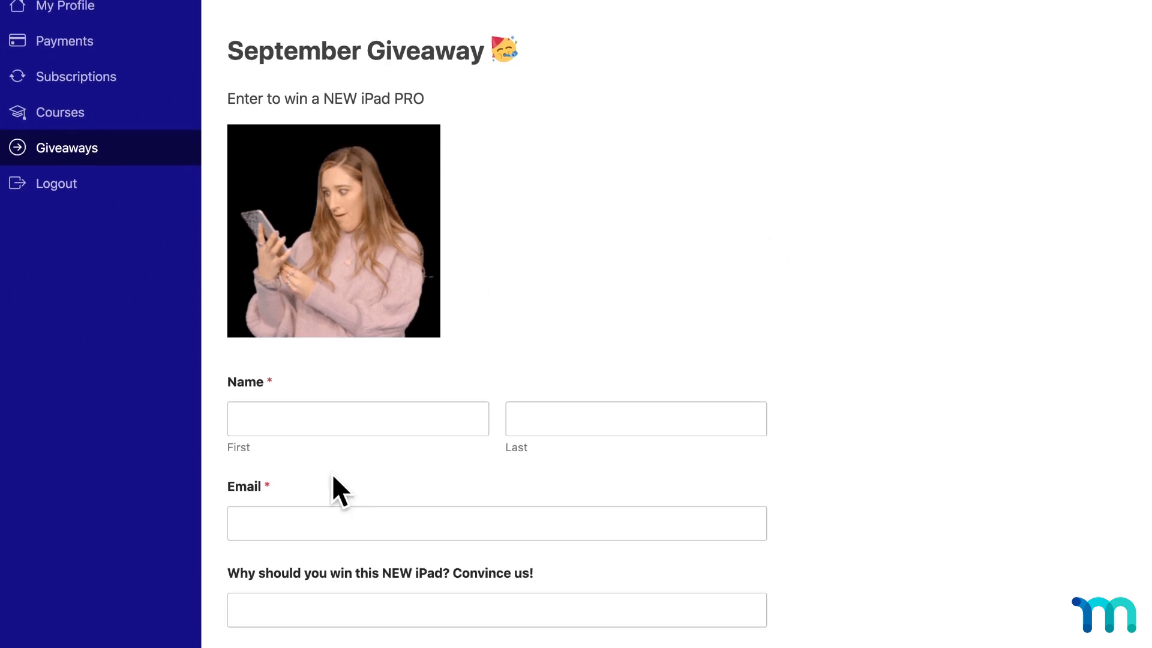
pyautogui.moveTo(837, 408)
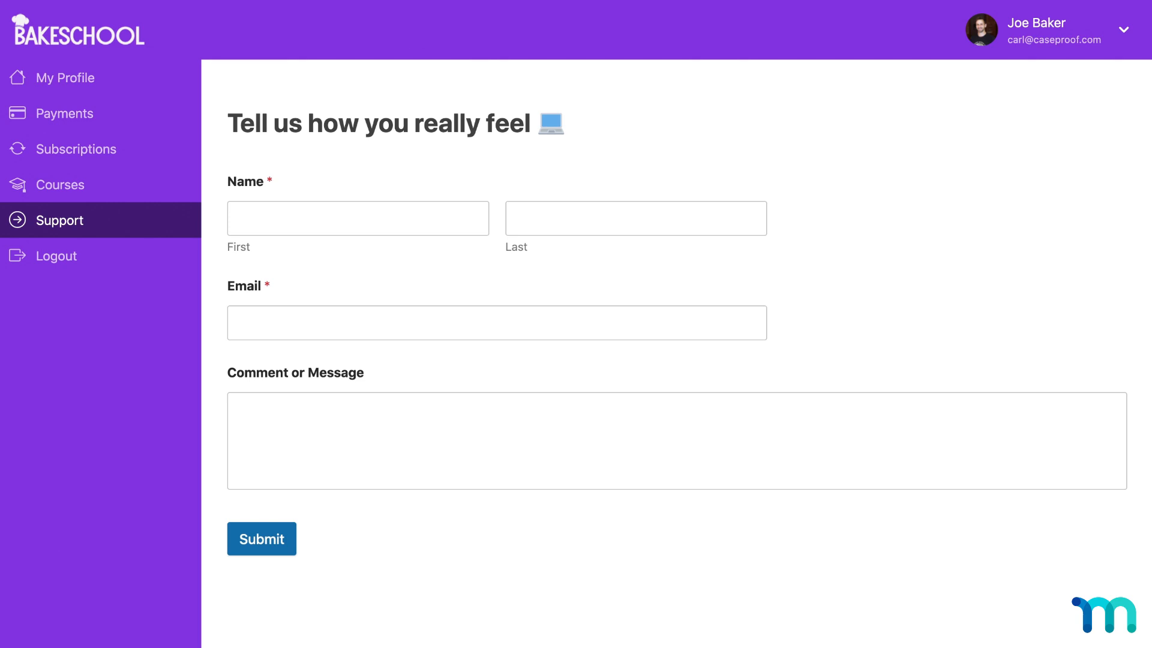
# - Browse BakeSchool's Support and Community tabs and the Take A Hike profile
pyautogui.click(66, 77)
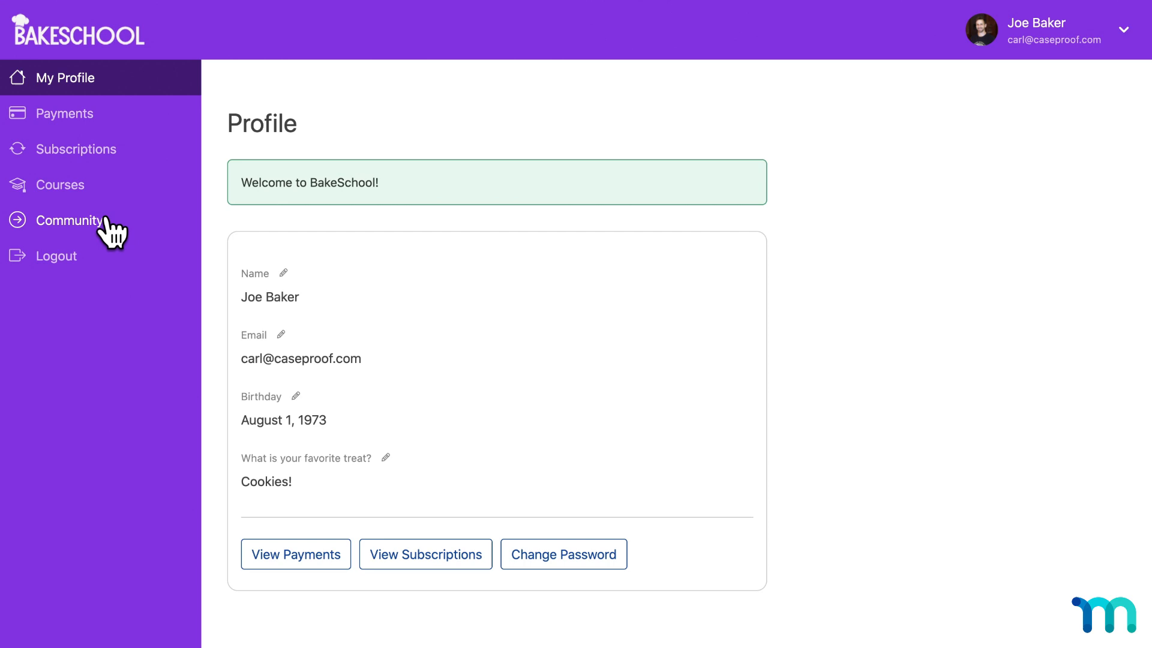
pyautogui.click(69, 220)
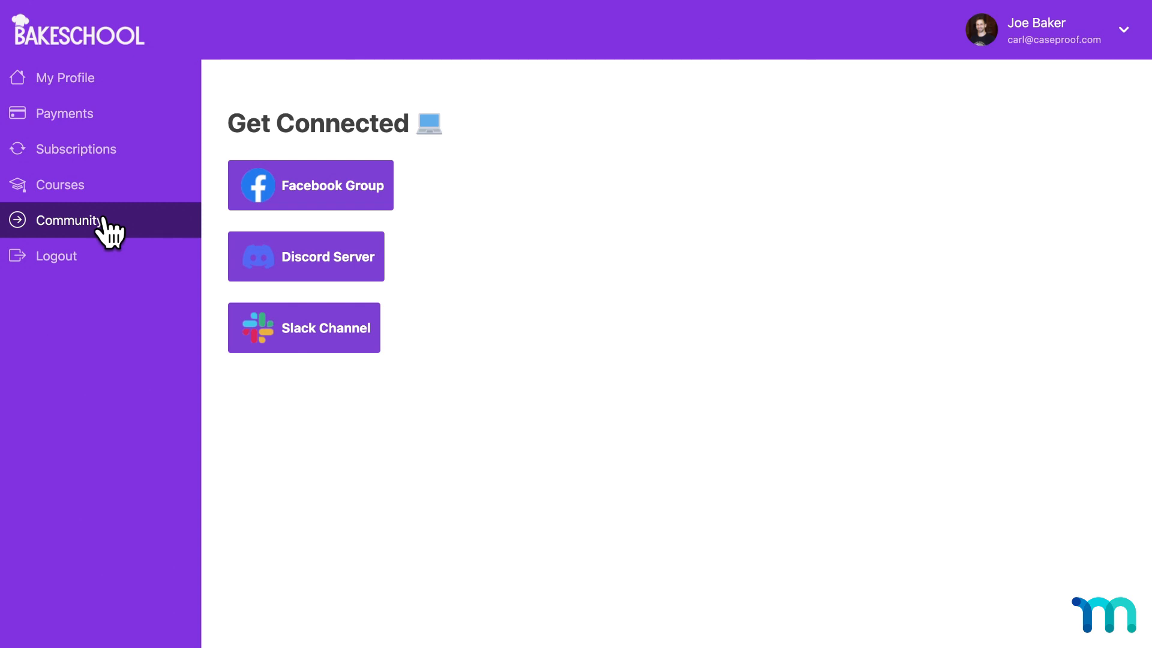
pyautogui.click(66, 77)
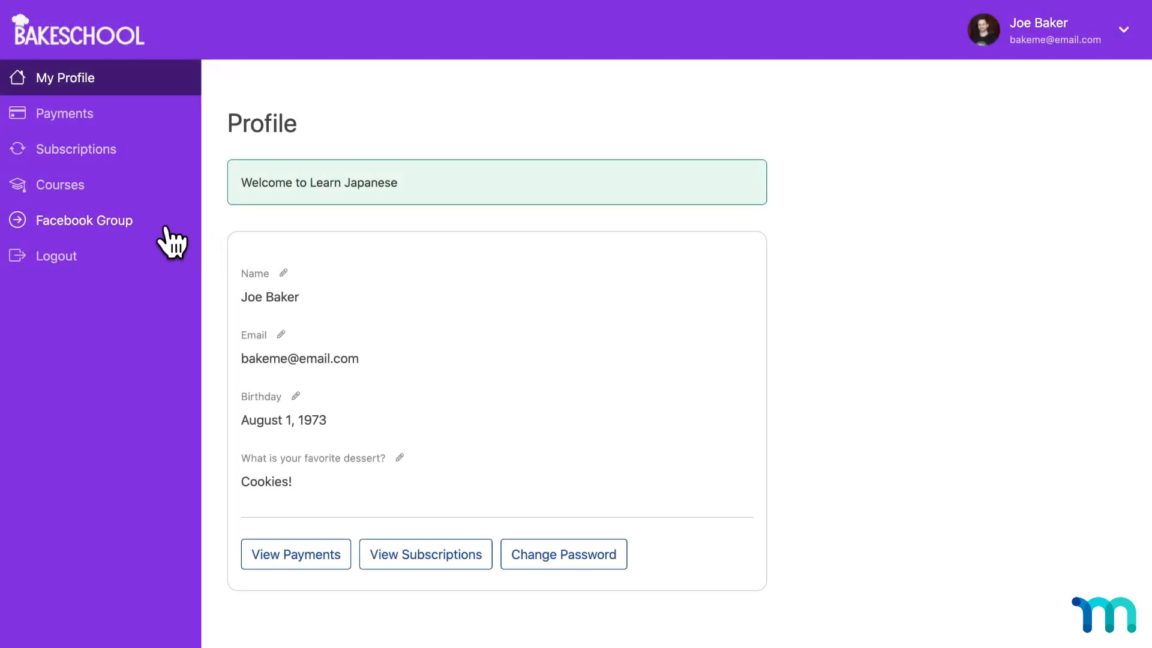
pyautogui.moveTo(128, 228)
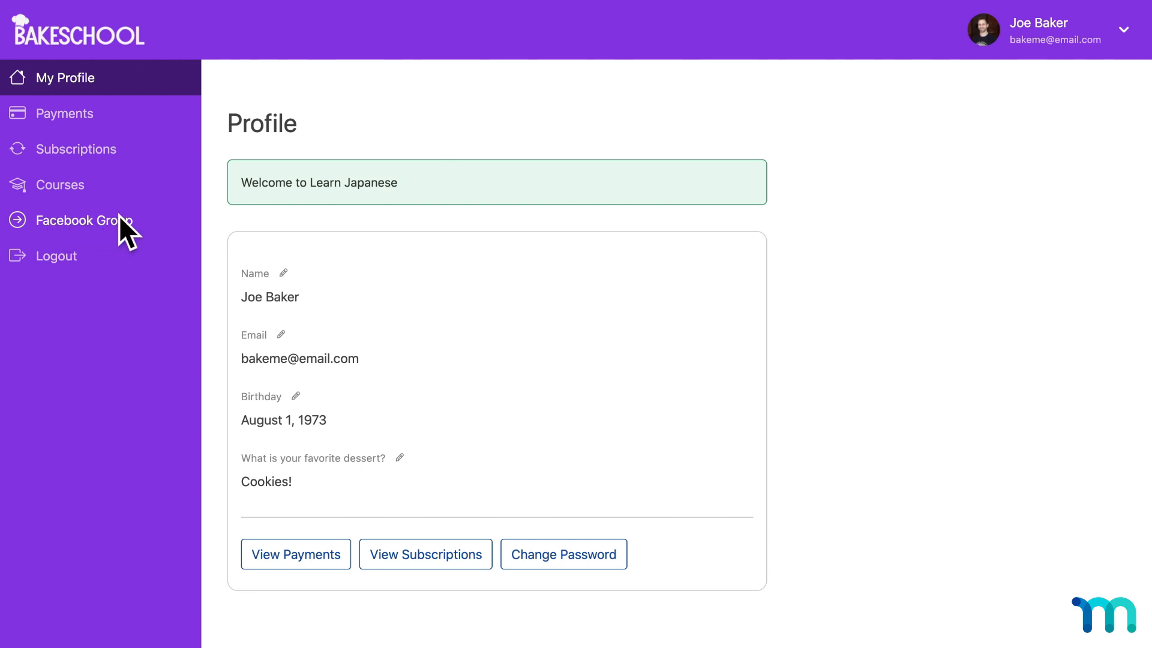
pyautogui.click(83, 221)
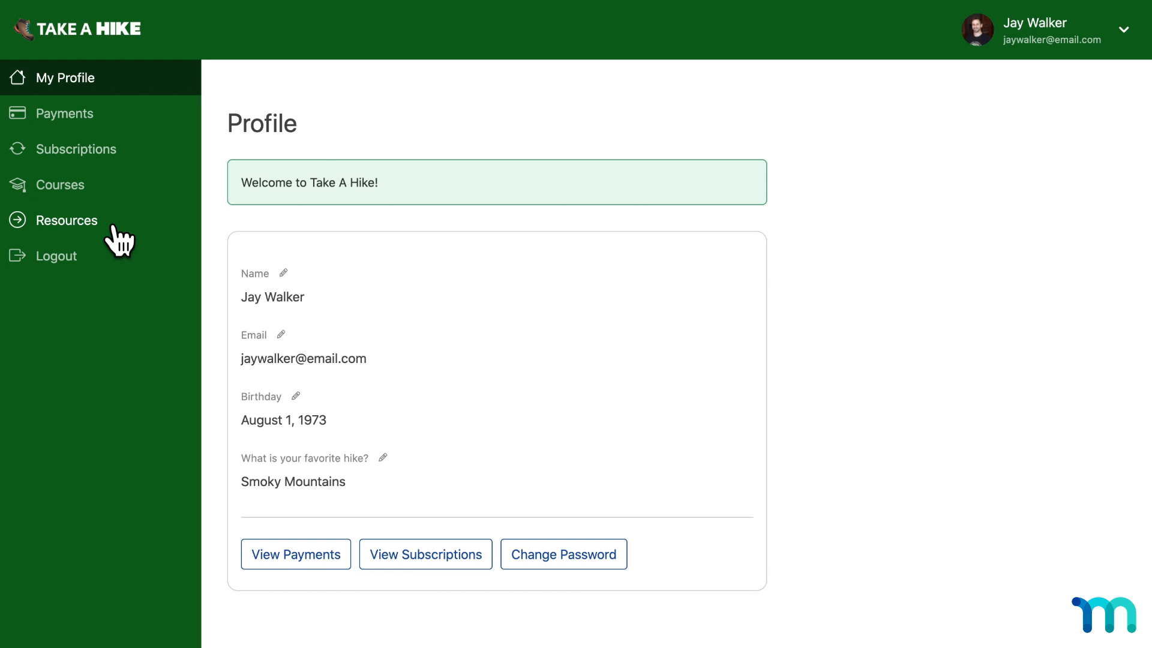
# - View the Take A Hike Resources tab and the Learn Japanese Helpful Links blog list
pyautogui.click(67, 220)
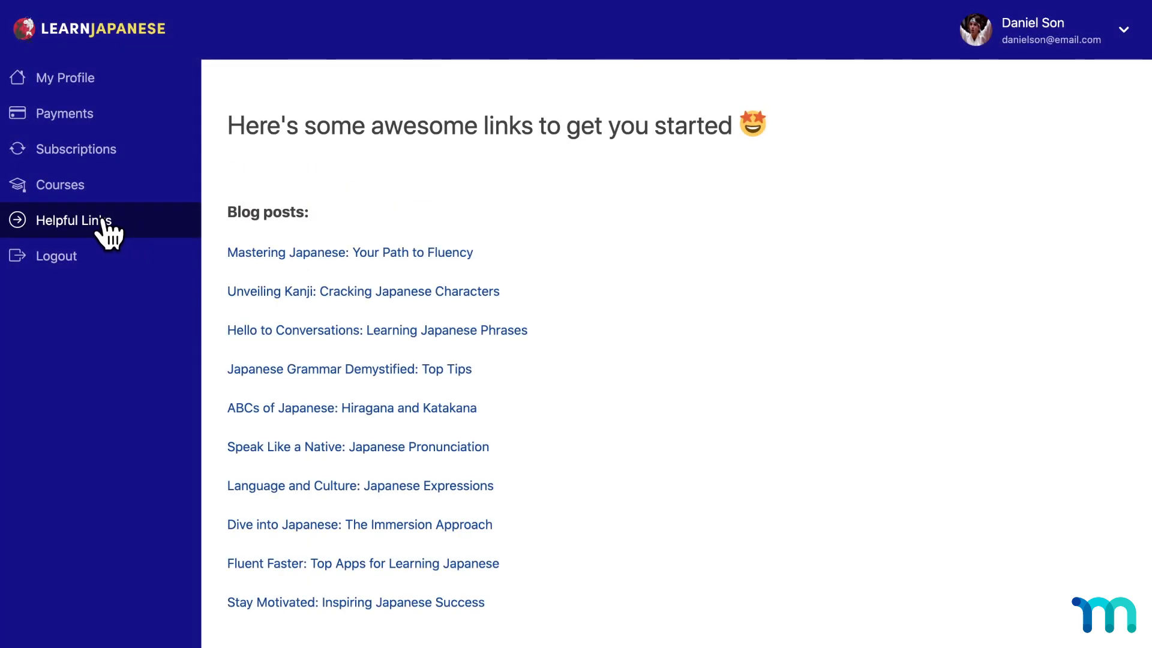
pyautogui.moveTo(651, 496)
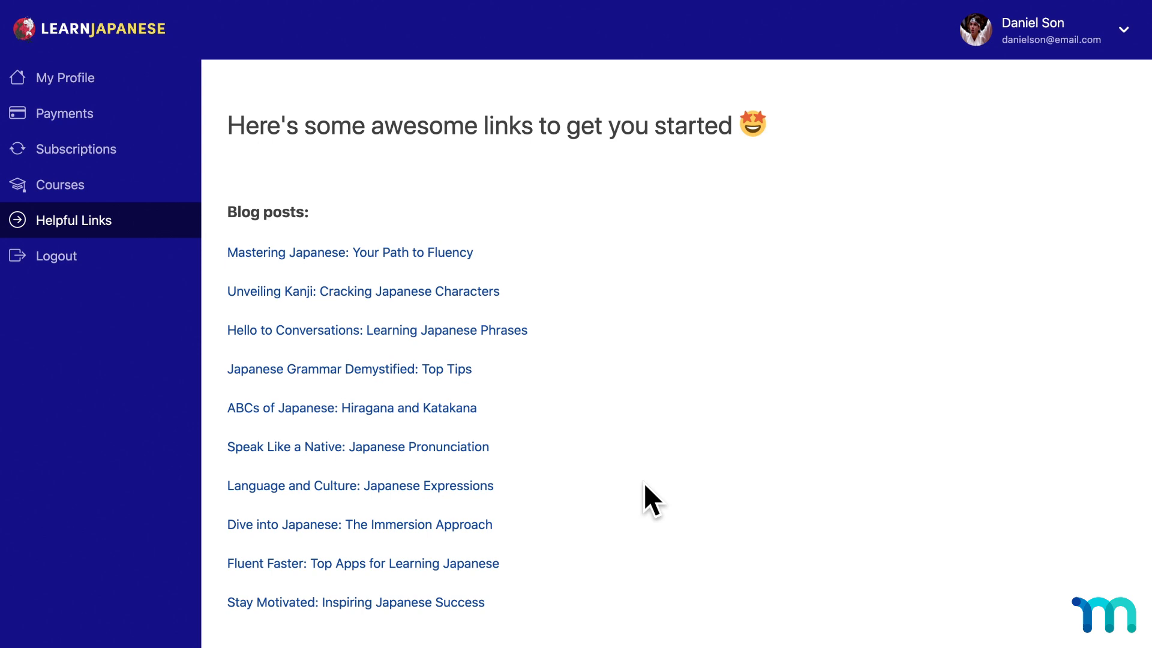
pyautogui.moveTo(666, 163)
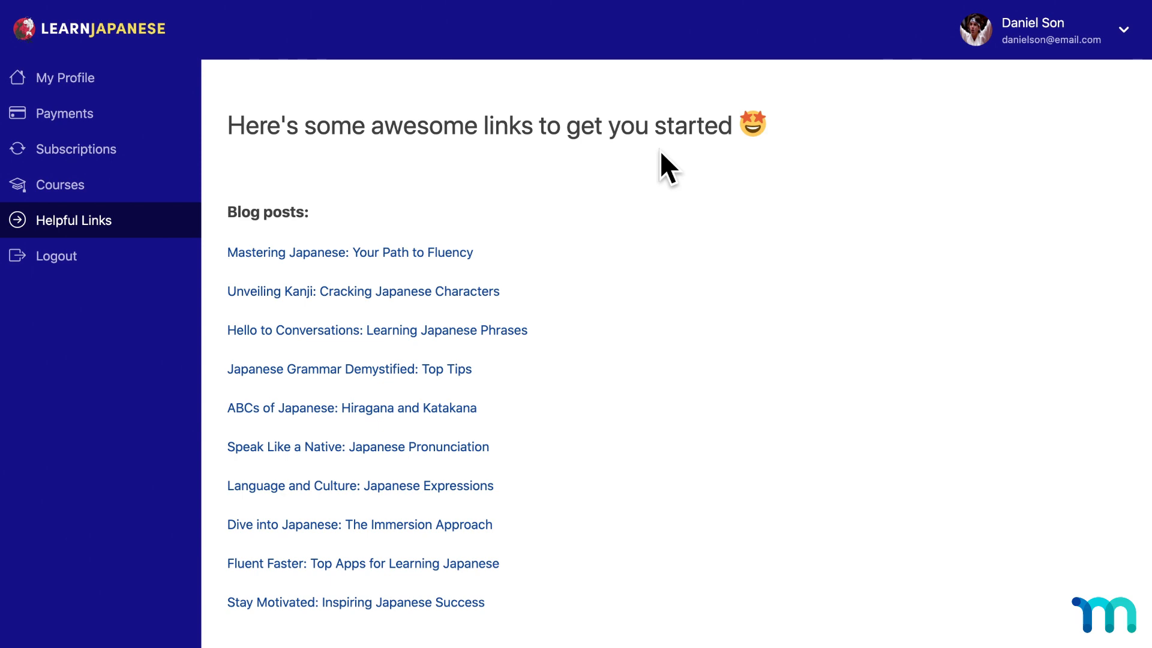
pyautogui.click(67, 77)
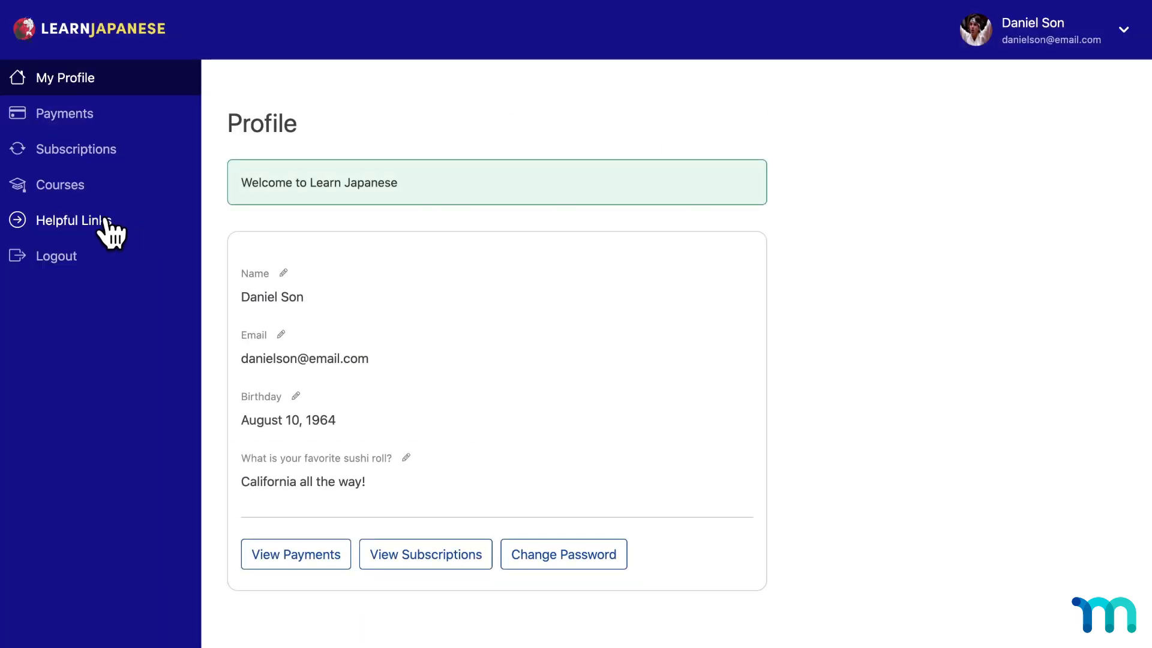
pyautogui.click(70, 220)
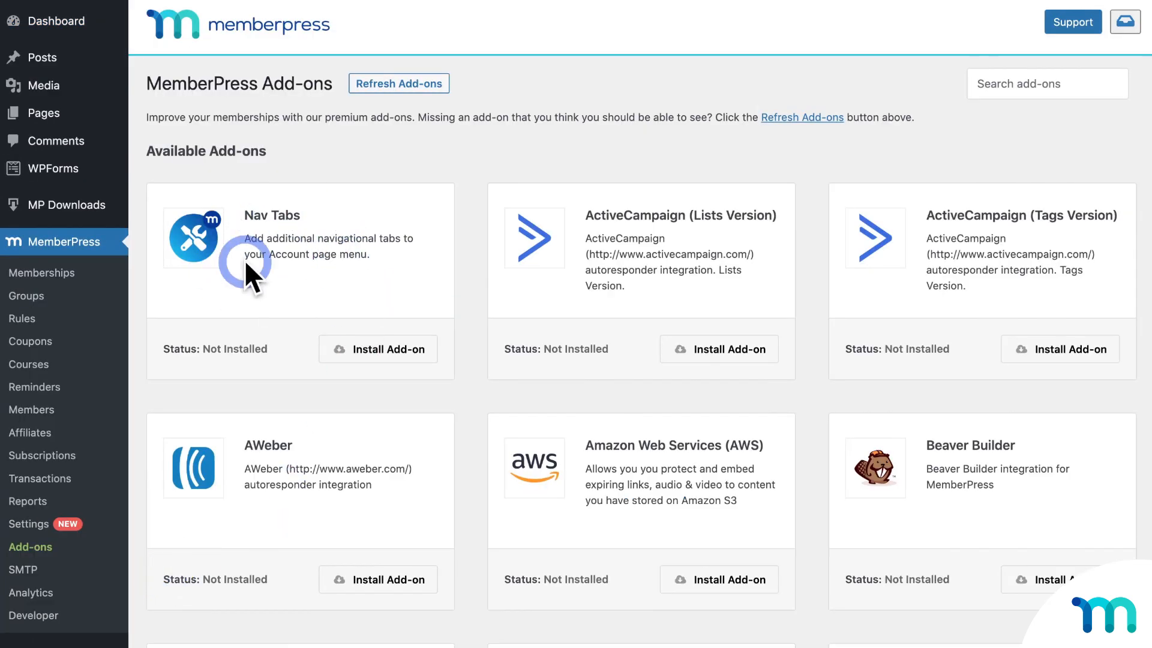
# - Install and activate the Nav Tabs add-on, then go to MemberPress Settings
pyautogui.click(378, 349)
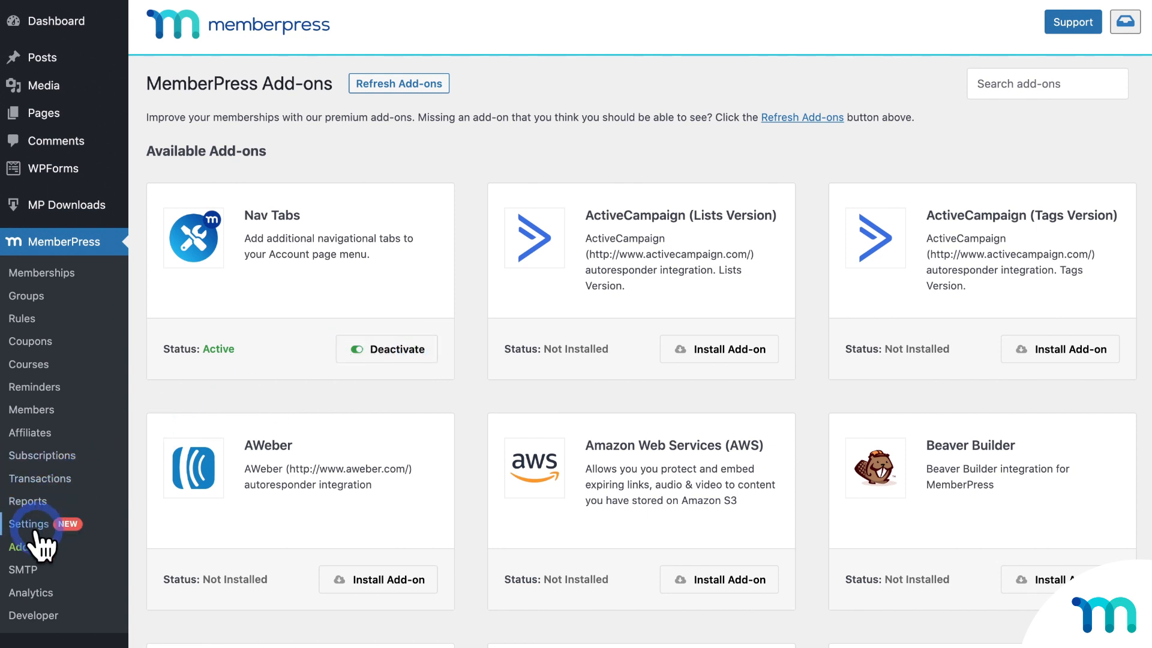
pyautogui.click(29, 524)
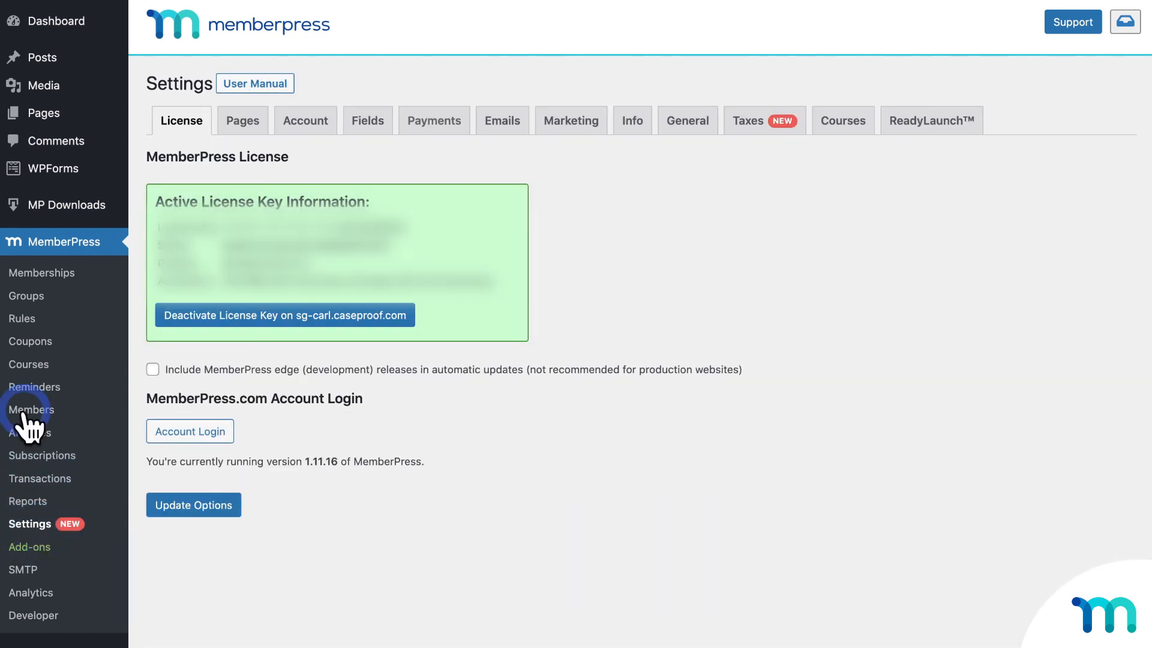
# - Tick Enable Account Nav Tabs on the Account settings page
pyautogui.click(306, 120)
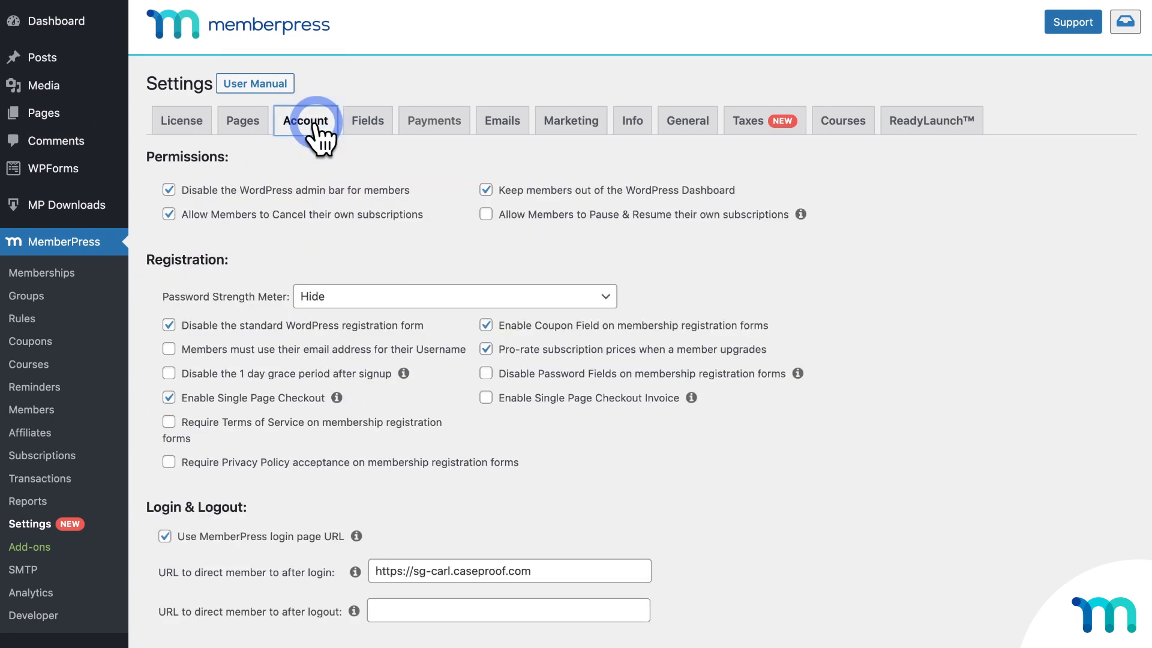
pyautogui.scroll(-3)
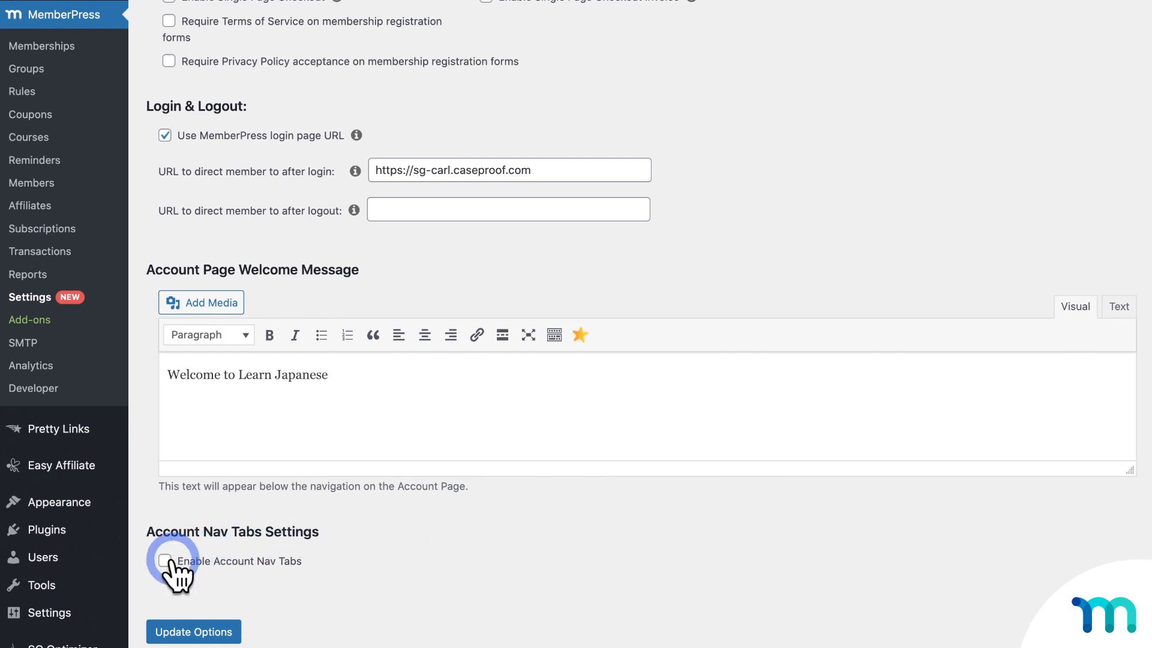
pyautogui.click(165, 560)
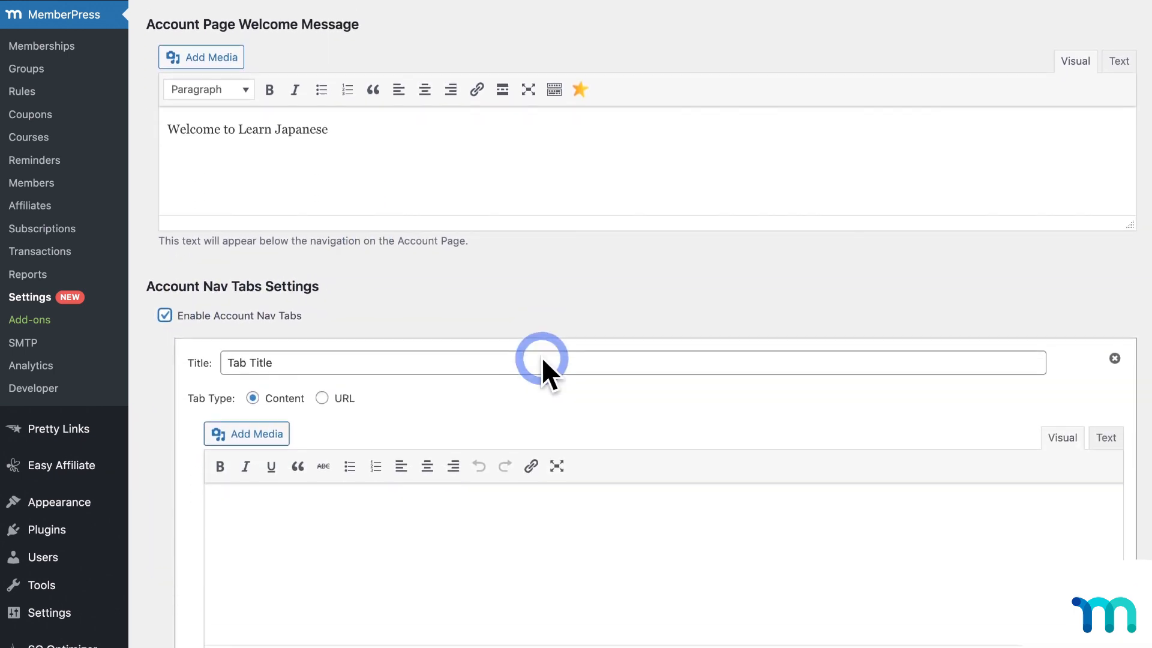
pyautogui.scroll(-3)
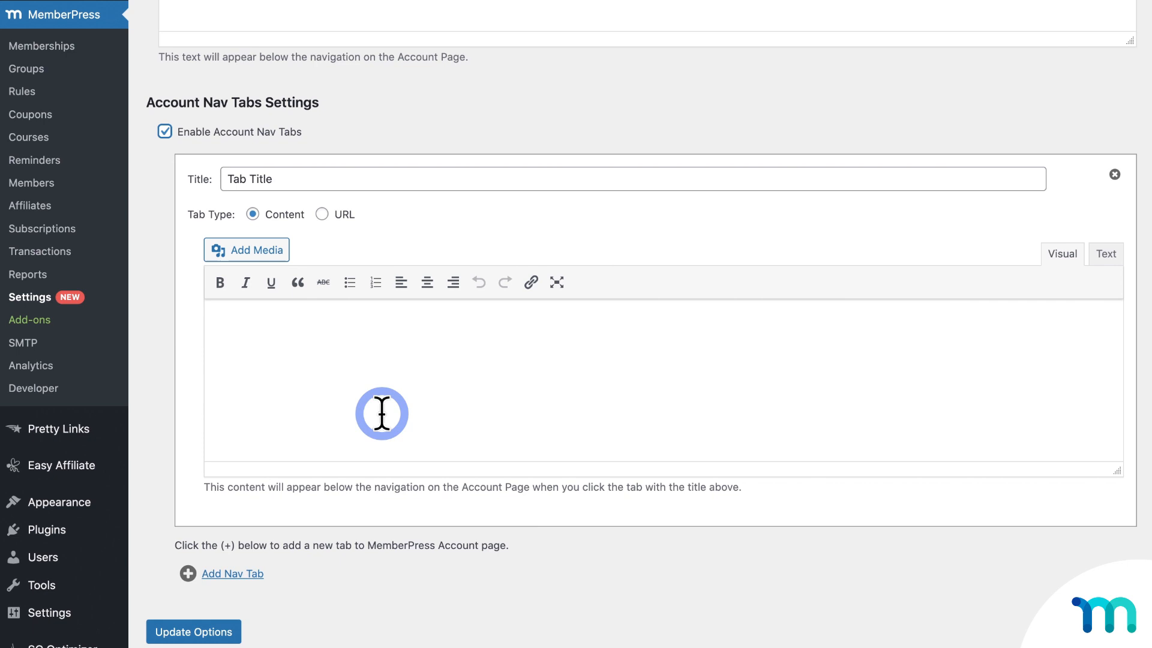
# - Title the first tab Ebooks as a Content tab with text 'Here are your ebooks!'
pyautogui.click(261, 179)
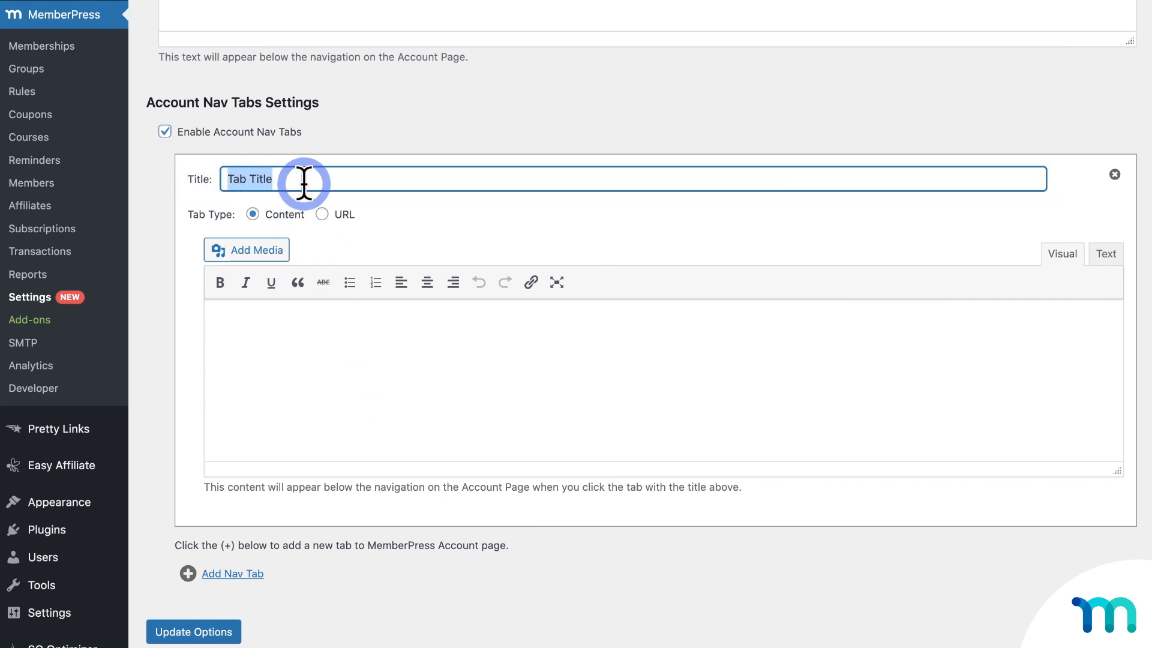
pyautogui.write('Ebooks')
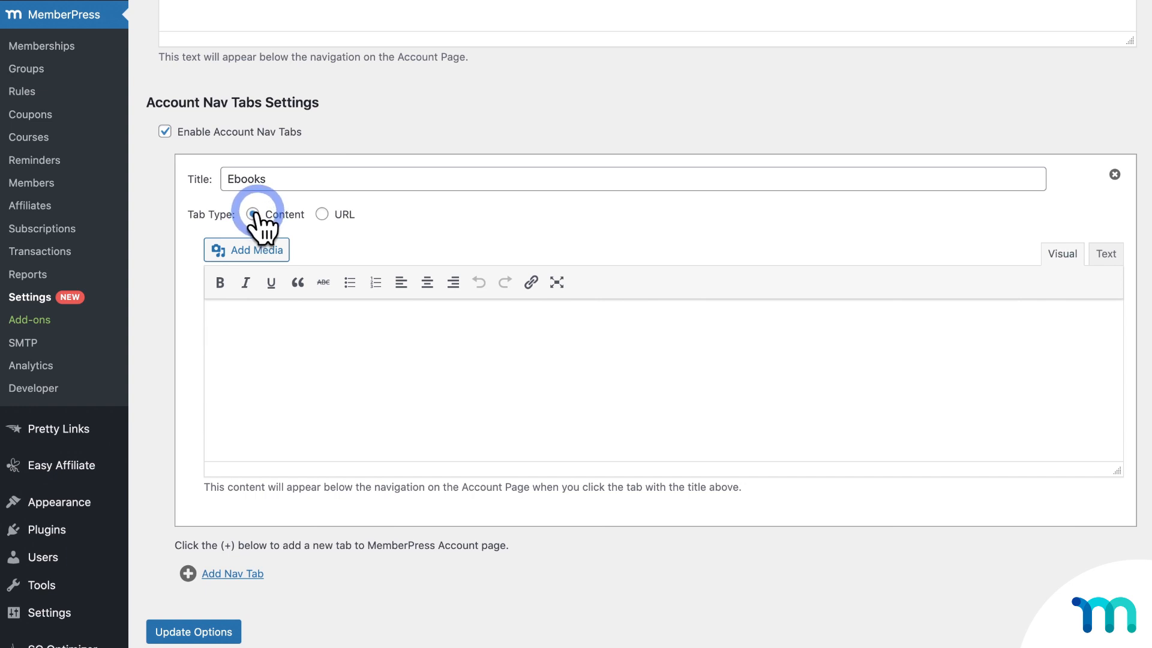
pyautogui.click(253, 214)
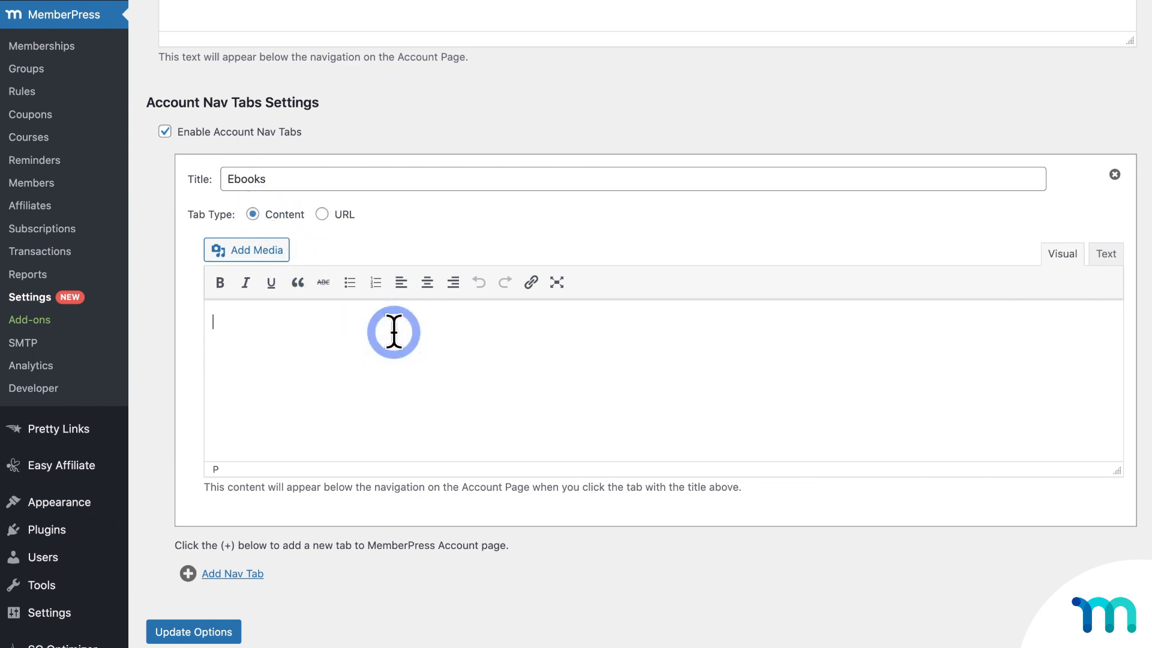
pyautogui.write('Here are your ebooks')
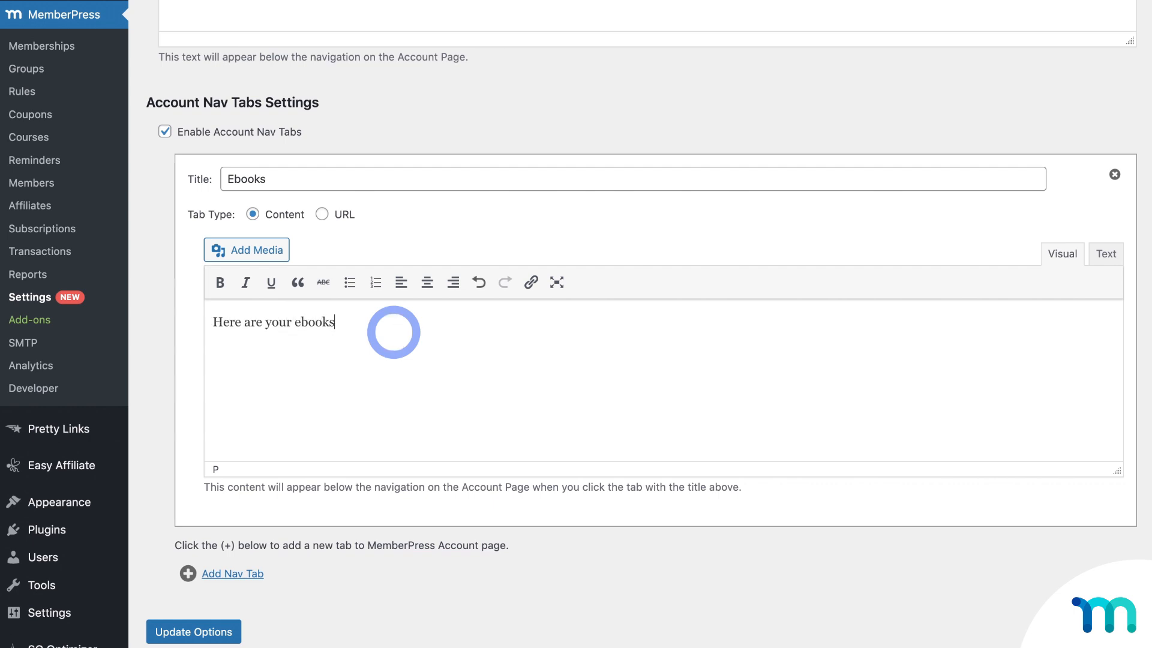
pyautogui.write('!')
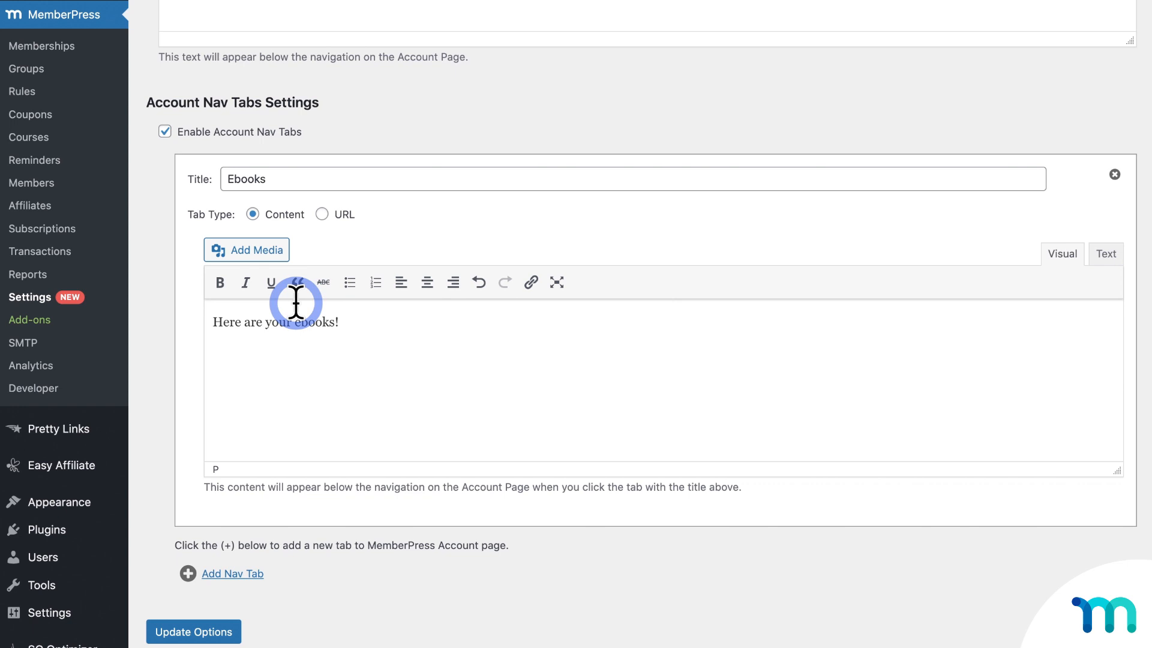
pyautogui.moveTo(323, 282)
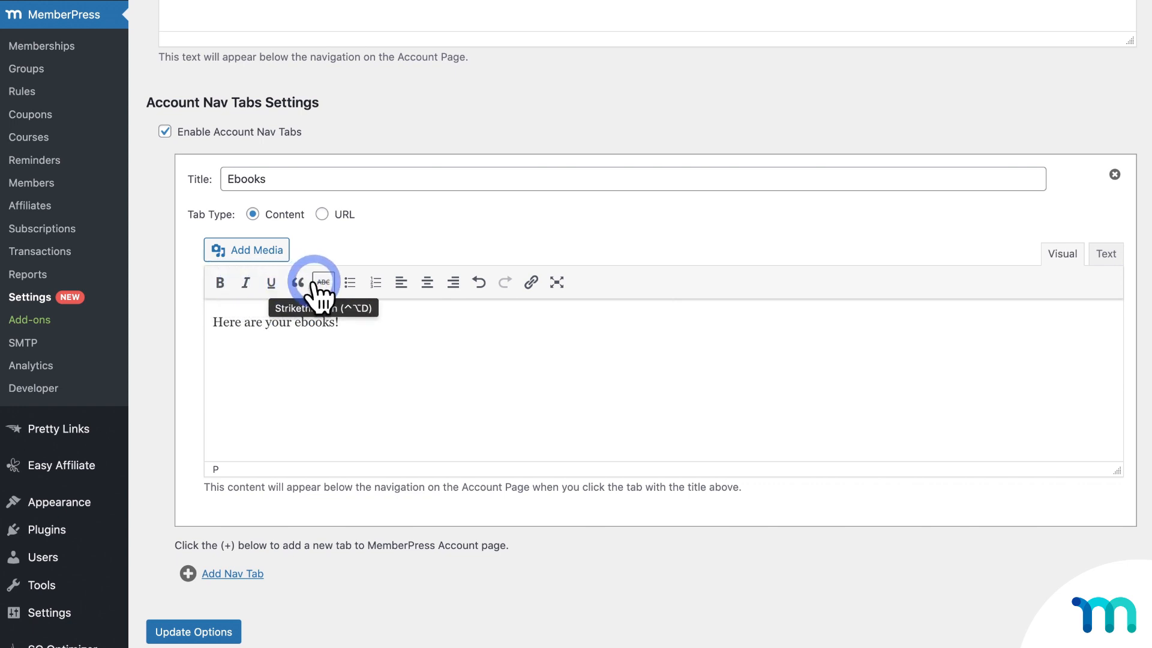
pyautogui.moveTo(442, 282)
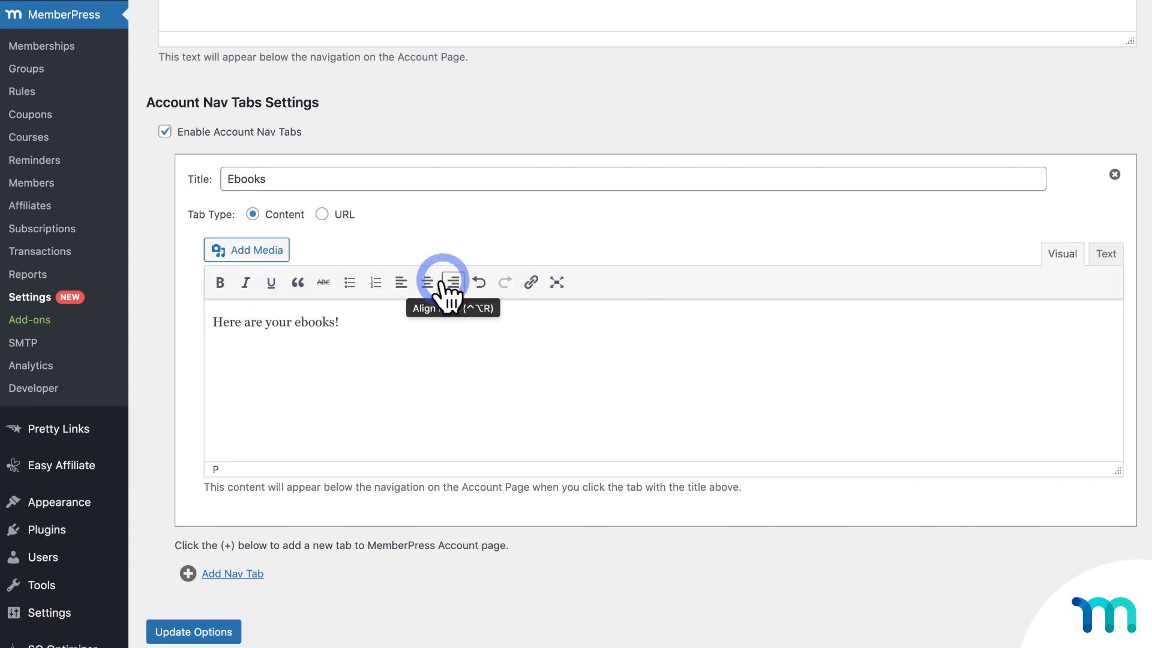
pyautogui.moveTo(422, 281)
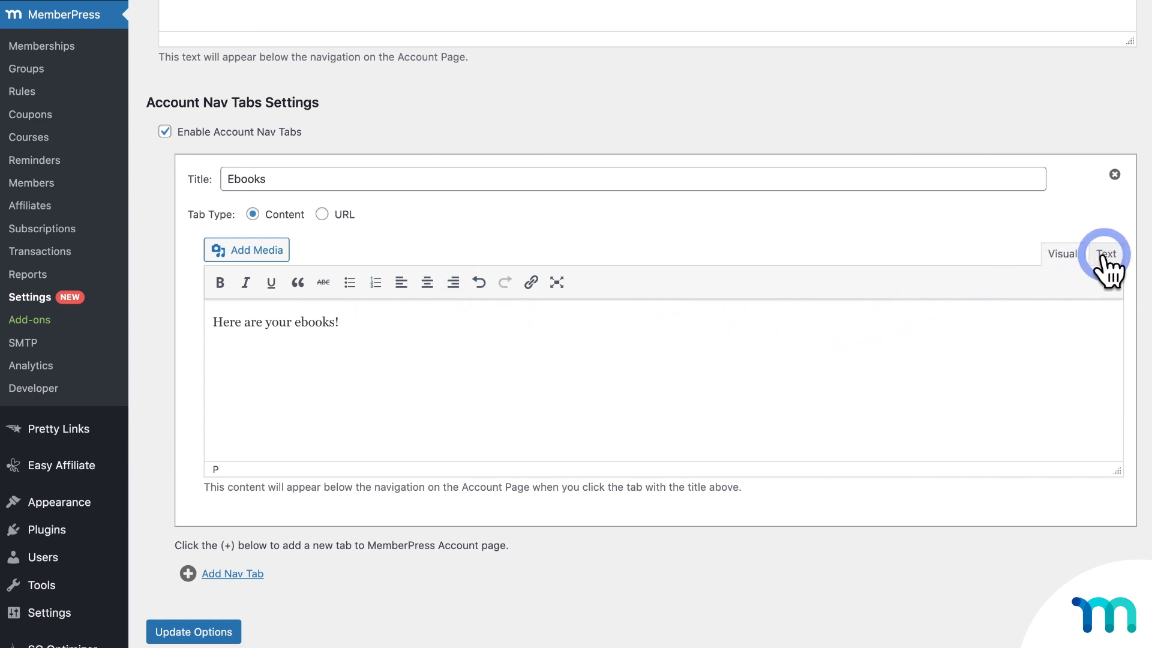
# - Close the <h2> around 'Here are your ebooks!' in the Text editor and view it rendered as a heading
pyautogui.click(1105, 253)
pyautogui.write('<h2>')
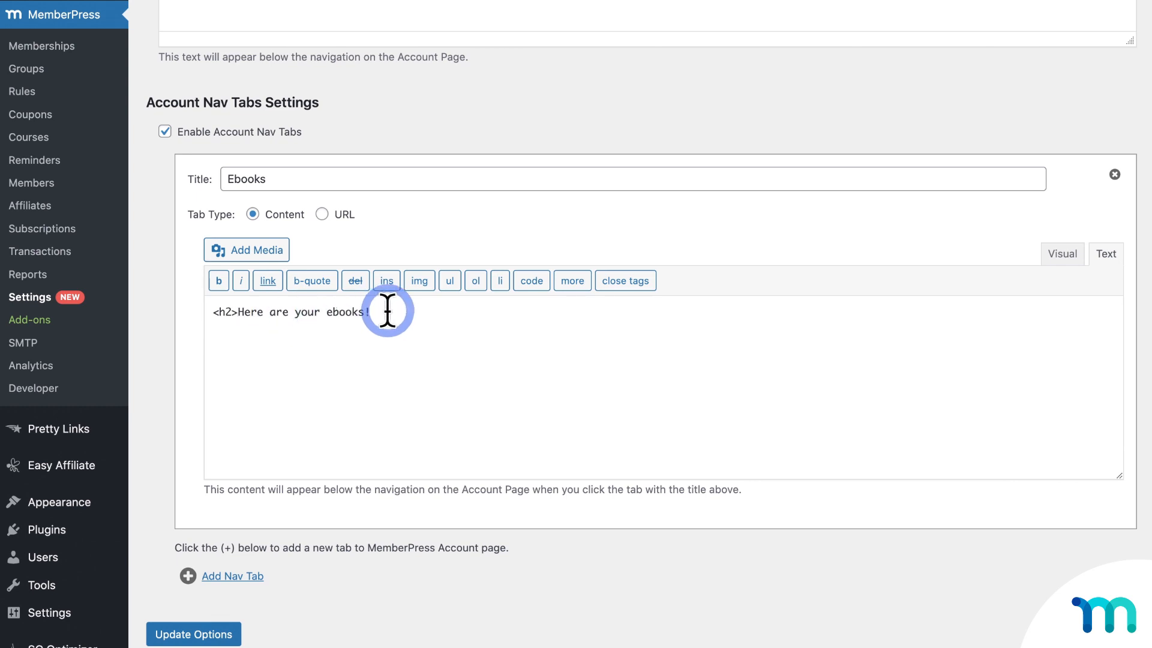
pyautogui.write('</')
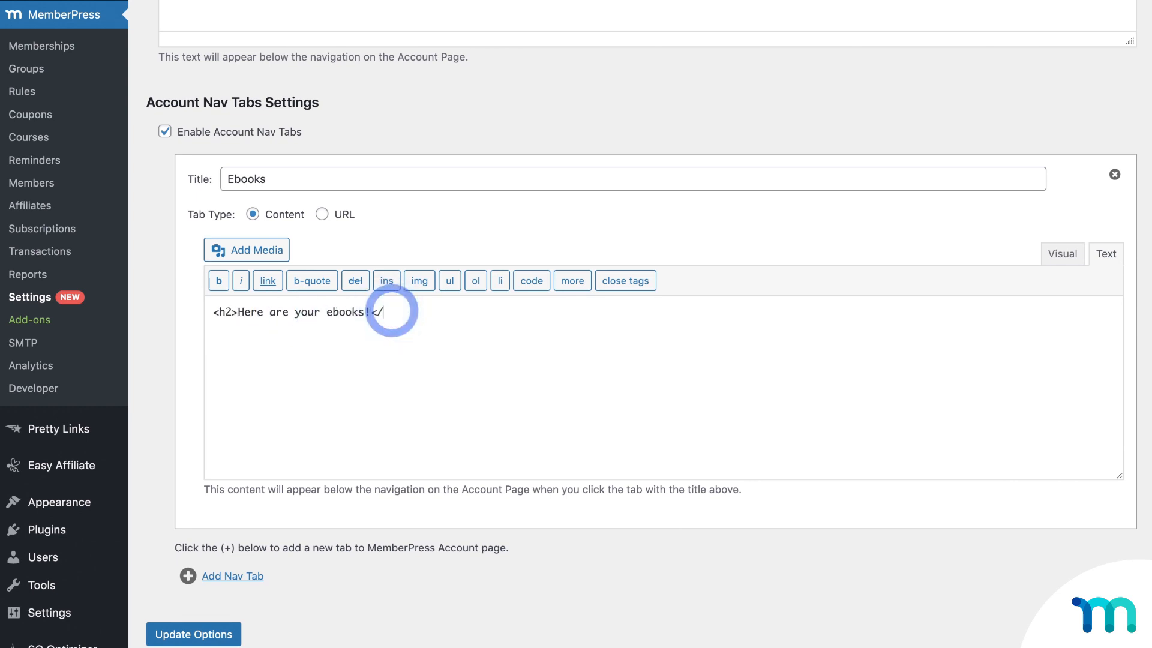
pyautogui.write('h2>')
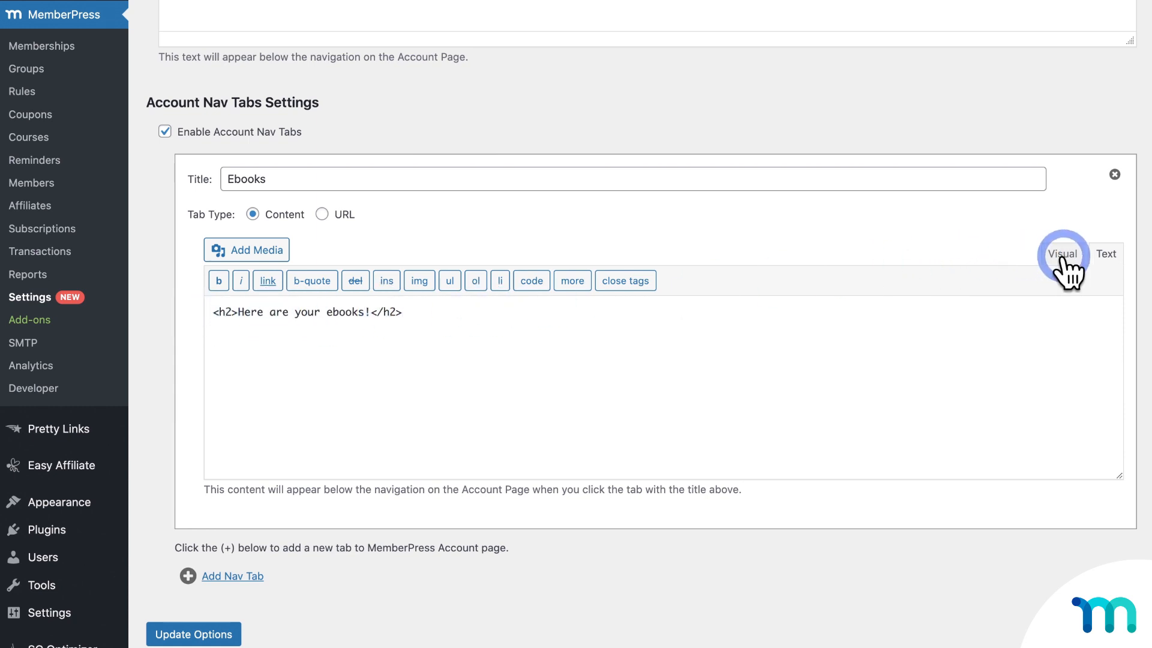
pyautogui.click(1062, 253)
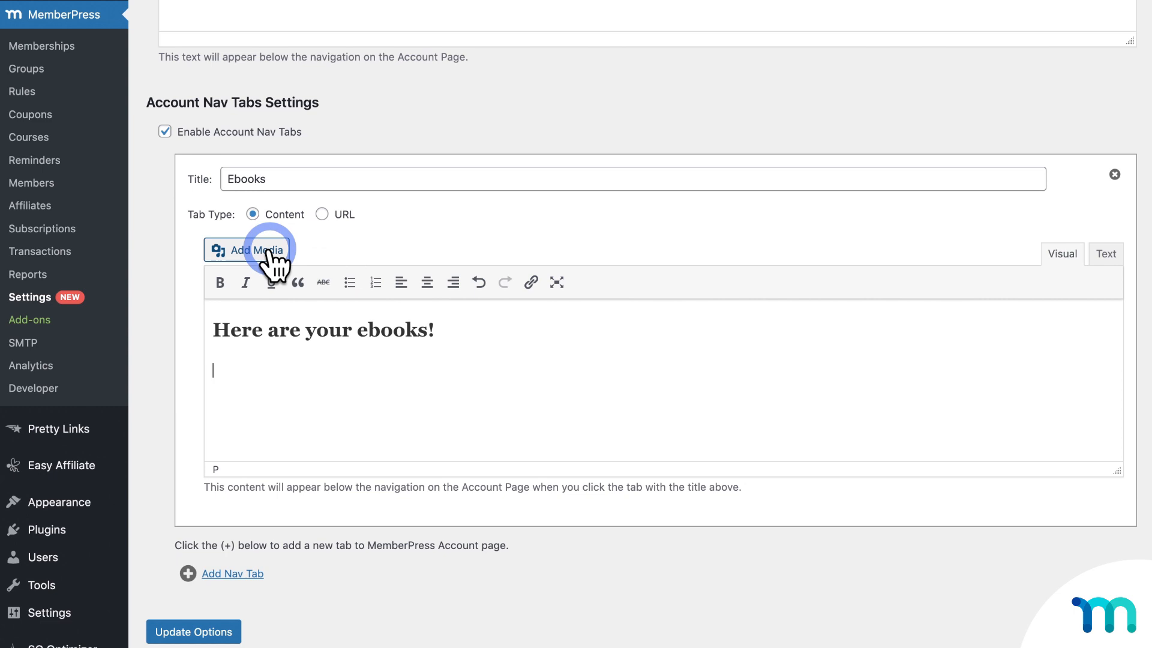
# - Insert the four ebook cover images from the Media Library below the Ebooks heading
pyautogui.click(249, 250)
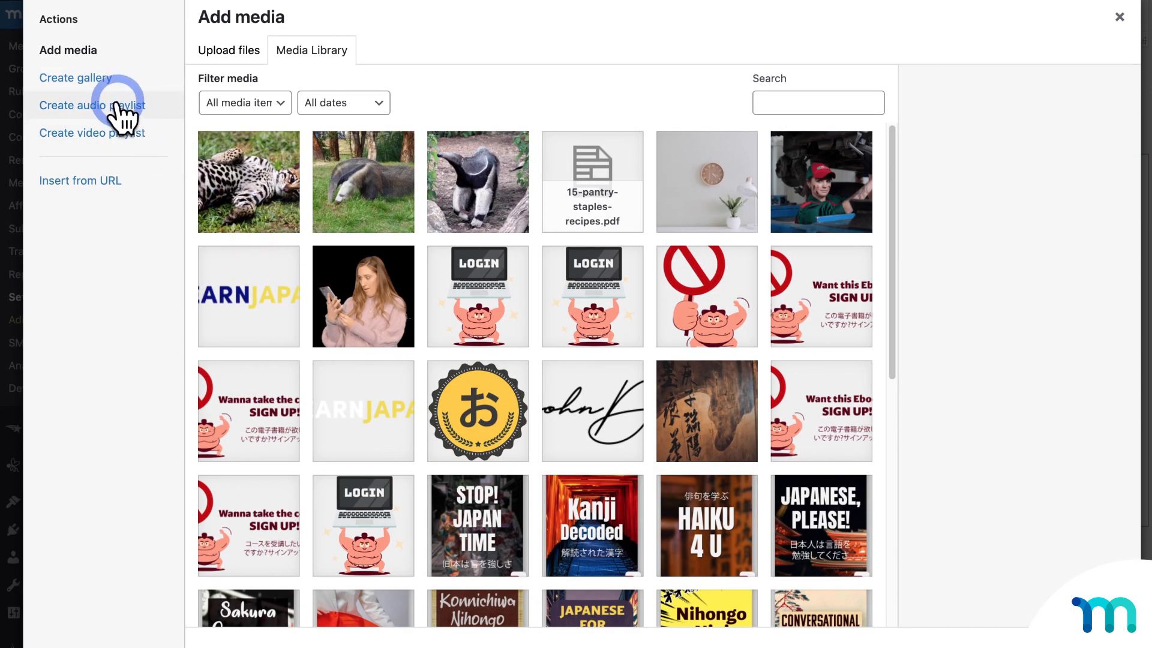
pyautogui.moveTo(93, 133)
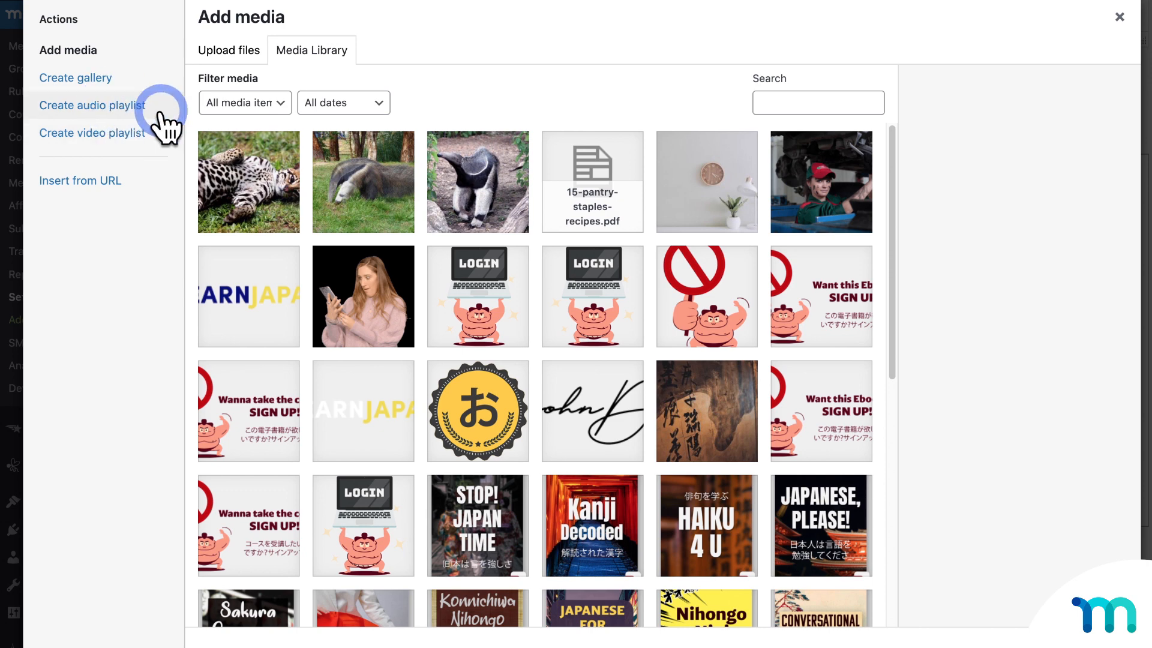
pyautogui.scroll(-3)
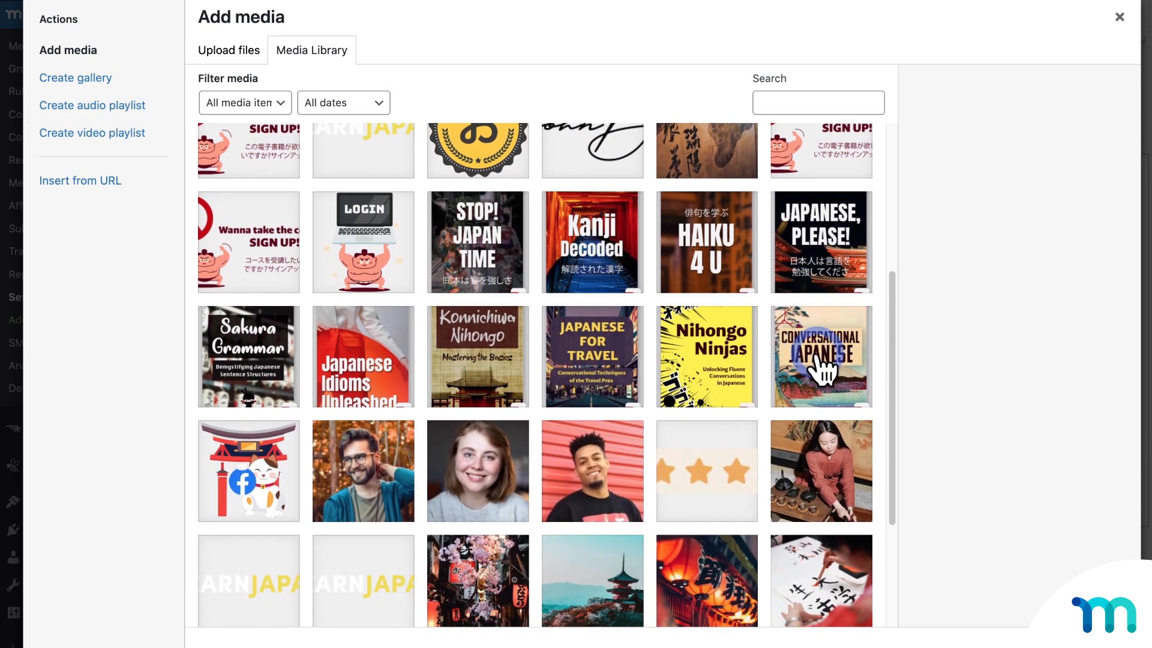
pyautogui.click(706, 241)
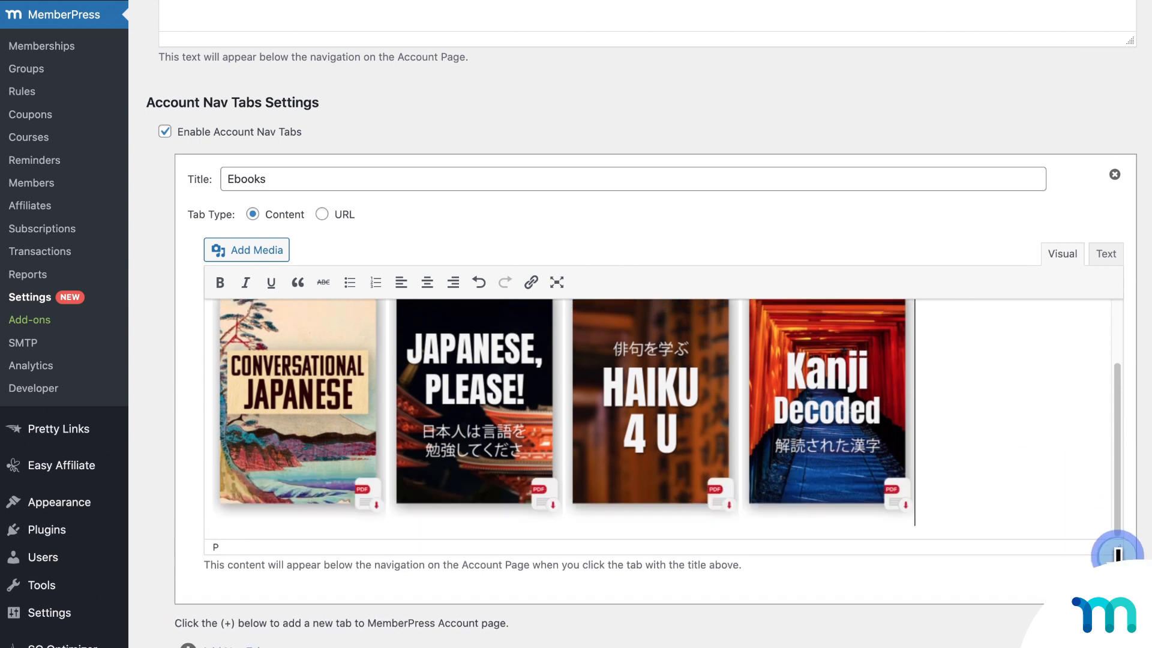
# - Wrap the Conversational Japanese cover image in a link, leaving the other covers unlinked
pyautogui.write('Here are your ebooks!')
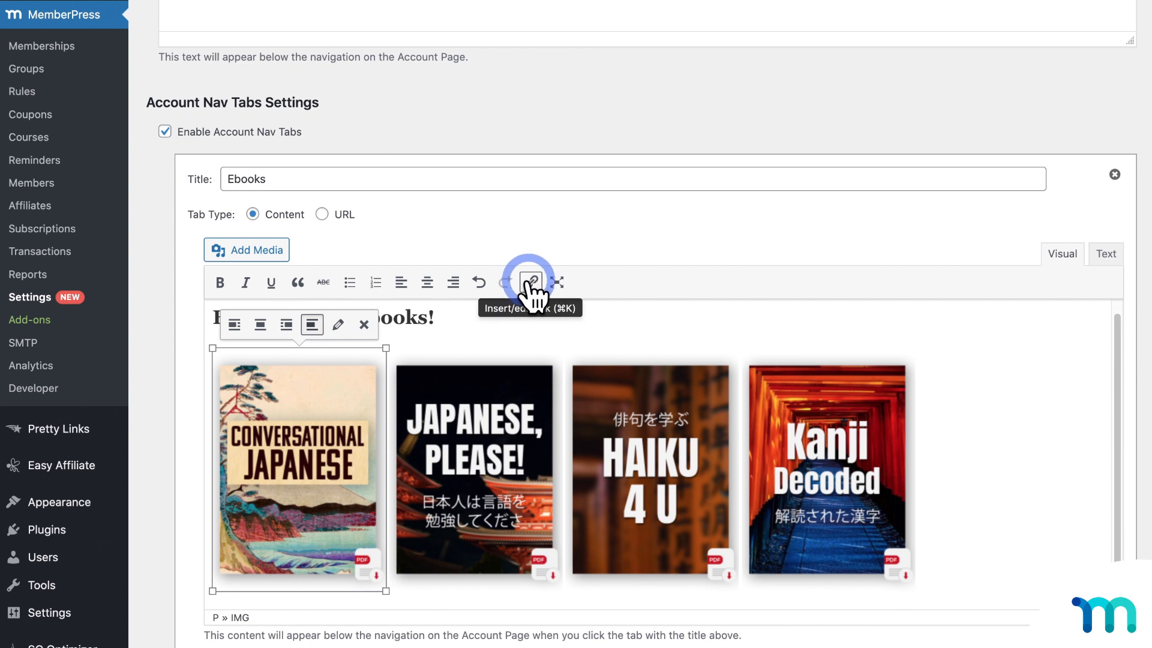
pyautogui.click(530, 282)
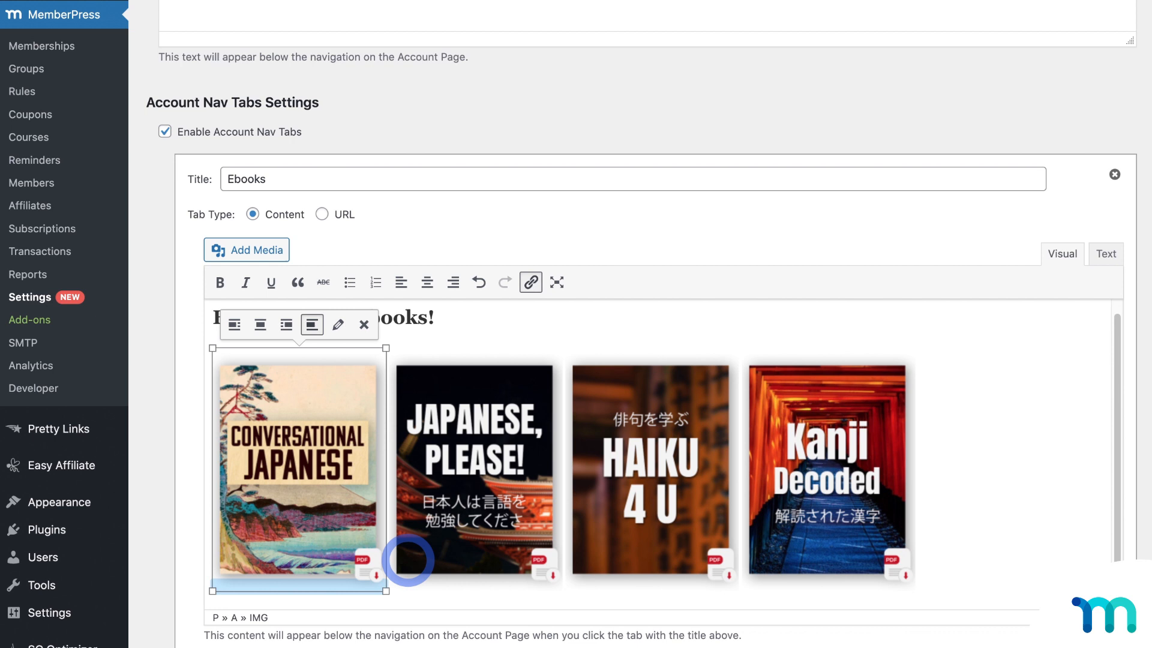
pyautogui.moveTo(1114, 175)
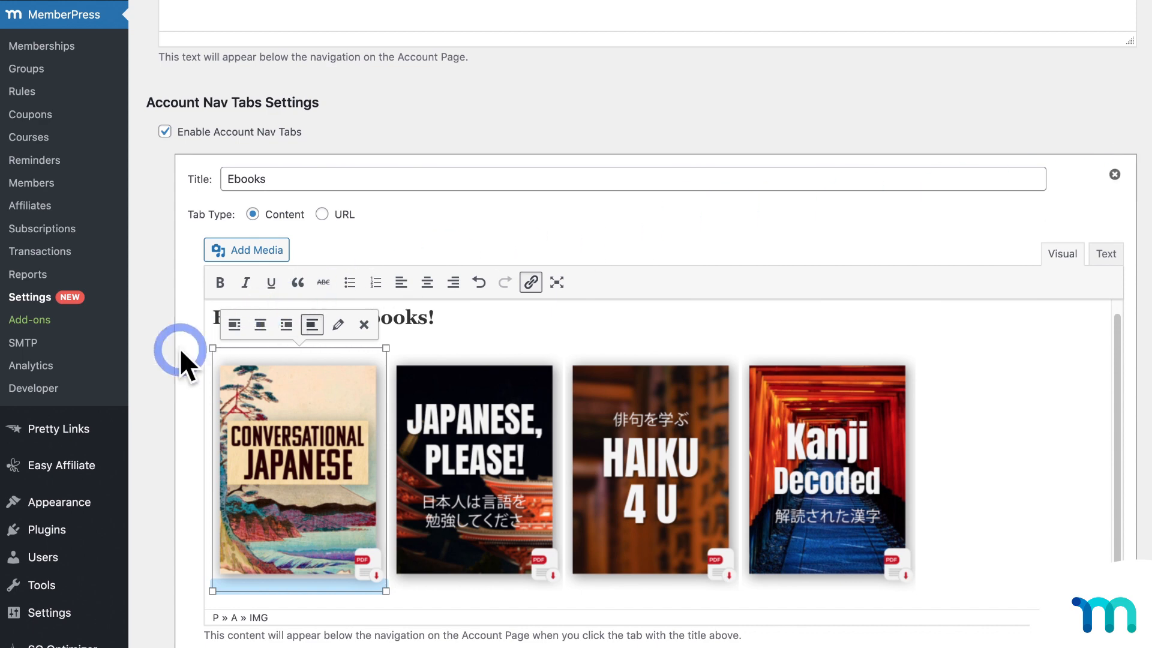
pyautogui.scroll(-3)
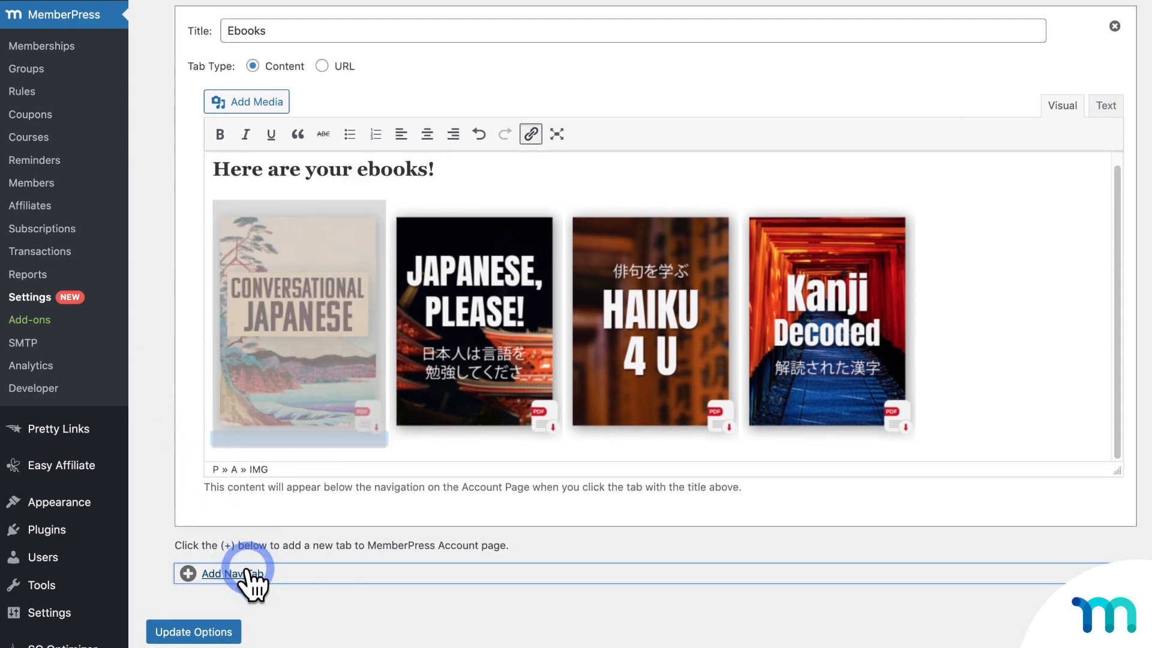
# - Add a new nav tab titled Giveaways with content 'Enter the giveaway!'
pyautogui.click(232, 573)
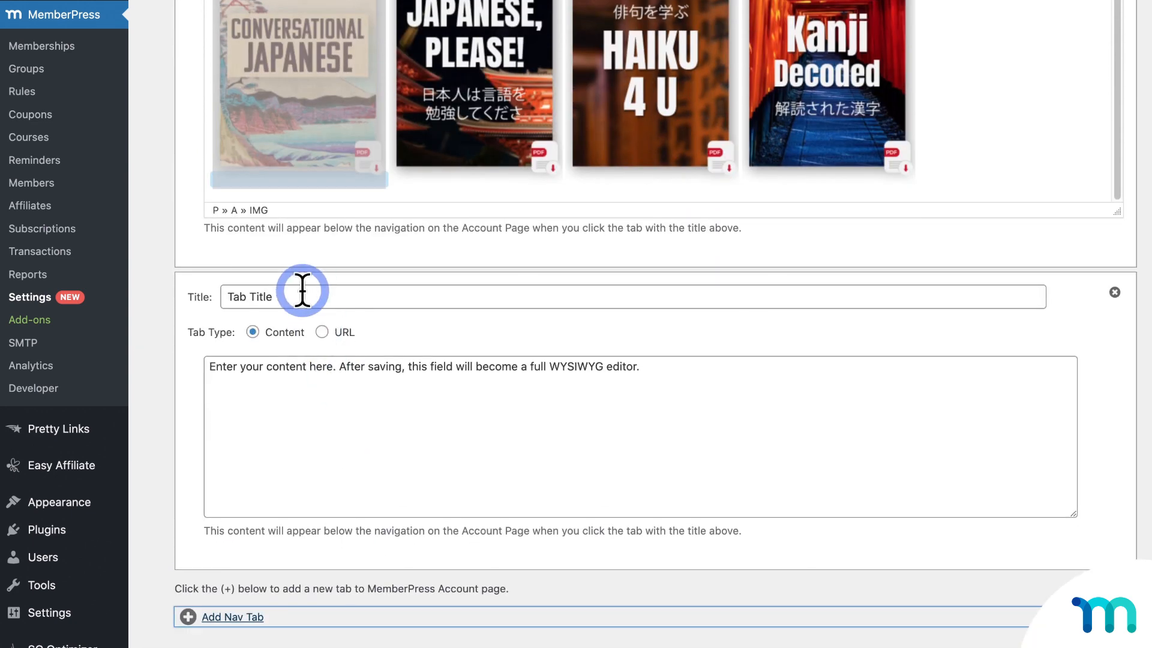
pyautogui.write('Giveaways')
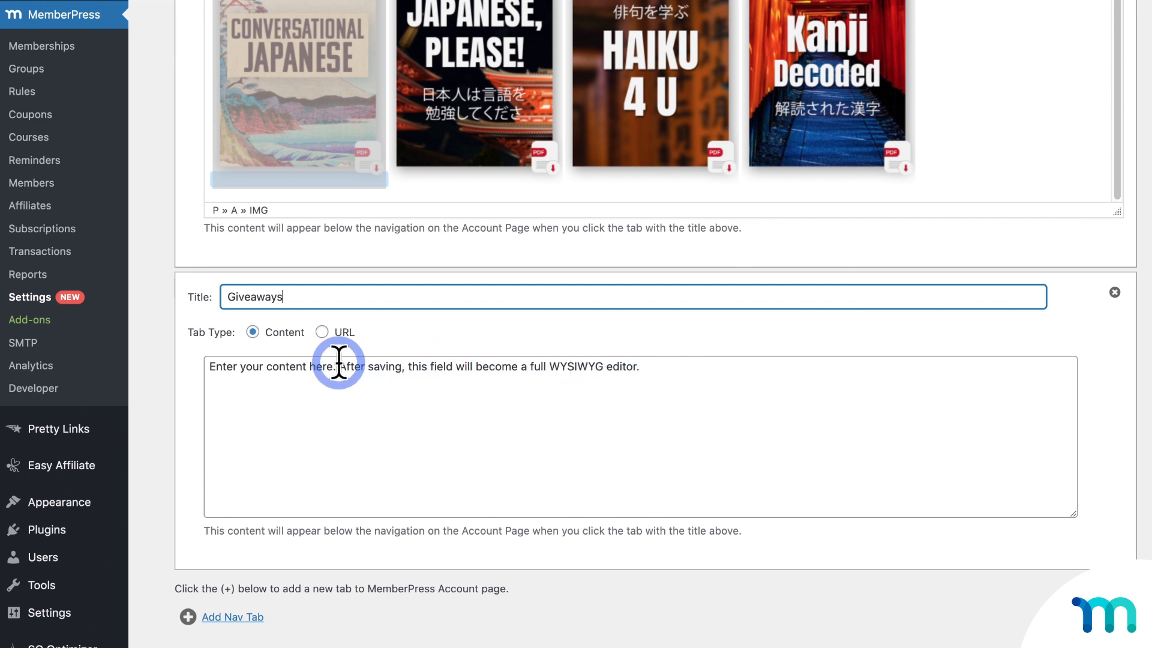
pyautogui.moveTo(669, 367)
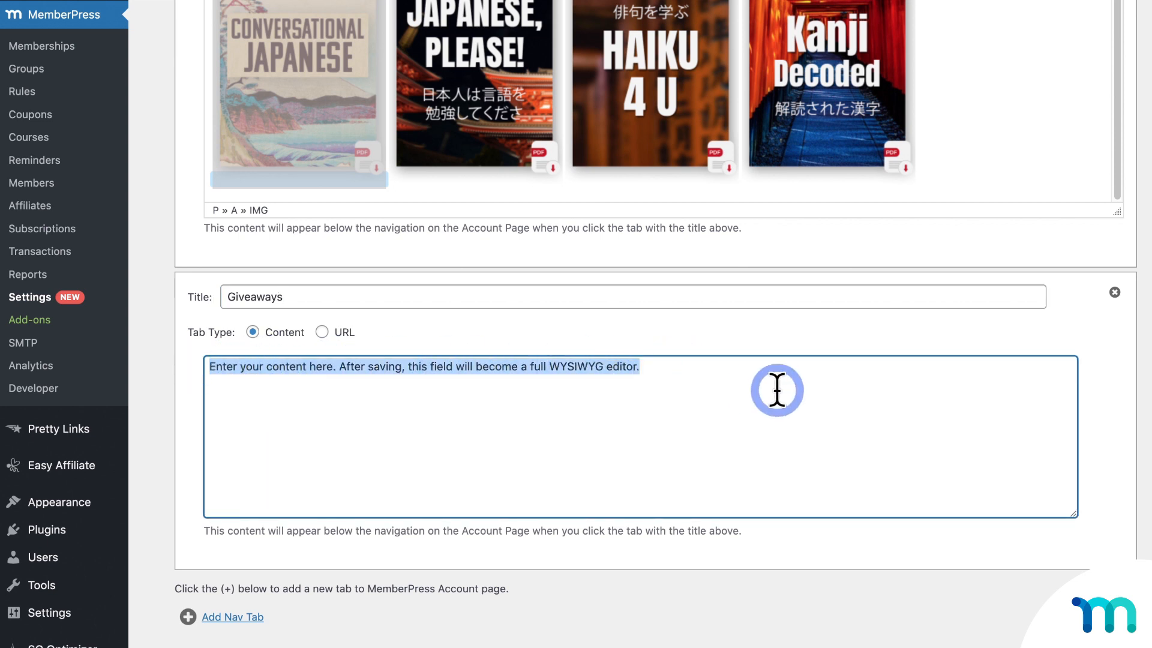
pyautogui.write('Enter')
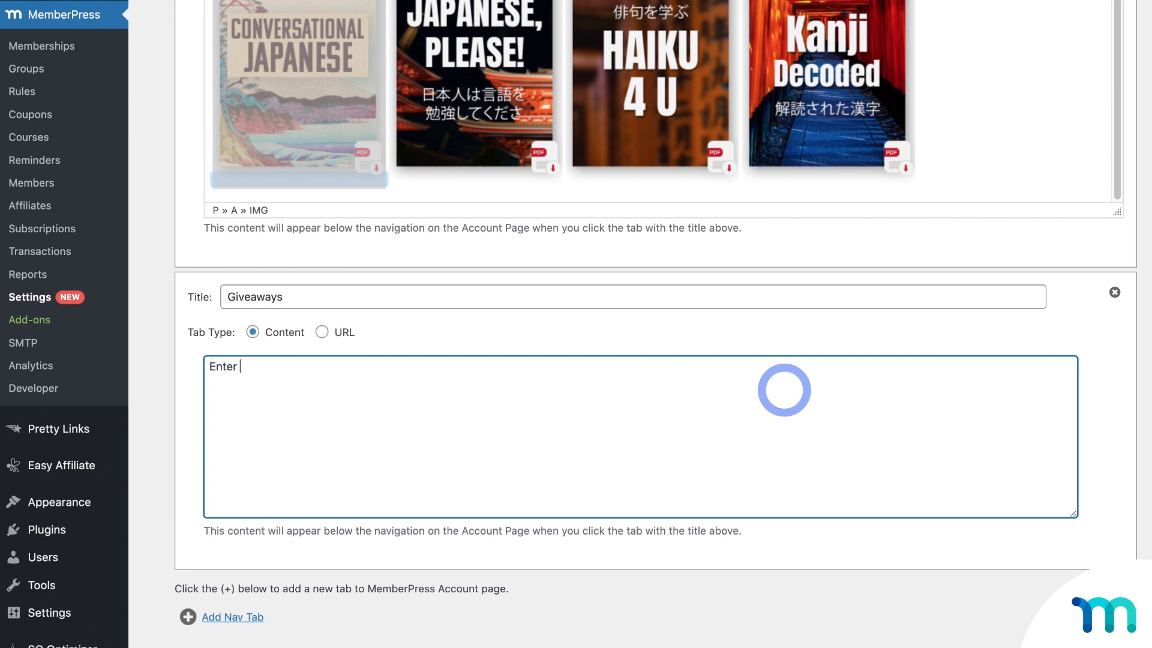
pyautogui.write('the giveaway!')
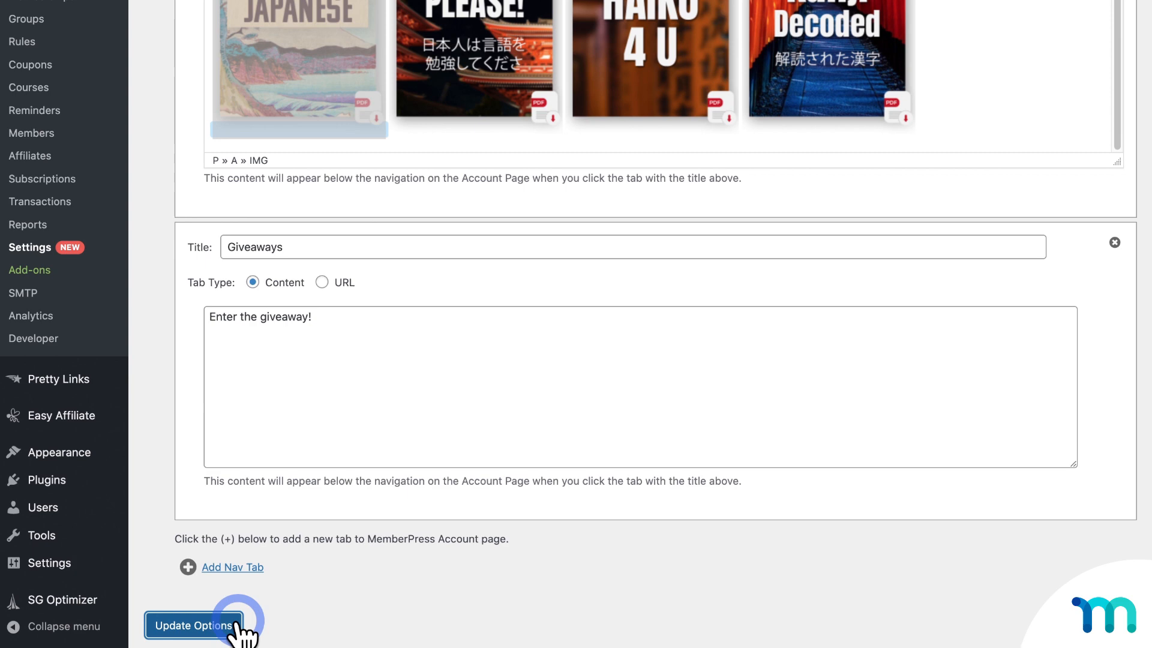
# - Save the account options with Update Options and return to the Account Nav Tabs settings
pyautogui.click(193, 625)
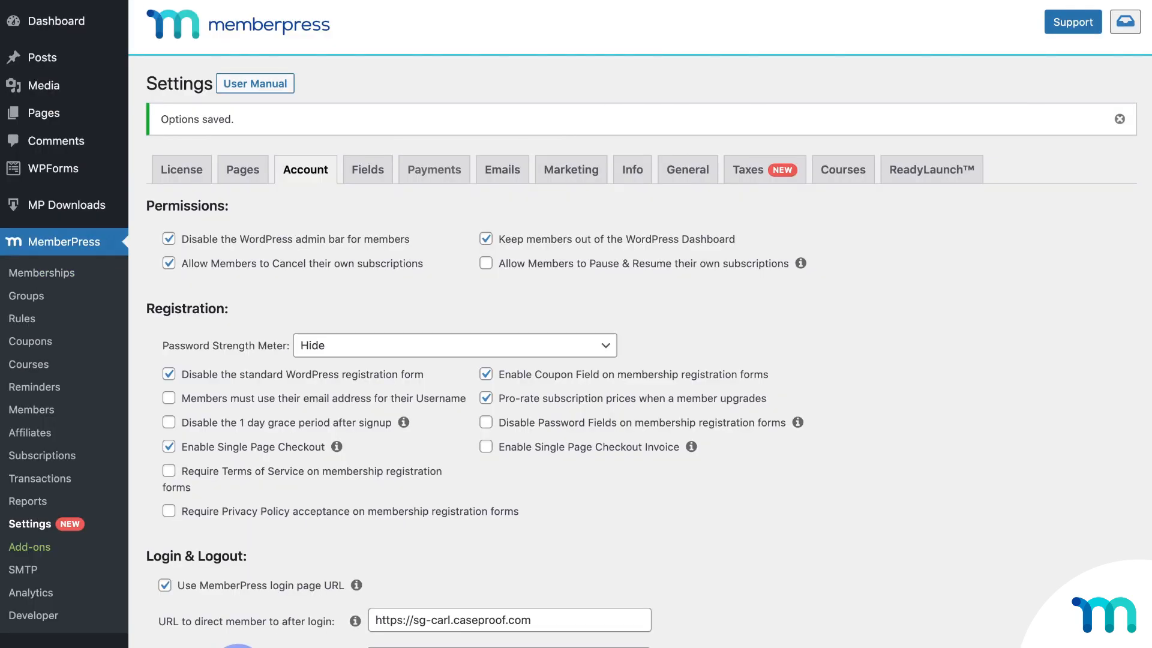
pyautogui.scroll(-3)
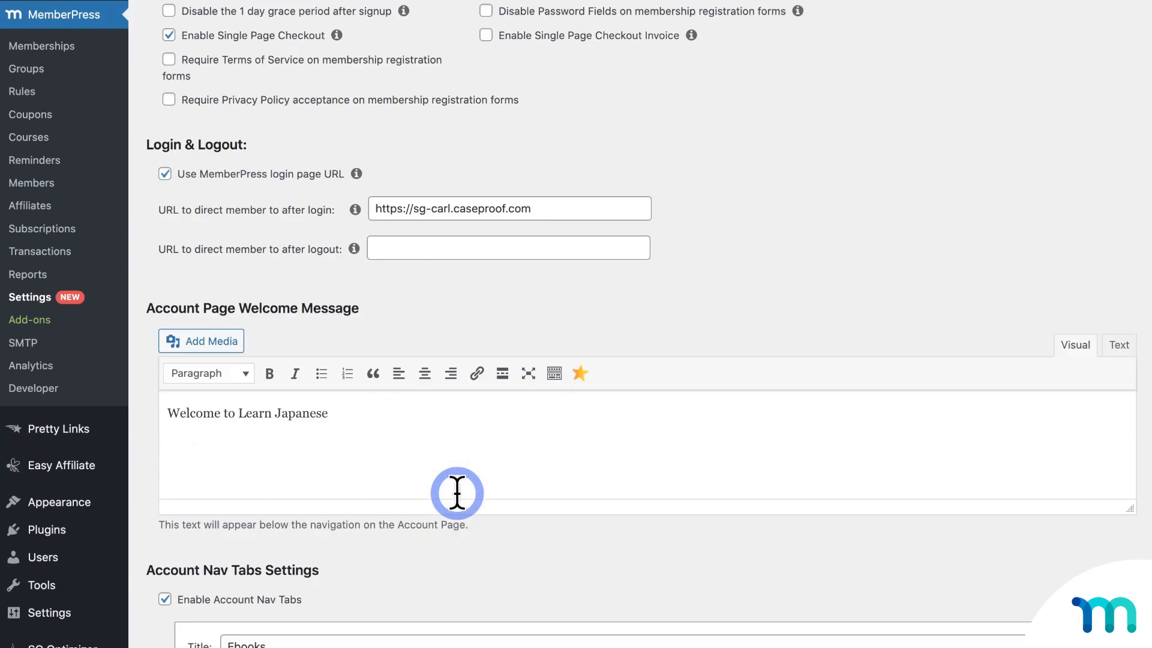
pyautogui.scroll(-3)
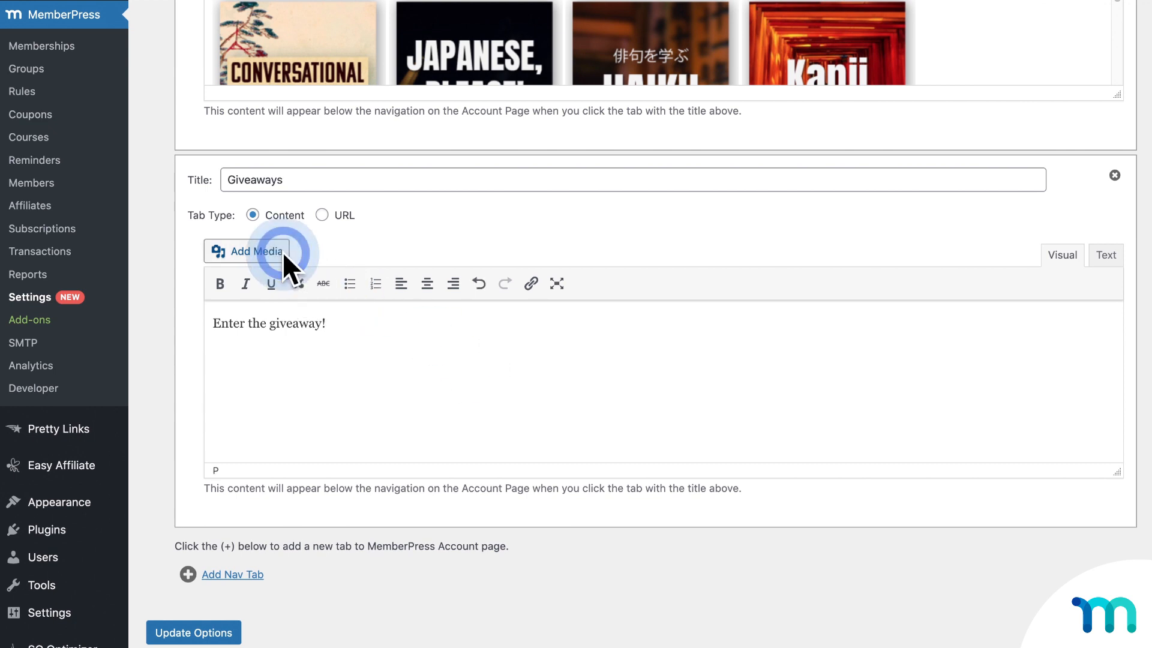
# - Insert the woman-with-phone image and the [wpforms id="329"] shortcode into the Giveaways tab, then add a third nav tab
pyautogui.click(247, 250)
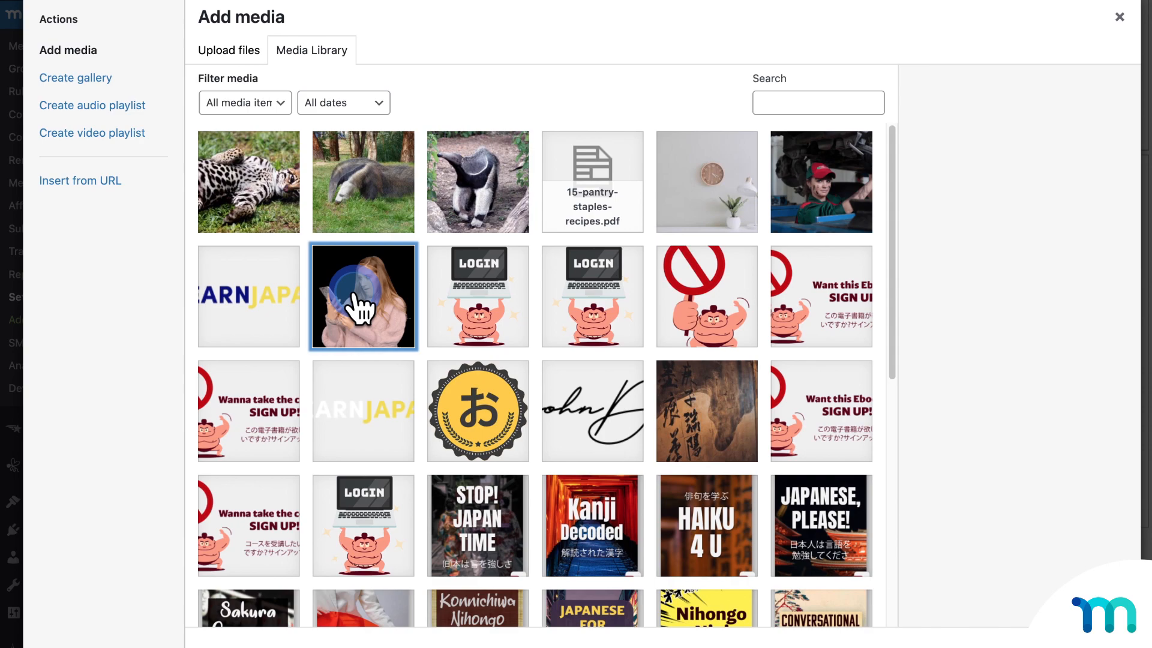
pyautogui.click(362, 296)
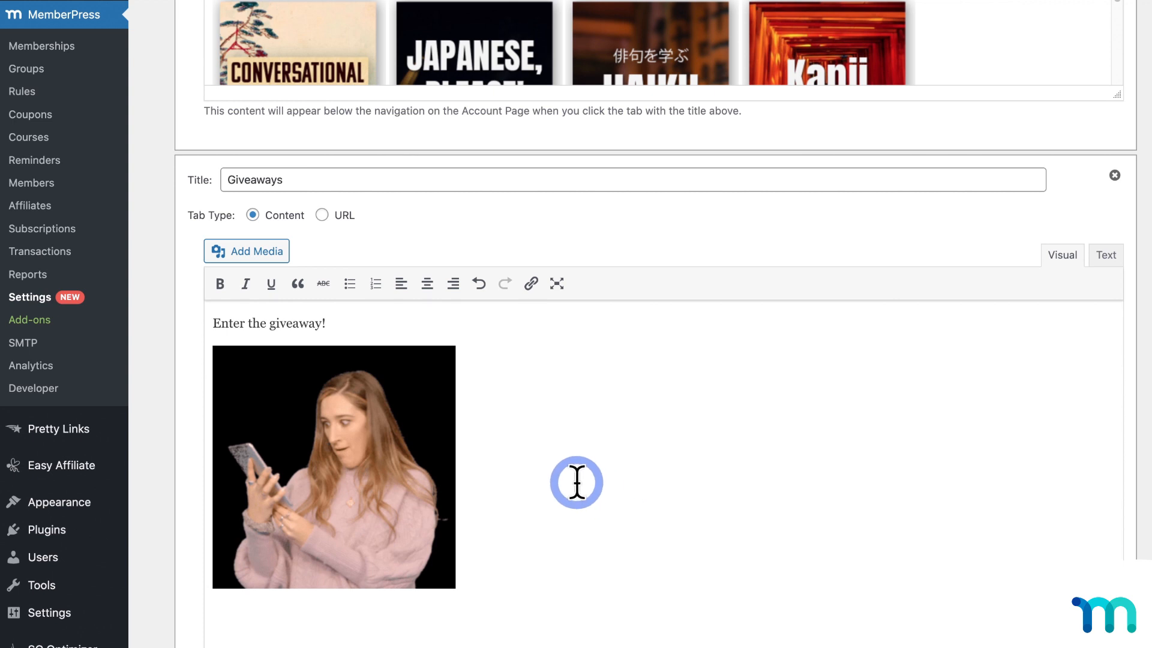
pyautogui.moveTo(552, 573)
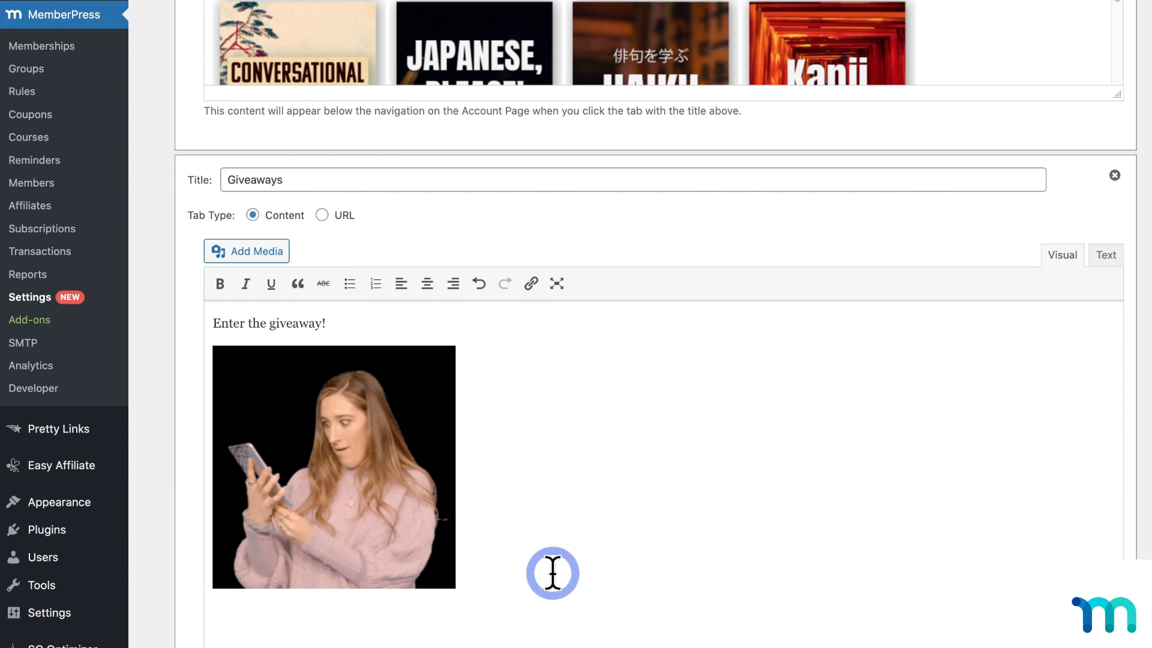
pyautogui.scroll(-3)
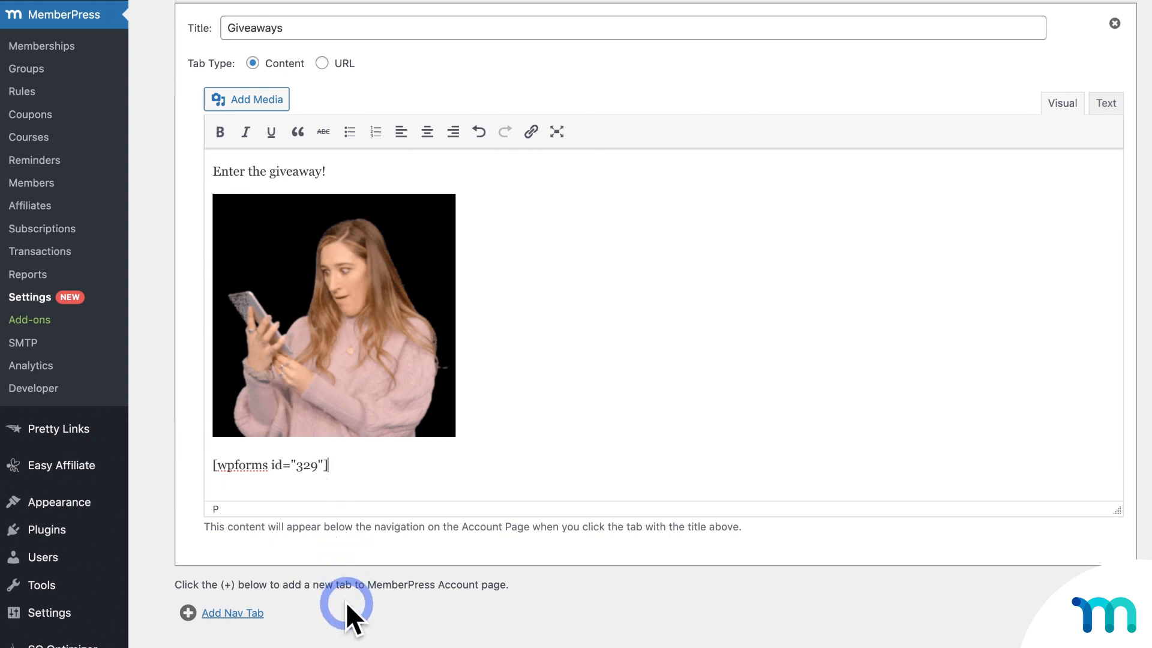
pyautogui.click(232, 613)
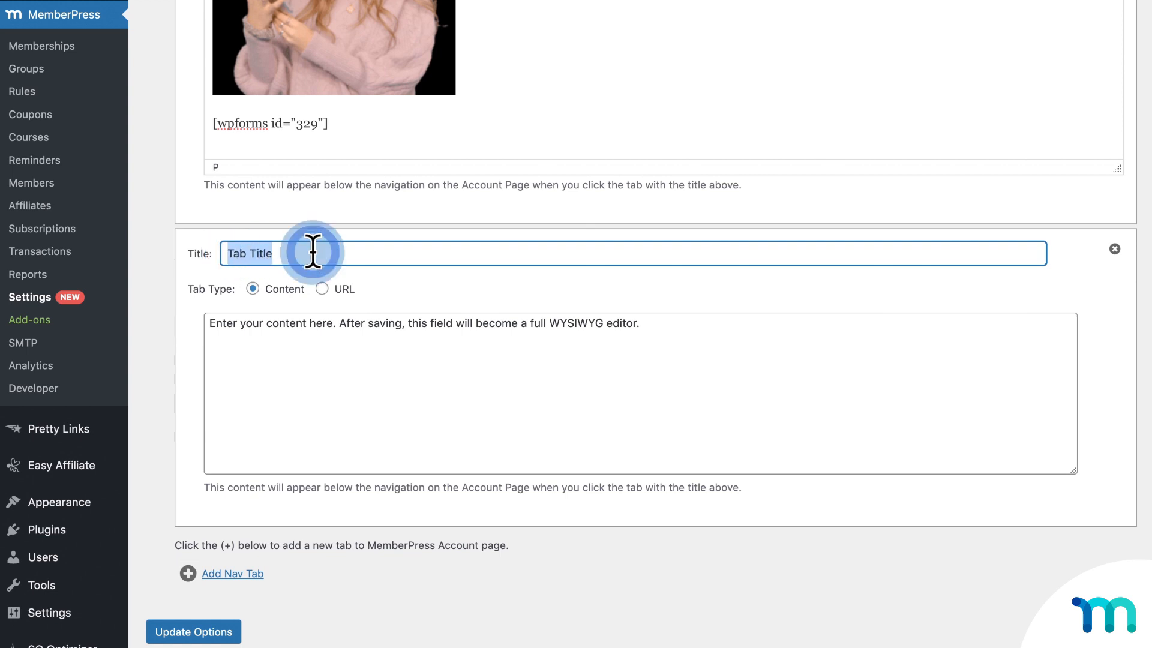
pyautogui.write('Helpful Links')
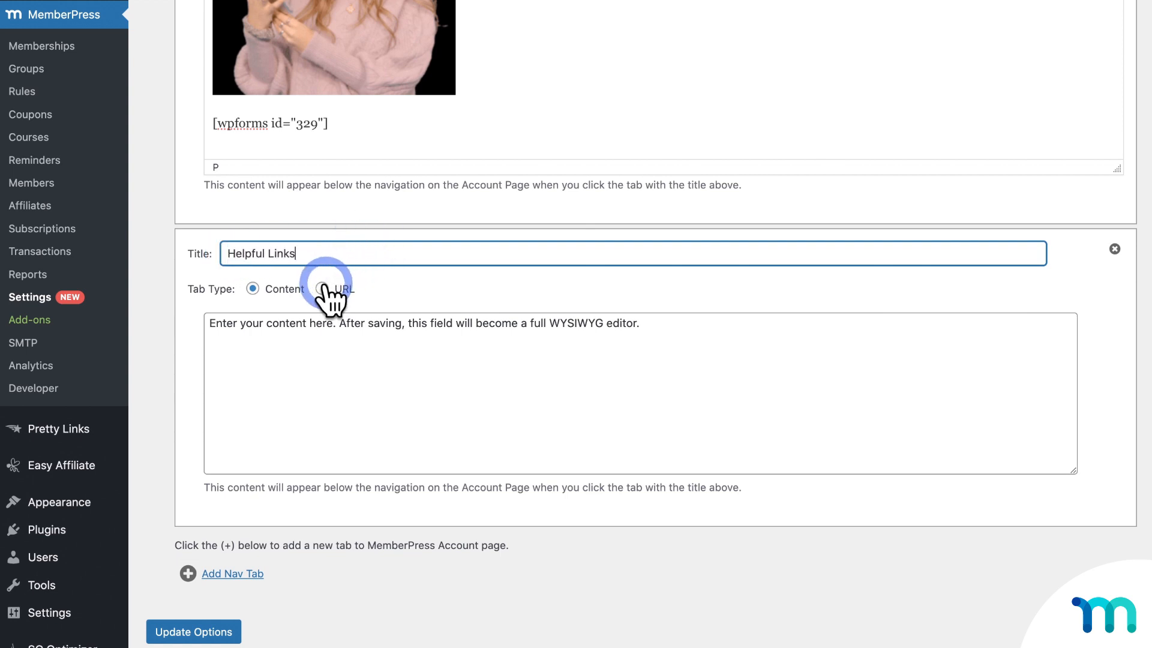
pyautogui.click(321, 289)
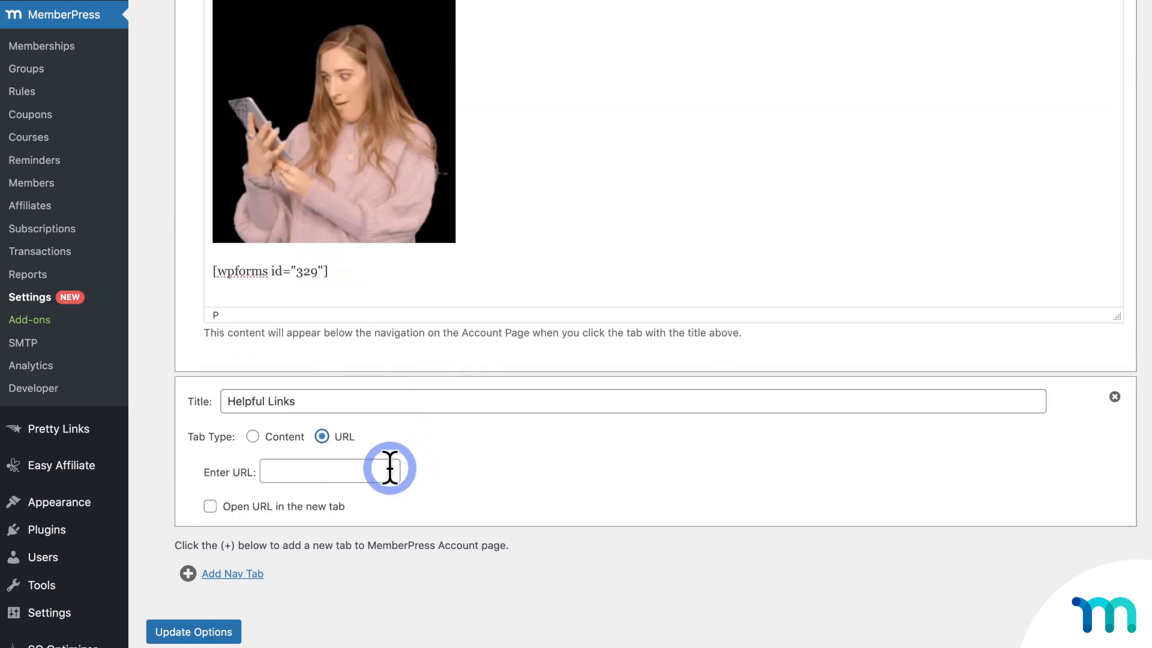
pyautogui.write('https://sg-carl.caseproo')
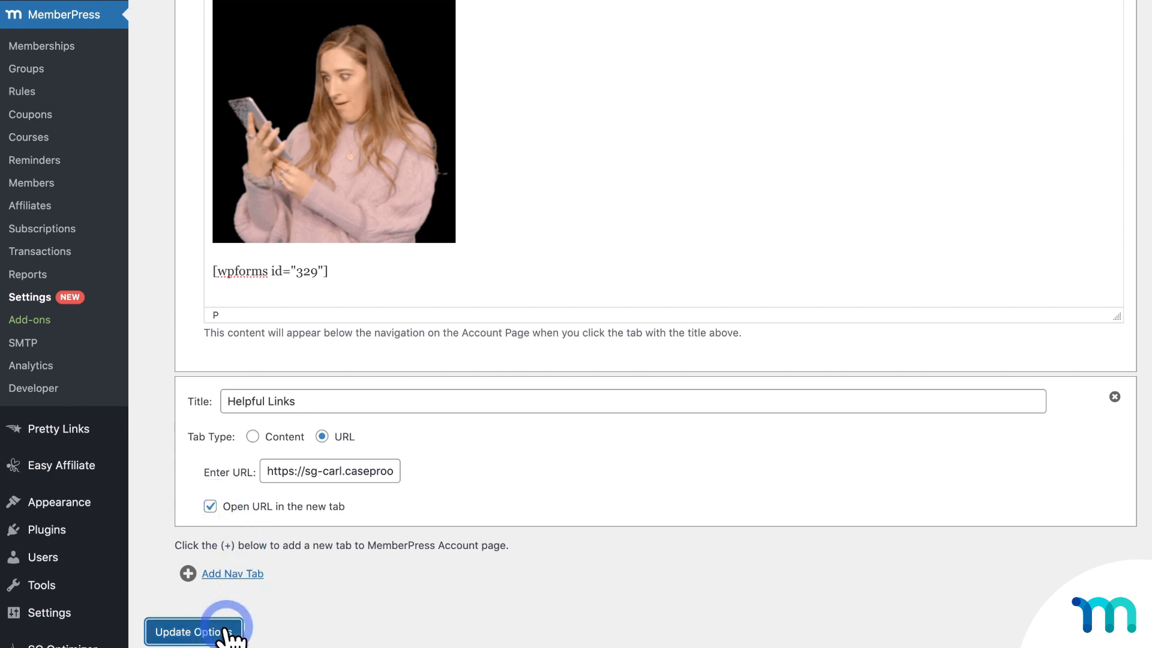
pyautogui.click(194, 632)
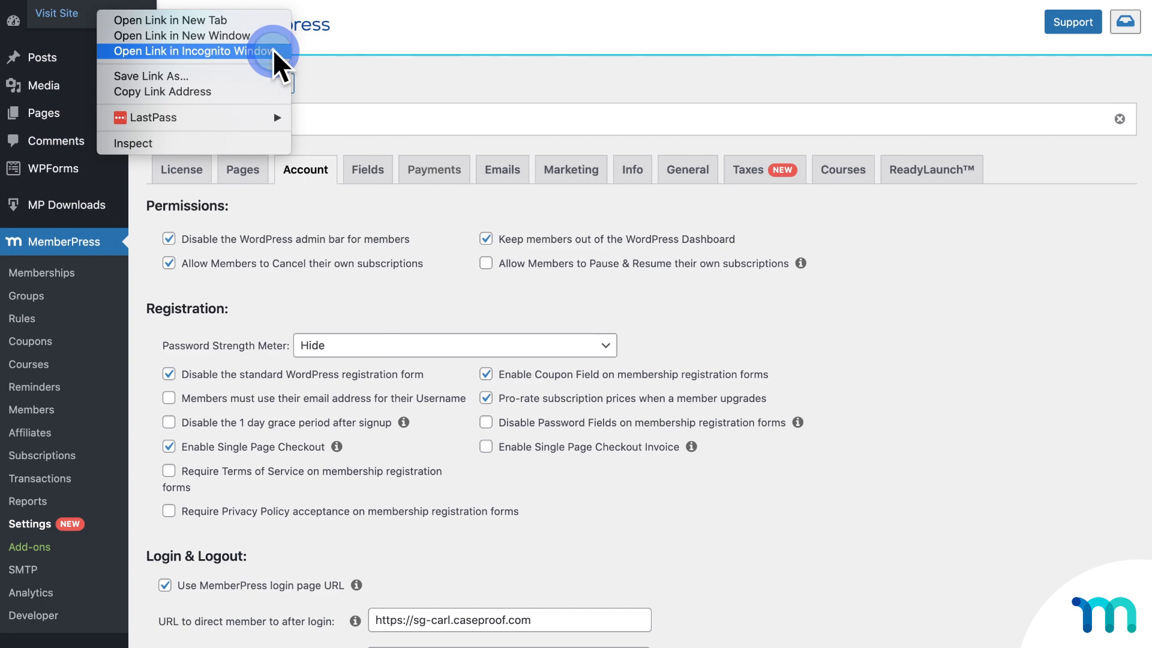
pyautogui.click(194, 51)
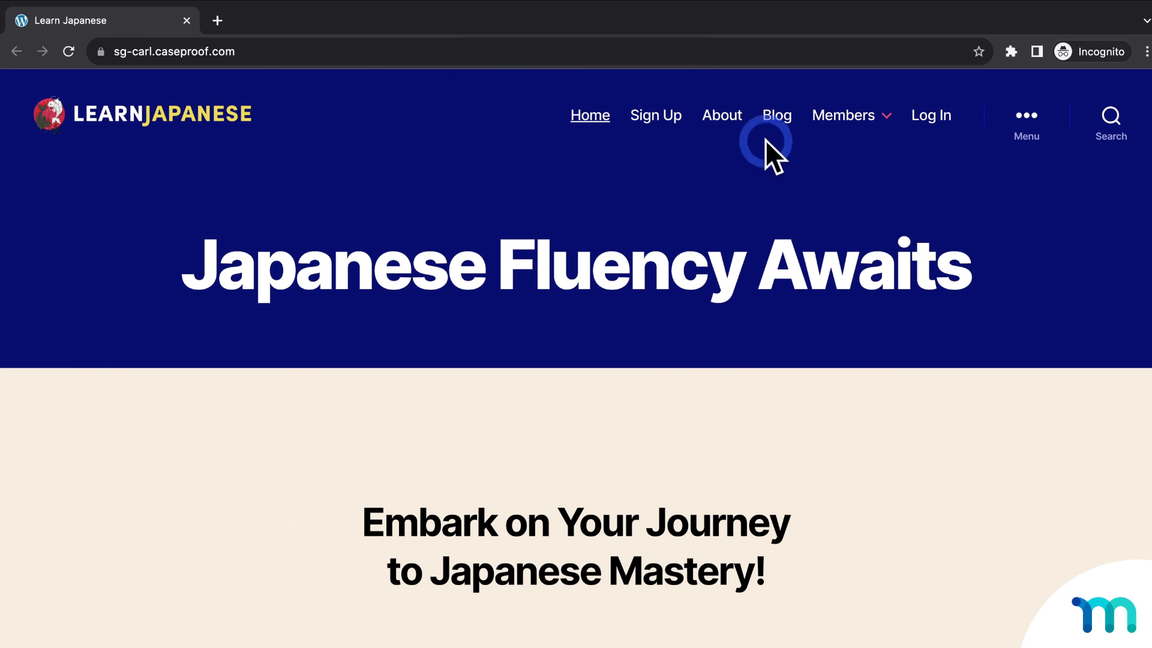
pyautogui.click(930, 115)
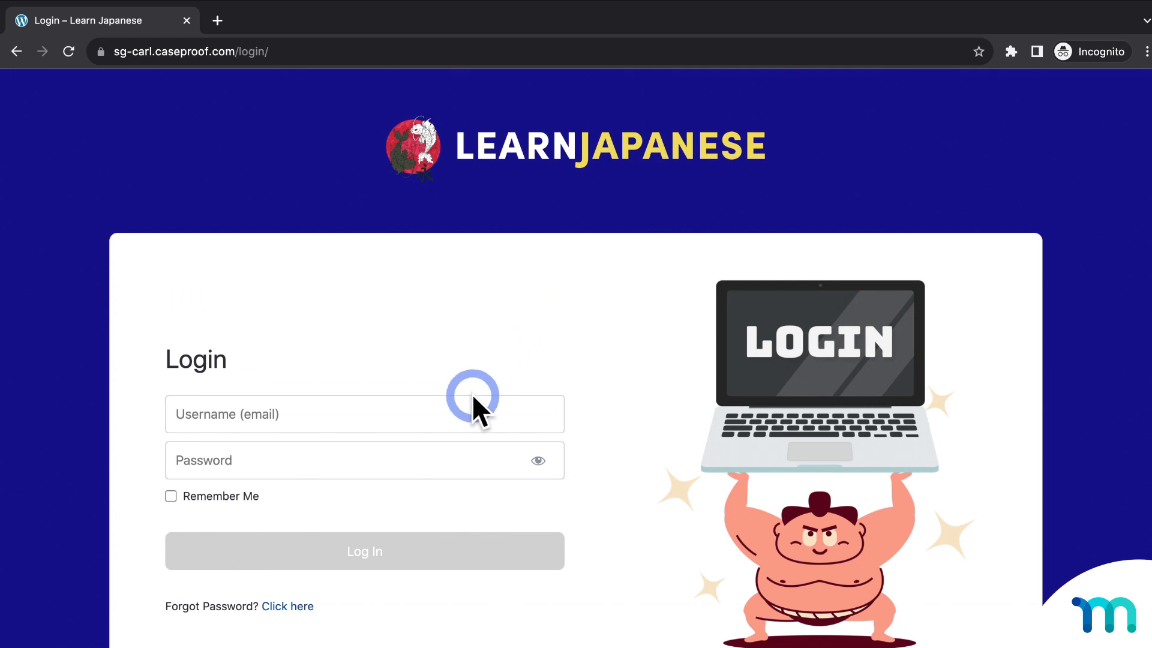
pyautogui.write('danielson')
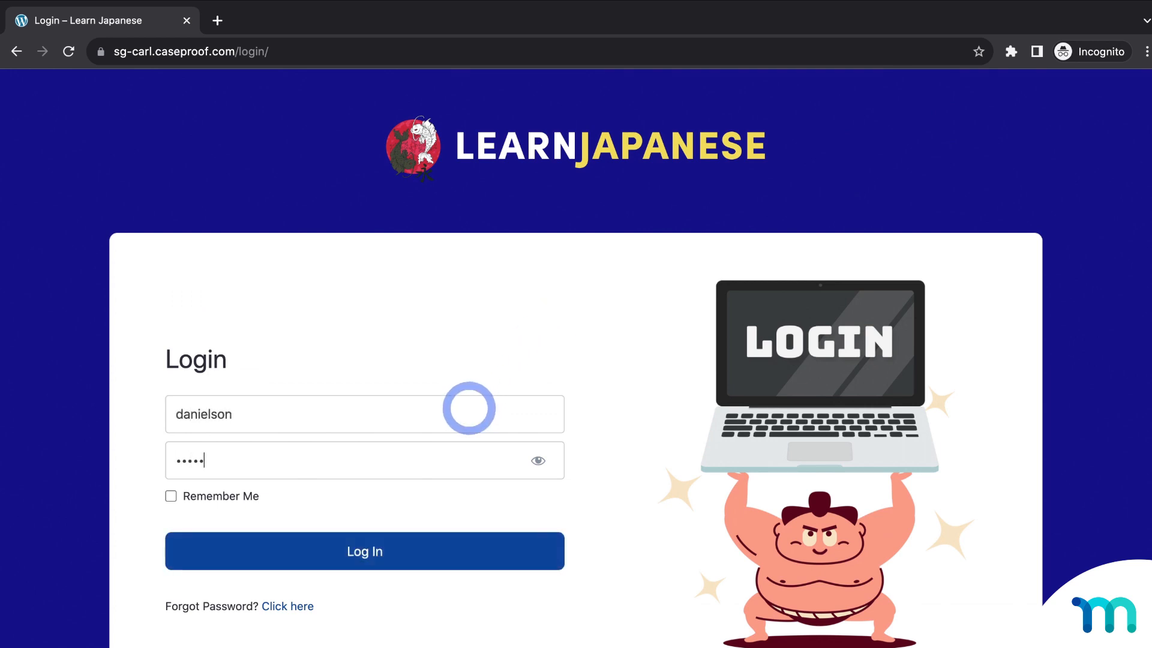
pyautogui.click(365, 550)
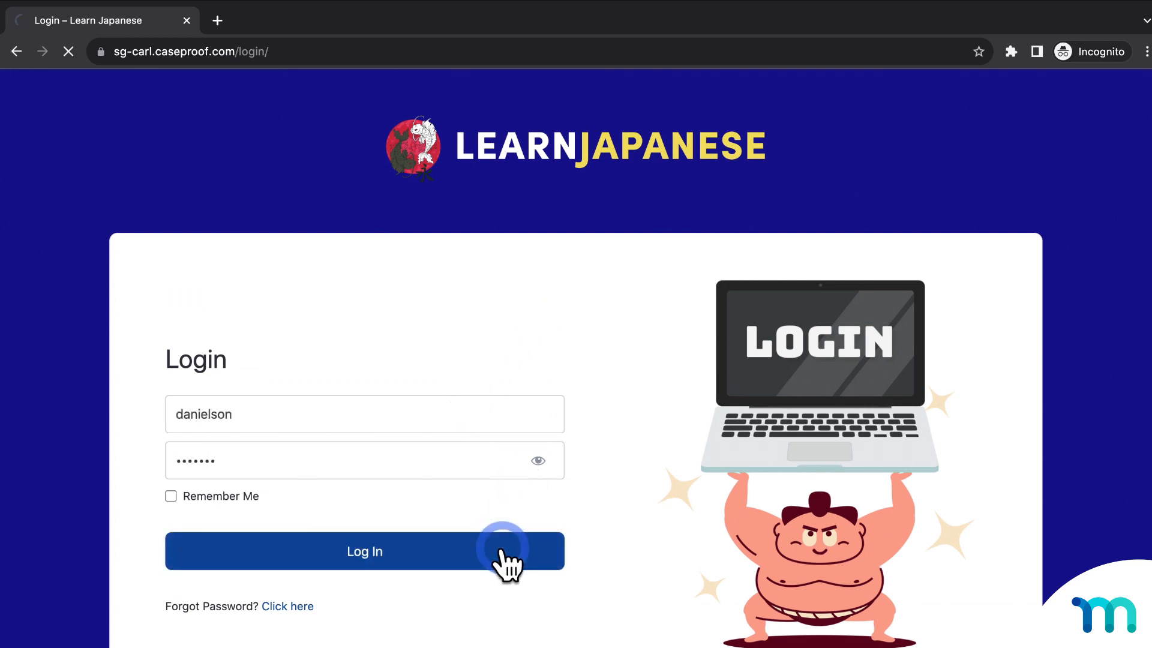
pyautogui.click(365, 551)
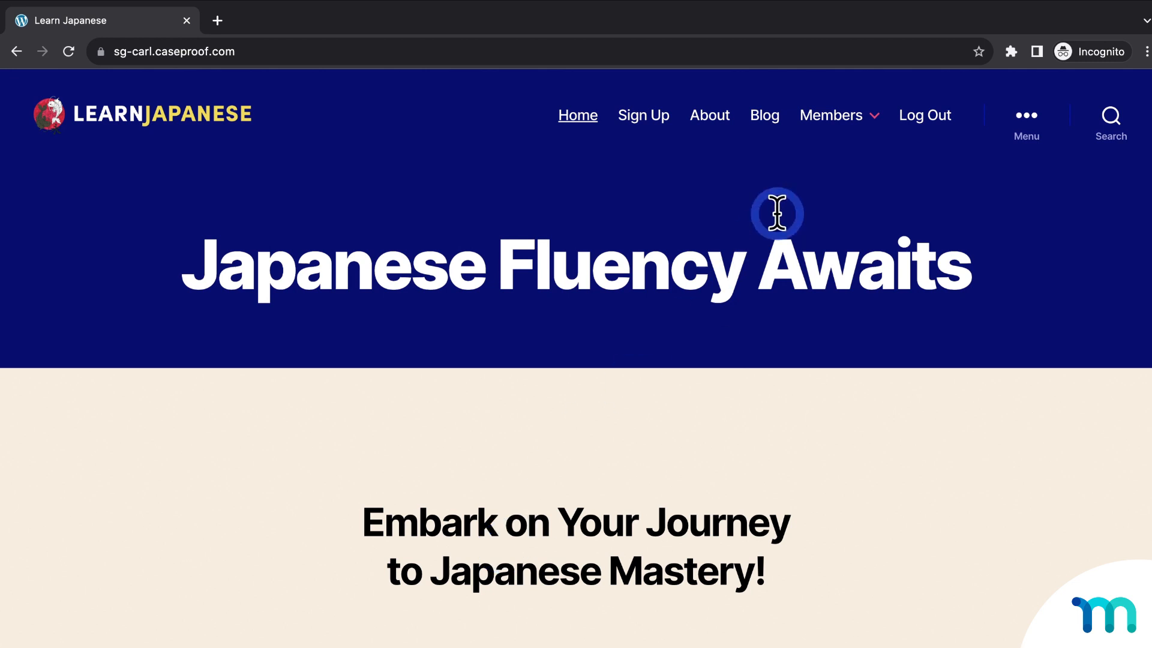
# - Go to Members > Account to show the member account page with its three tabs
pyautogui.click(830, 115)
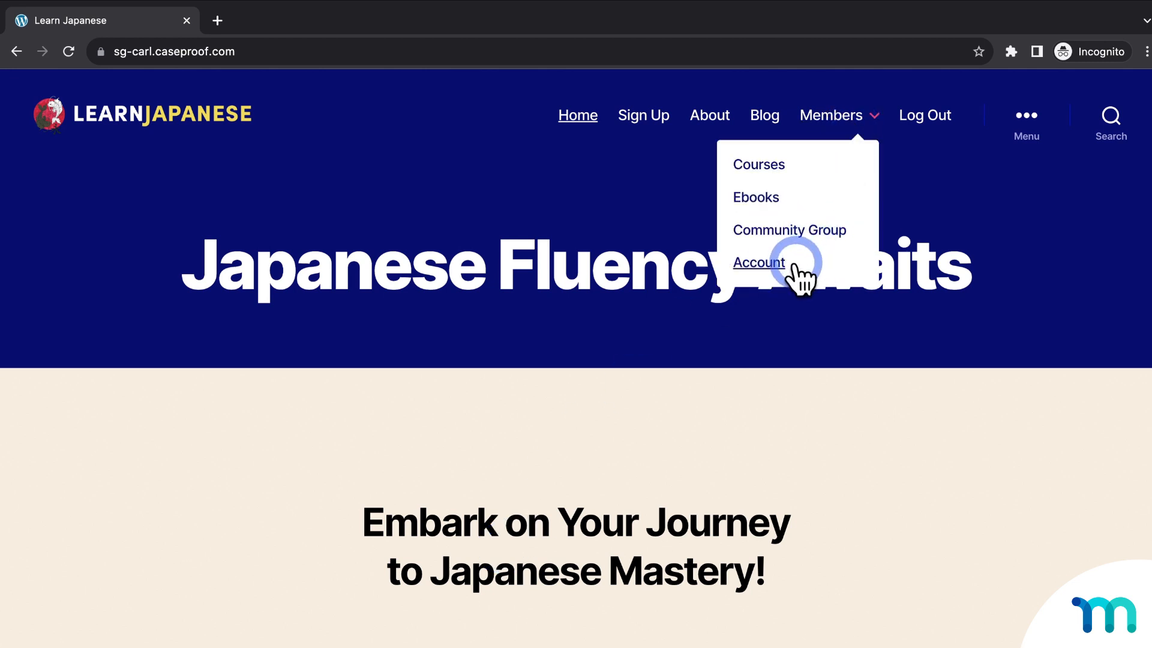
pyautogui.click(758, 263)
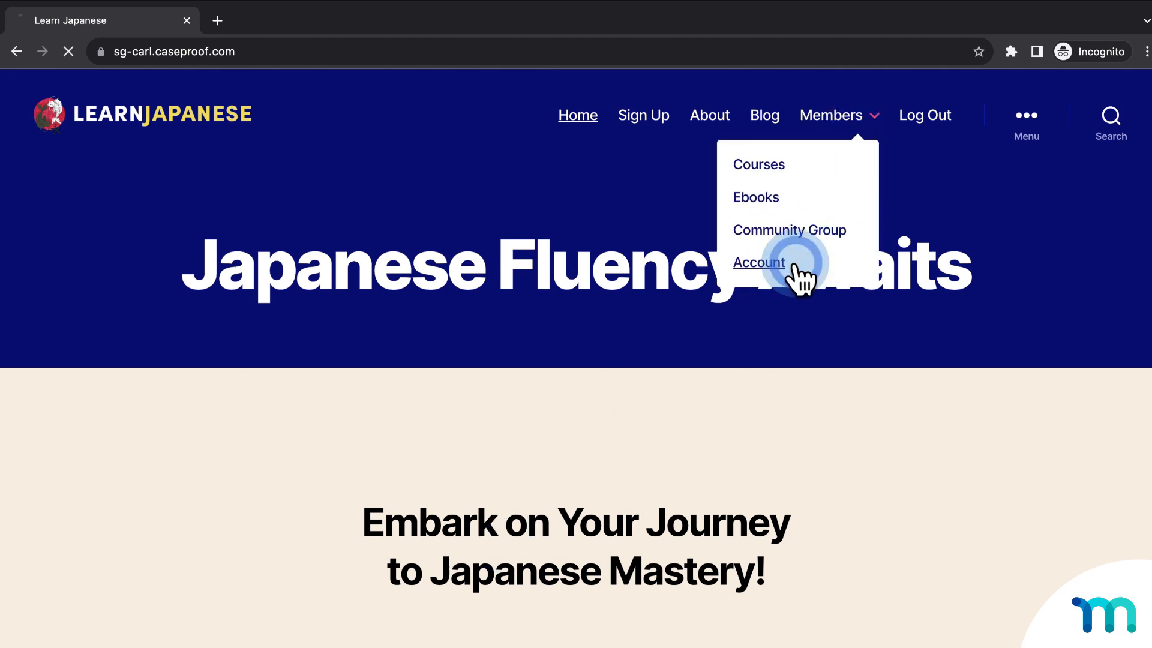
pyautogui.click(758, 262)
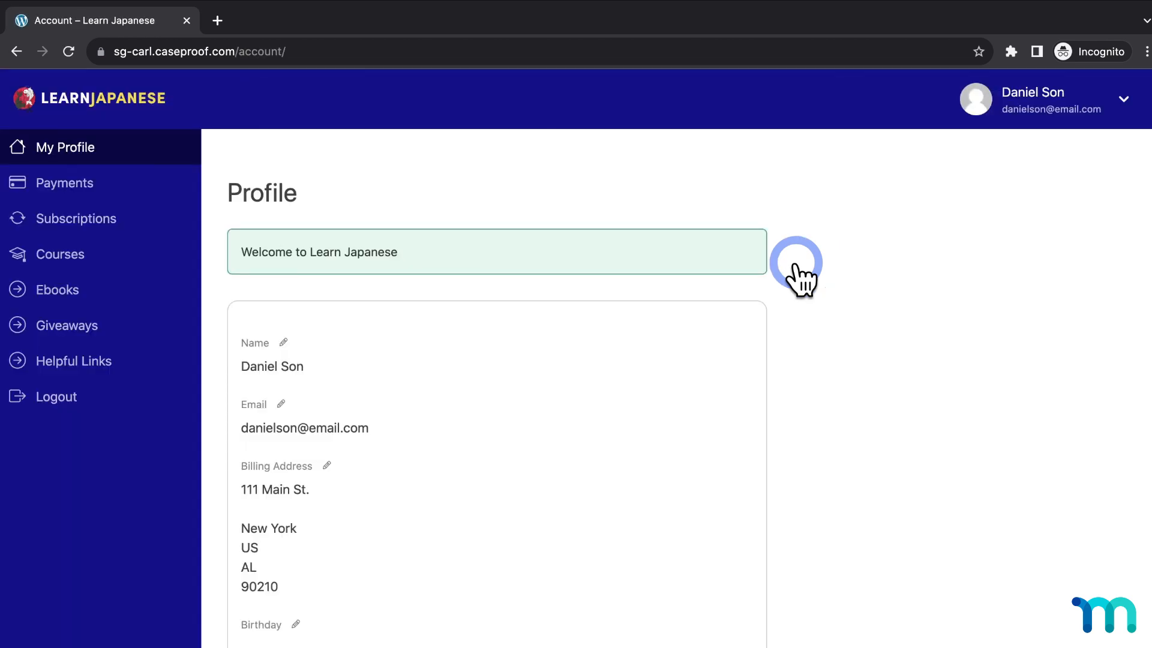
pyautogui.moveTo(69, 289)
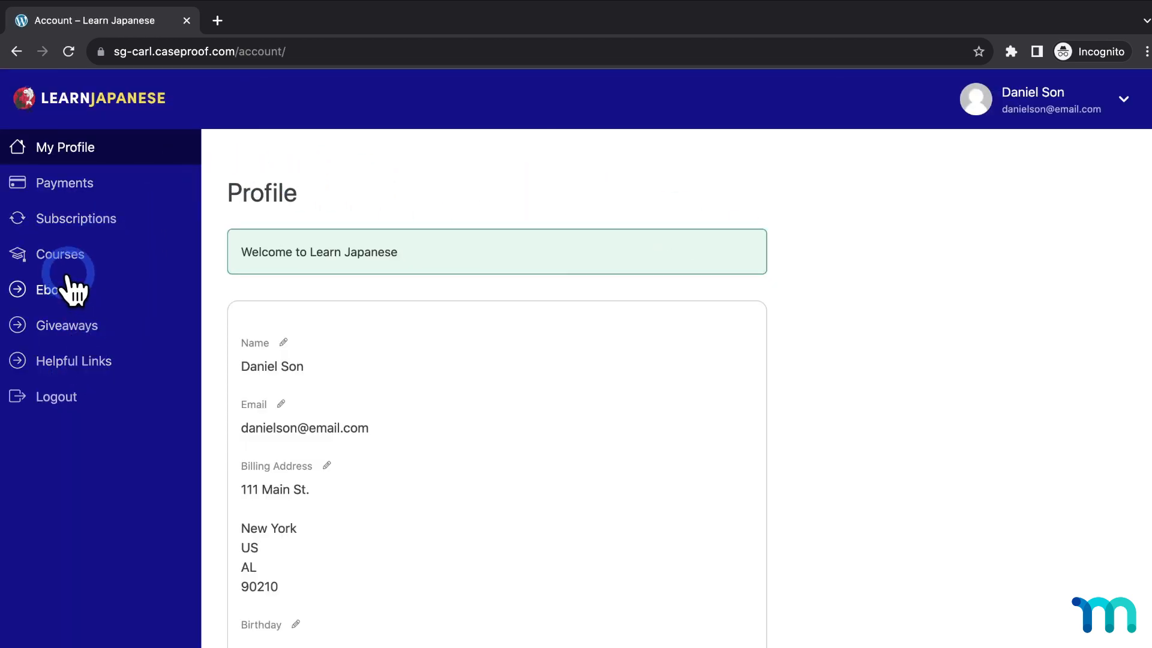
# - Review the Ebooks covers, the Giveaways image and form, and the Helpful Links page, then close that page
pyautogui.click(57, 289)
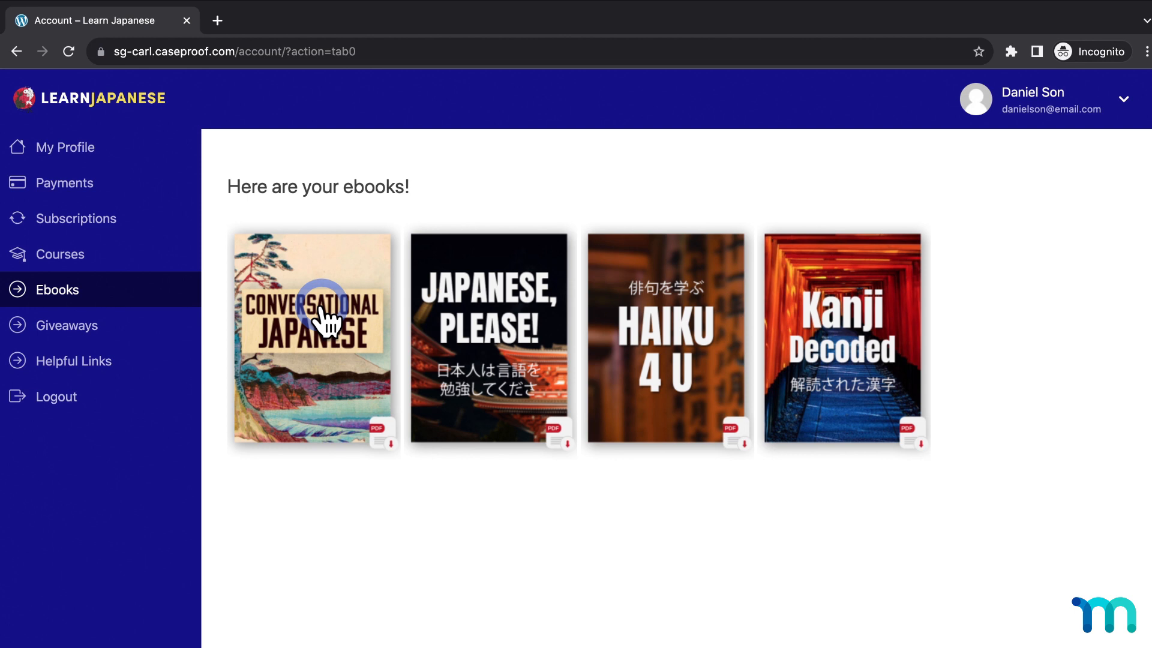
pyautogui.click(67, 325)
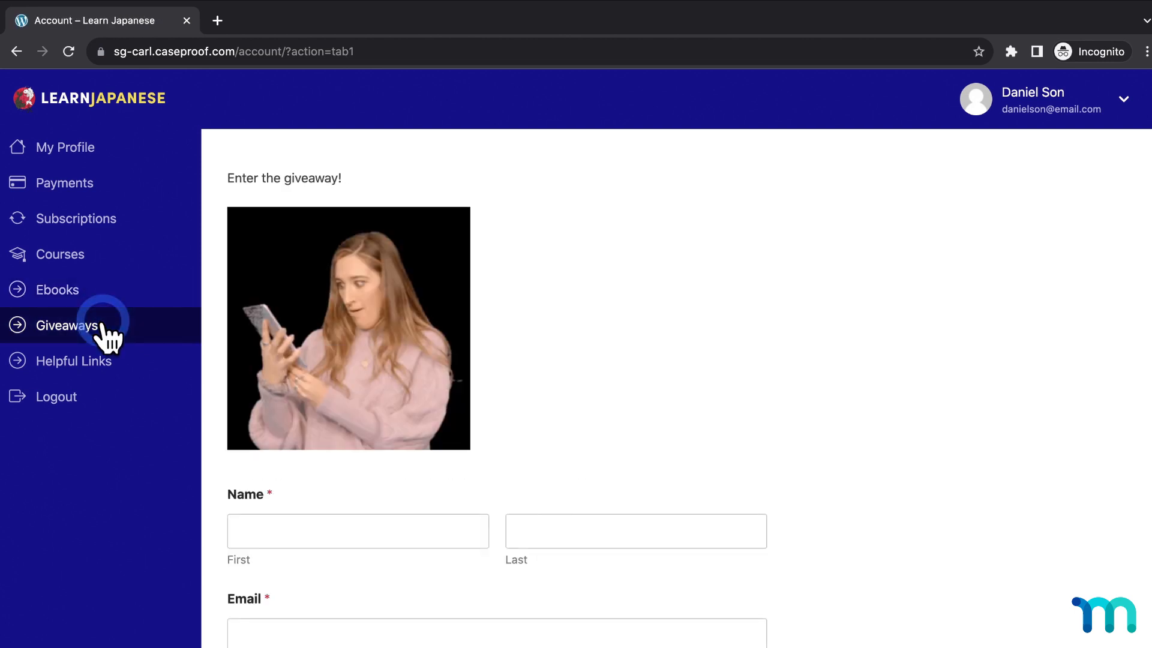
pyautogui.scroll(-3)
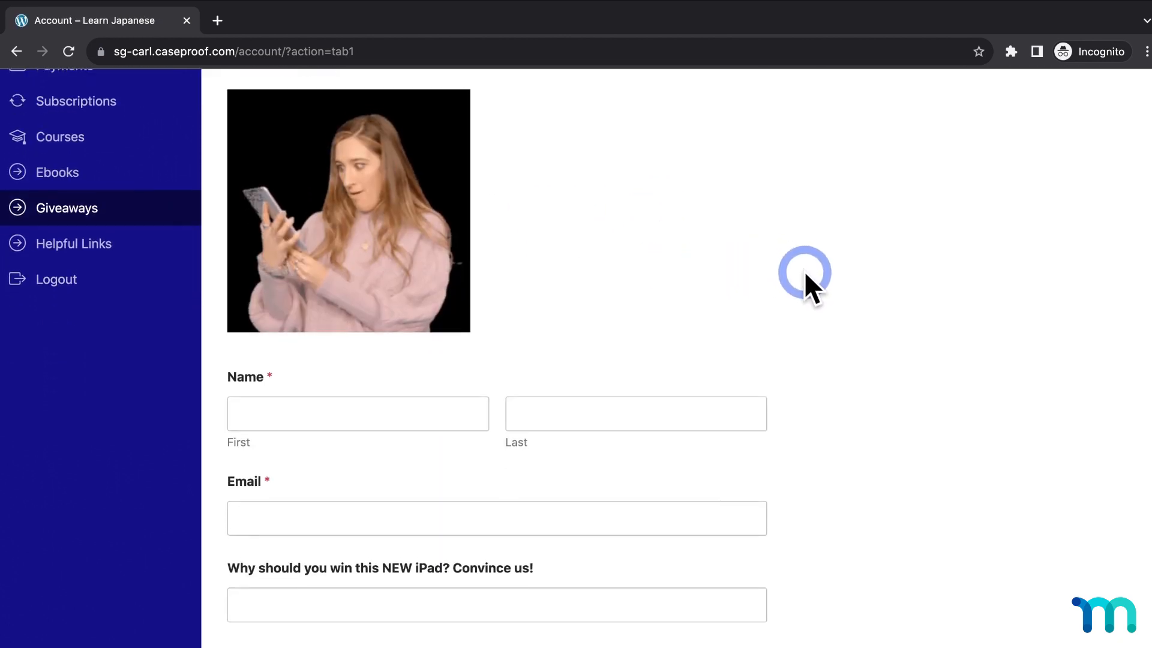
pyautogui.scroll(-3)
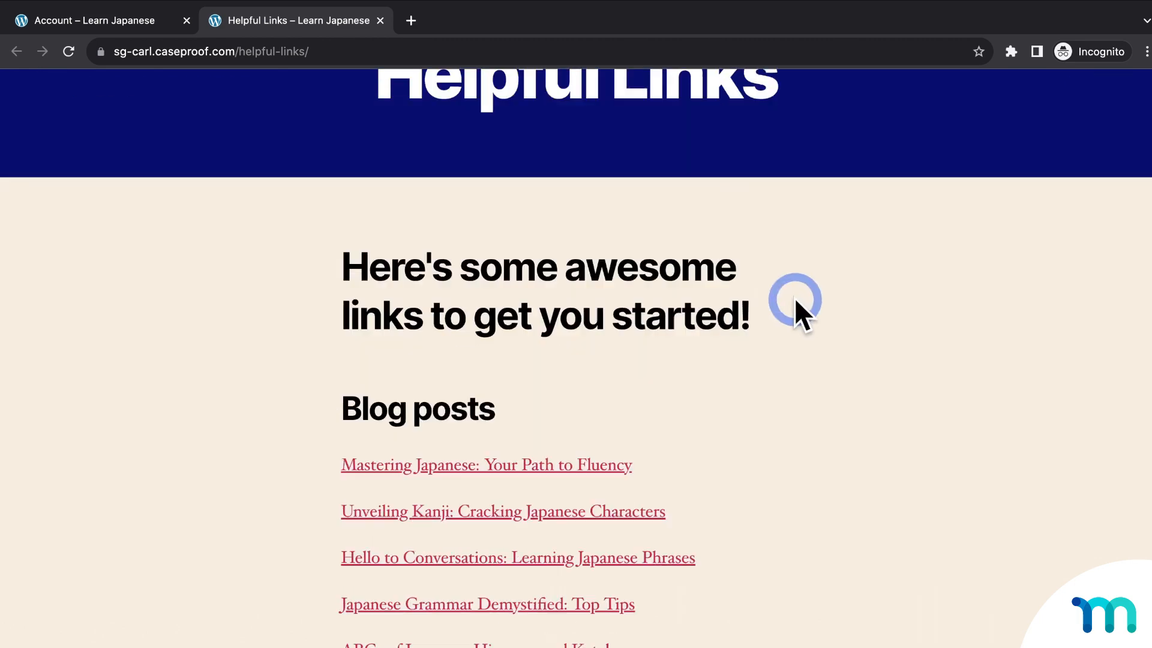
pyautogui.scroll(-3)
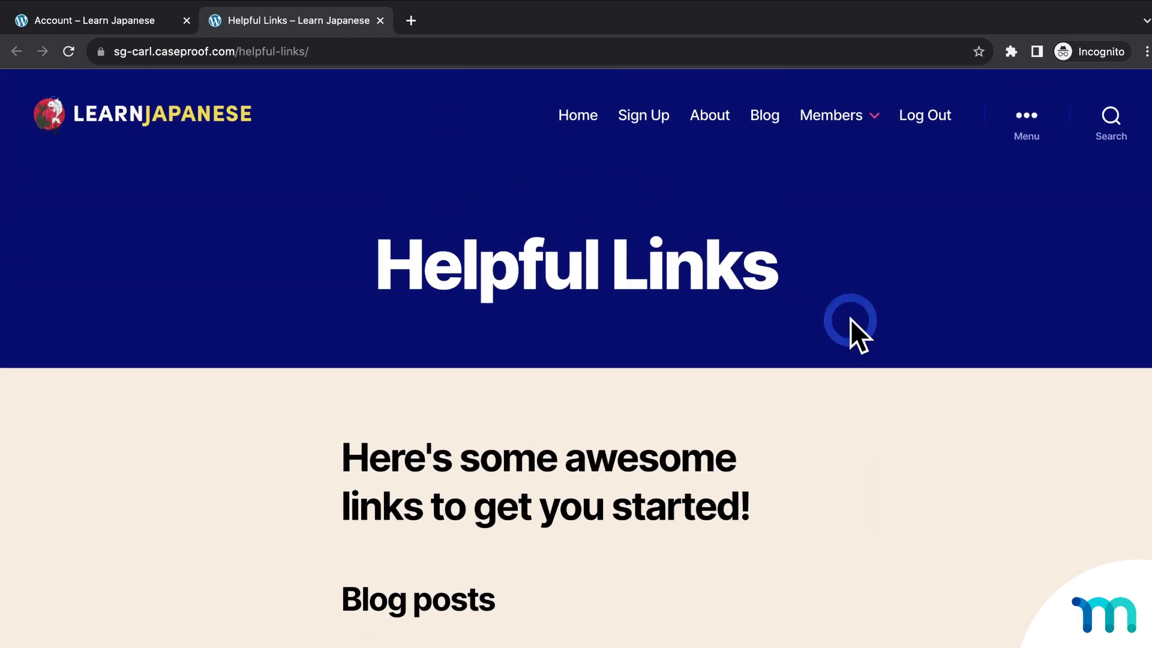
pyautogui.click(96, 20)
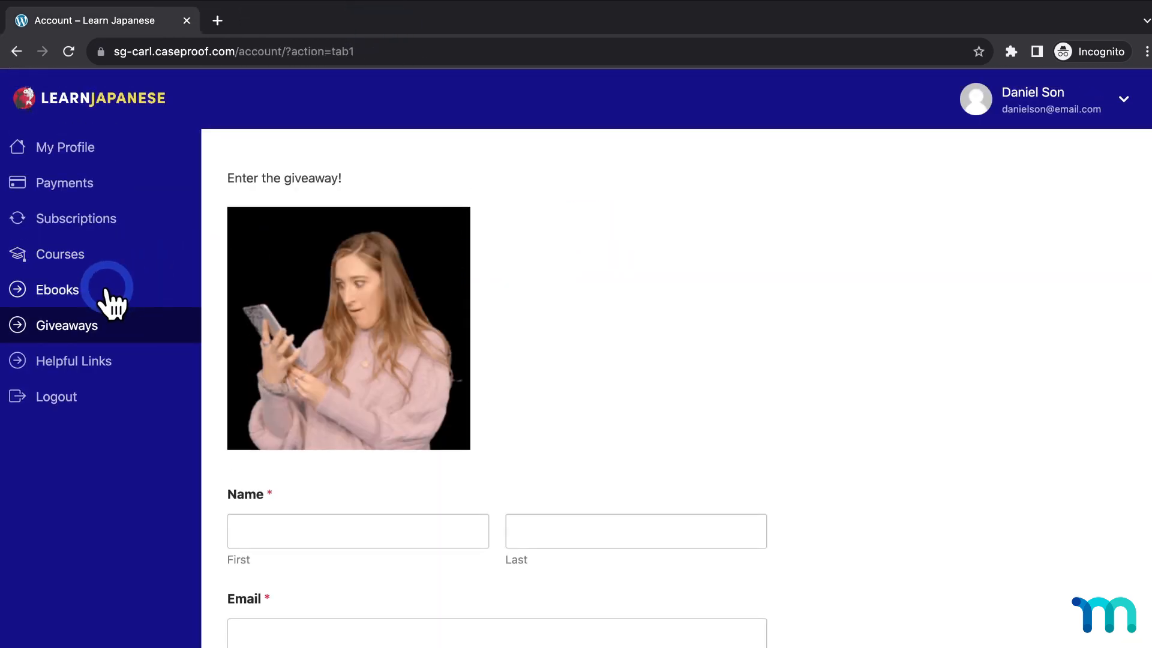
pyautogui.click(56, 289)
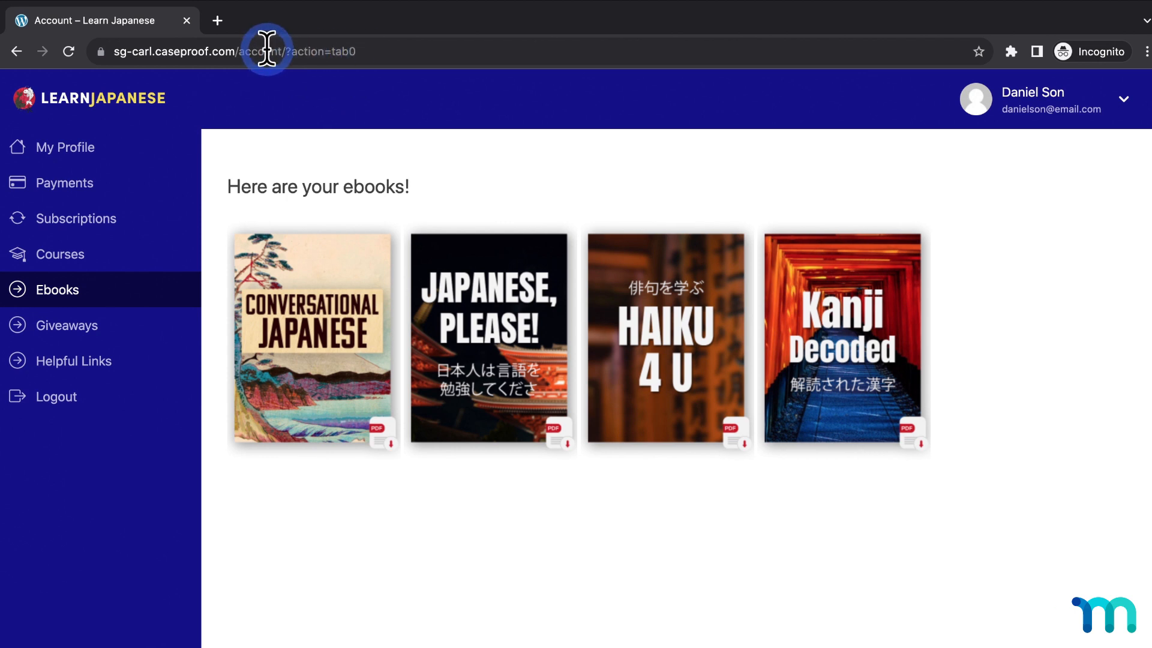
pyautogui.moveTo(360, 51)
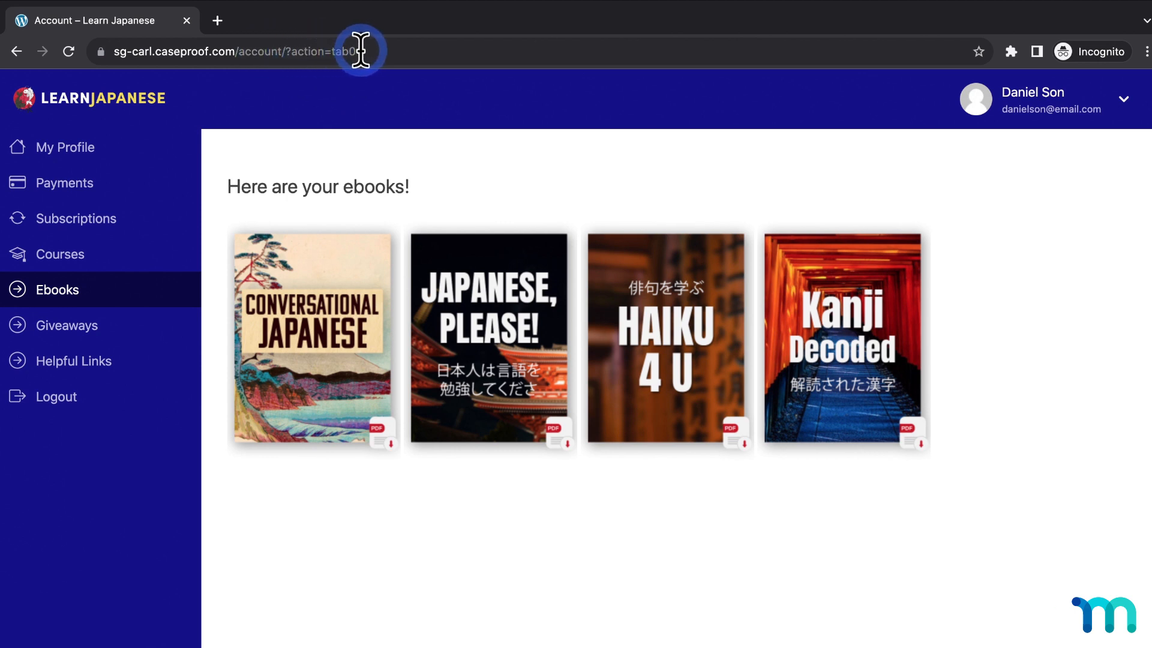
pyautogui.click(67, 325)
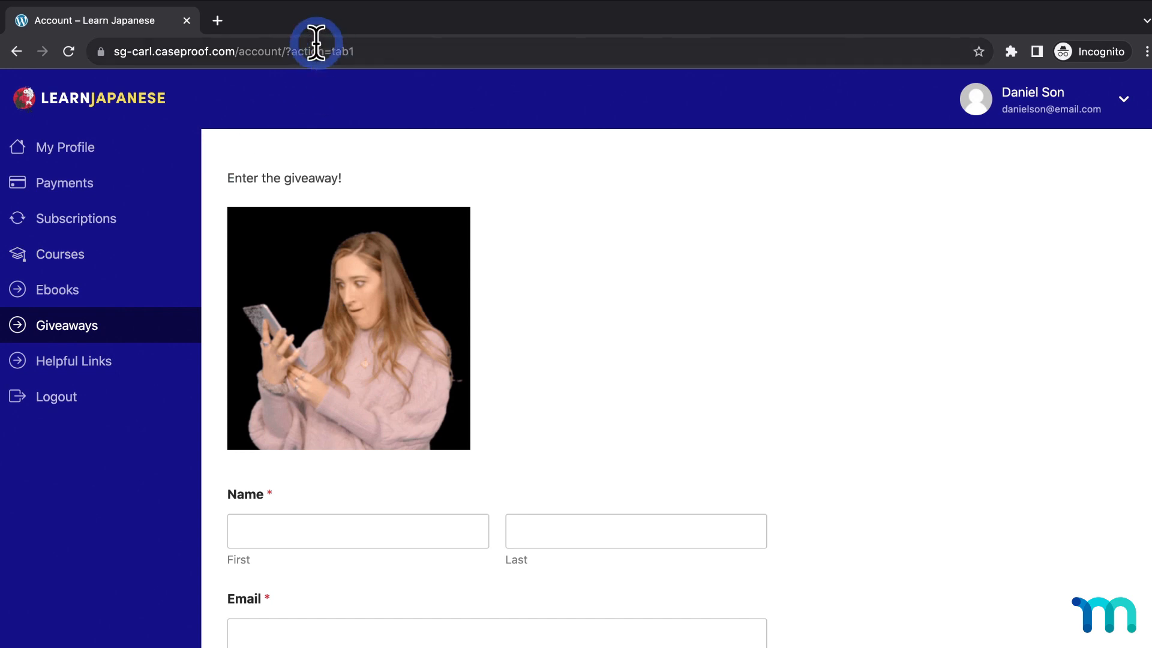
pyautogui.moveTo(358, 52)
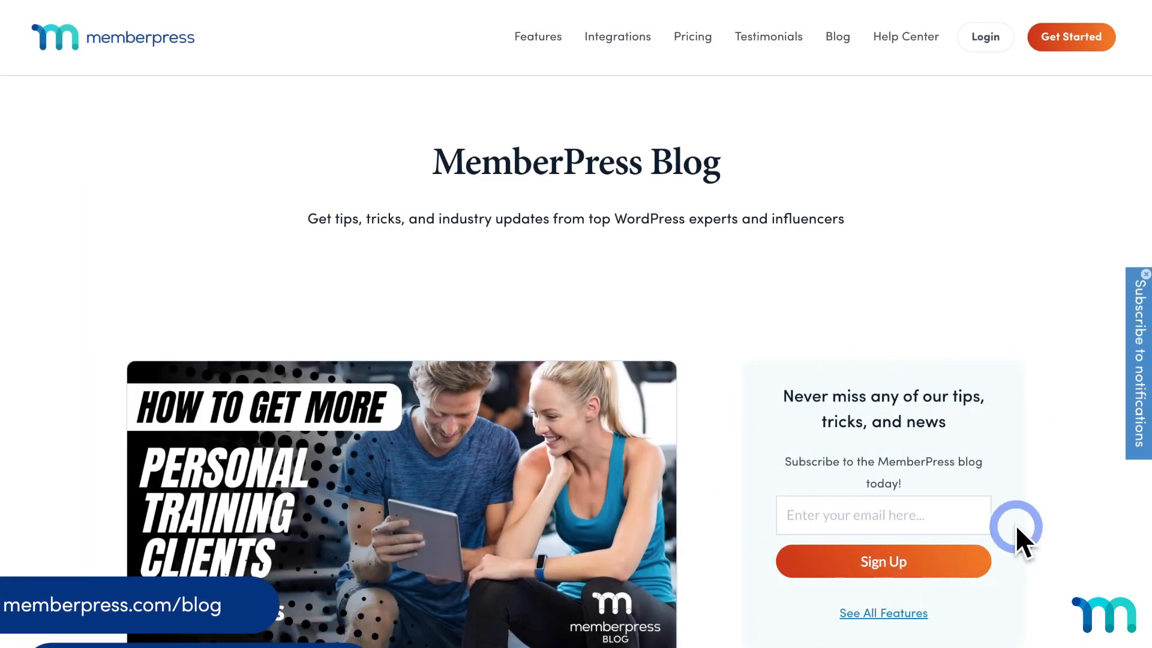
pyautogui.scroll(-3)
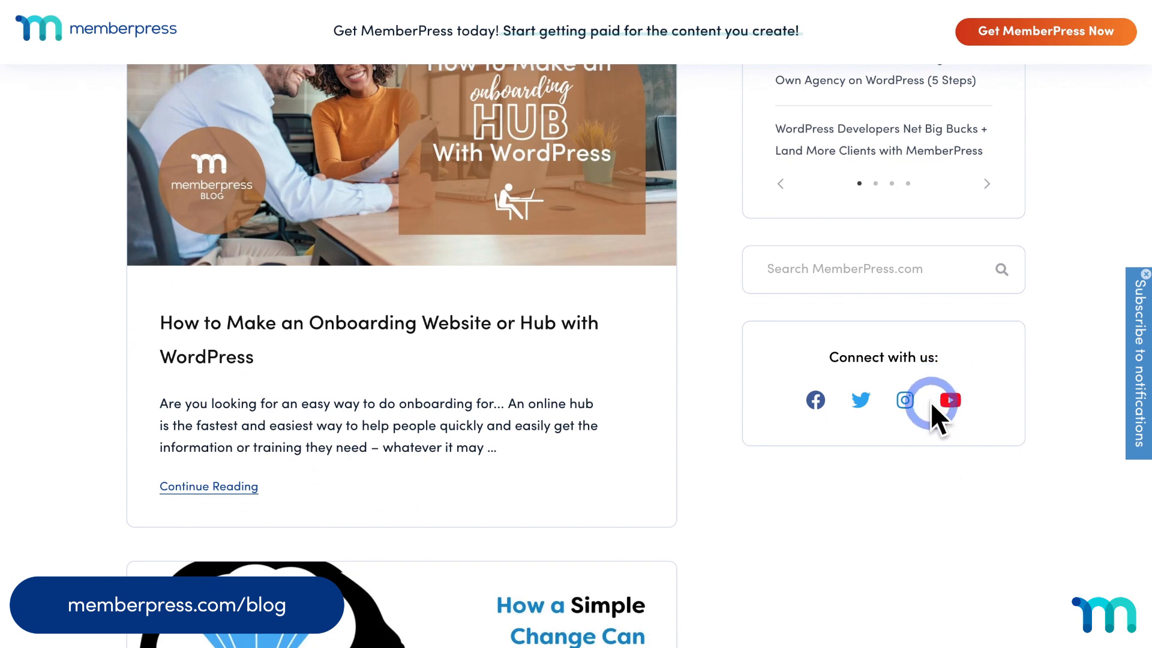